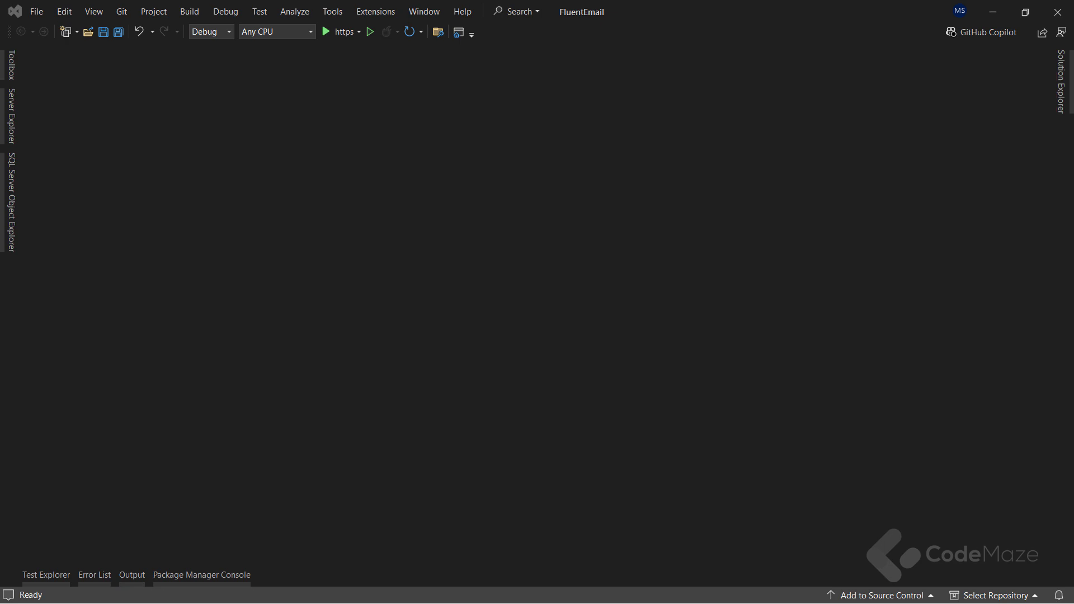
pyautogui.moveTo(228, 541)
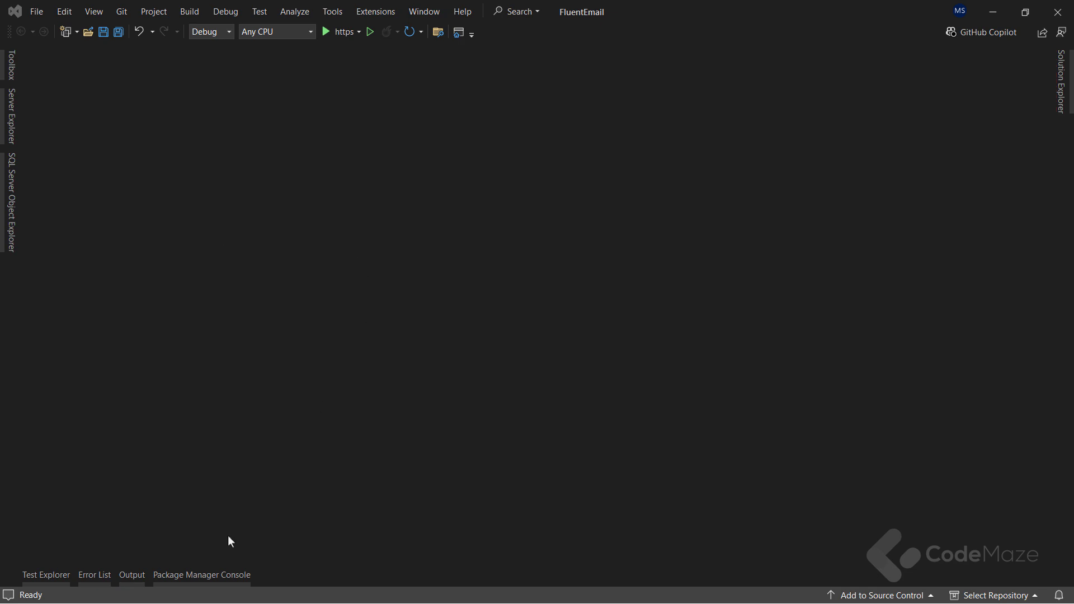
# Step: Run Install-Package FluentEmail.Core in the Package Manager Console
pyautogui.click(199, 574)
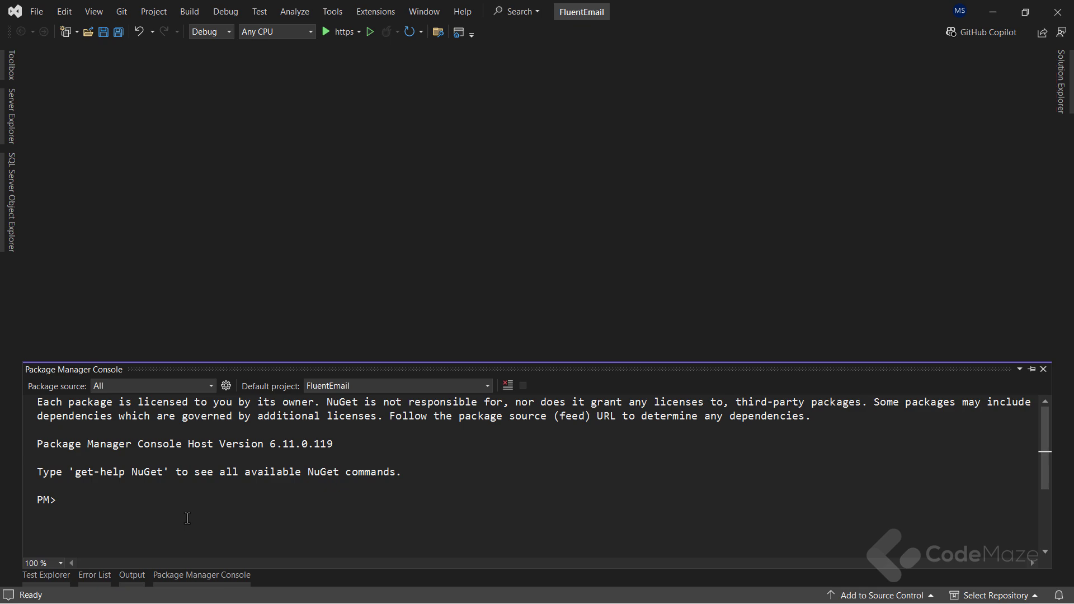
pyautogui.click(61, 500)
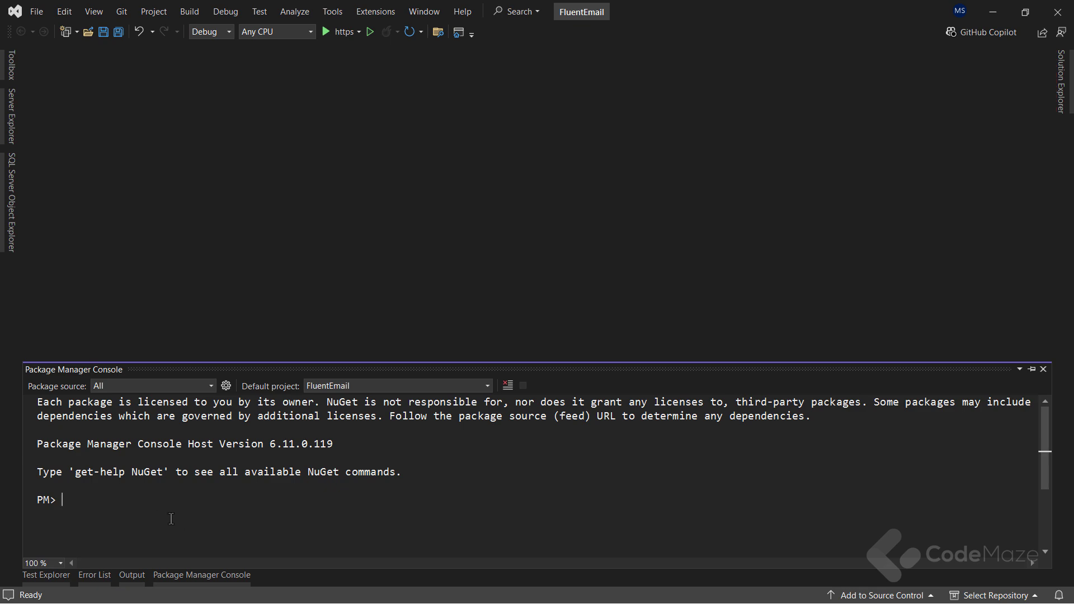
pyautogui.write('Install-pac')
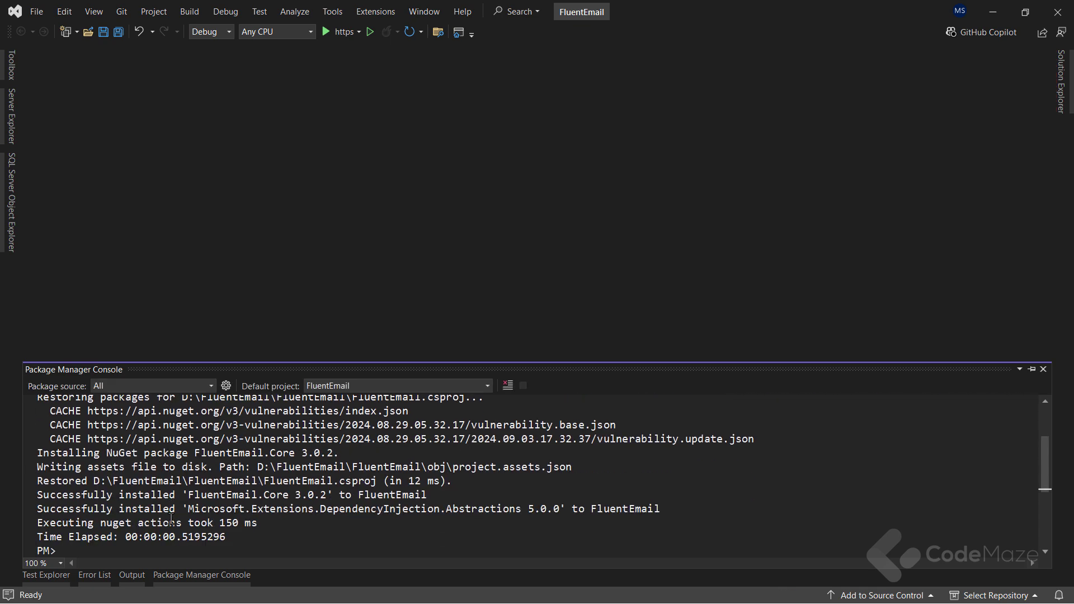
pyautogui.write('Install-Package FluentEmail.Core')
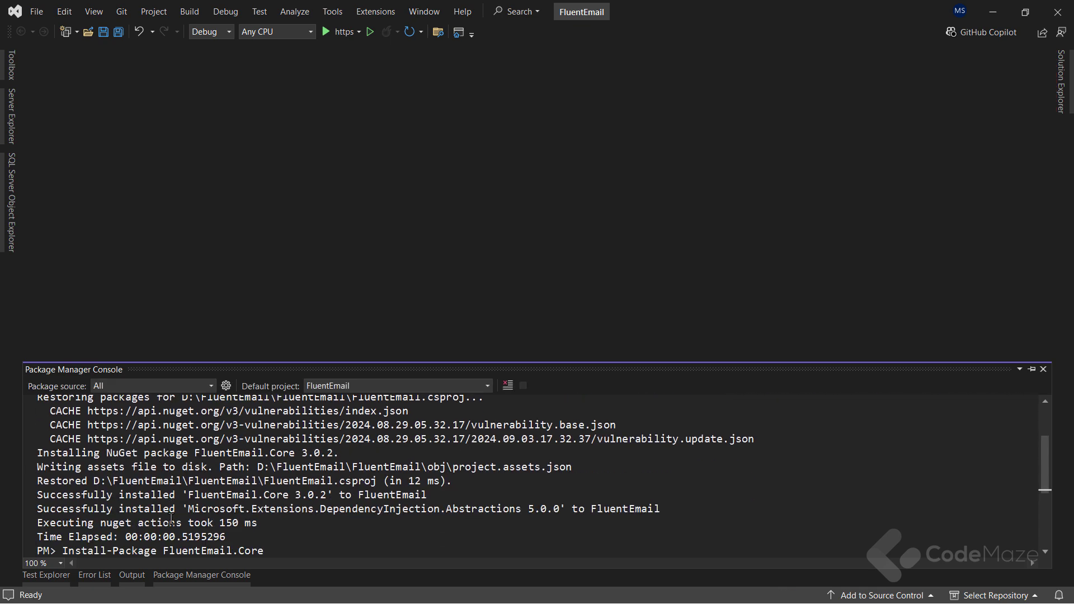
# Step: Run Install-Package FluentEmail.Smtp in the Package Manager Console
pyautogui.write('.S')
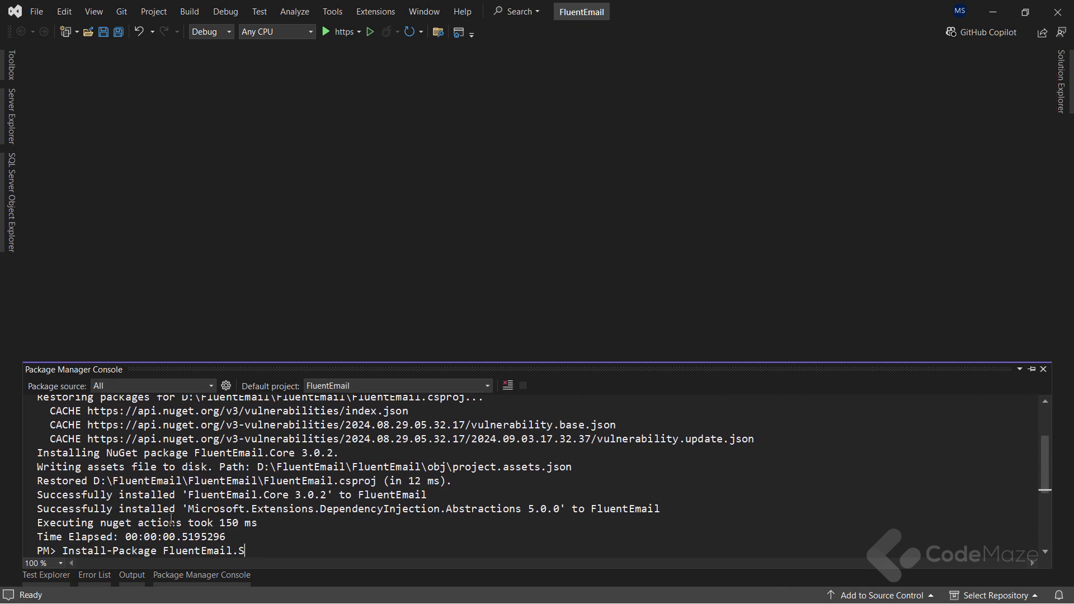
pyautogui.write('mtp')
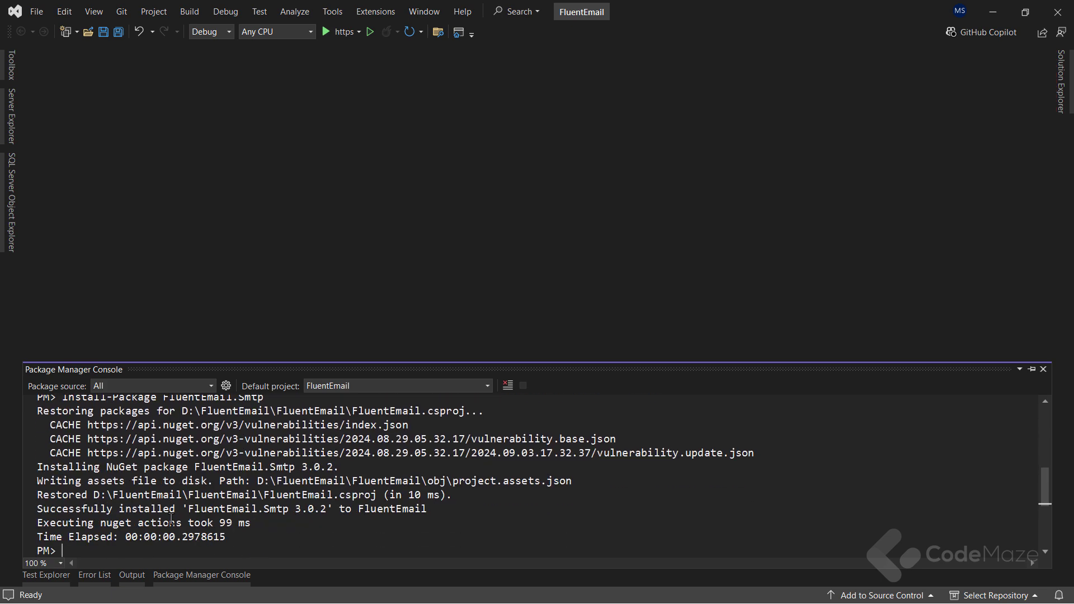
pyautogui.click(1043, 370)
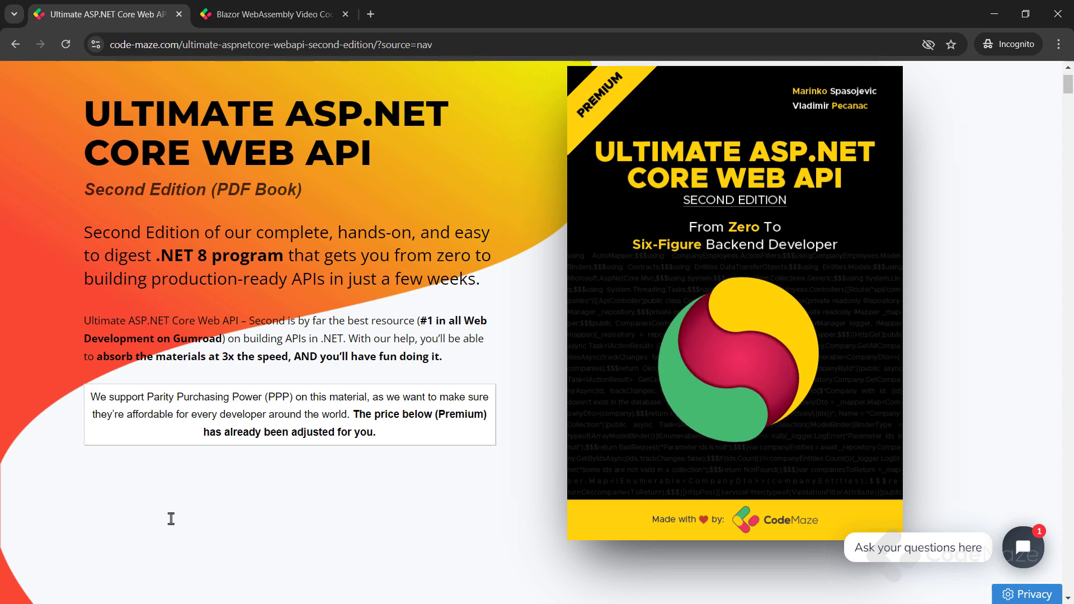
# Step: Scroll the Web API book contents, then browse the Blazor WebAssembly course lessons
pyautogui.scroll(-3)
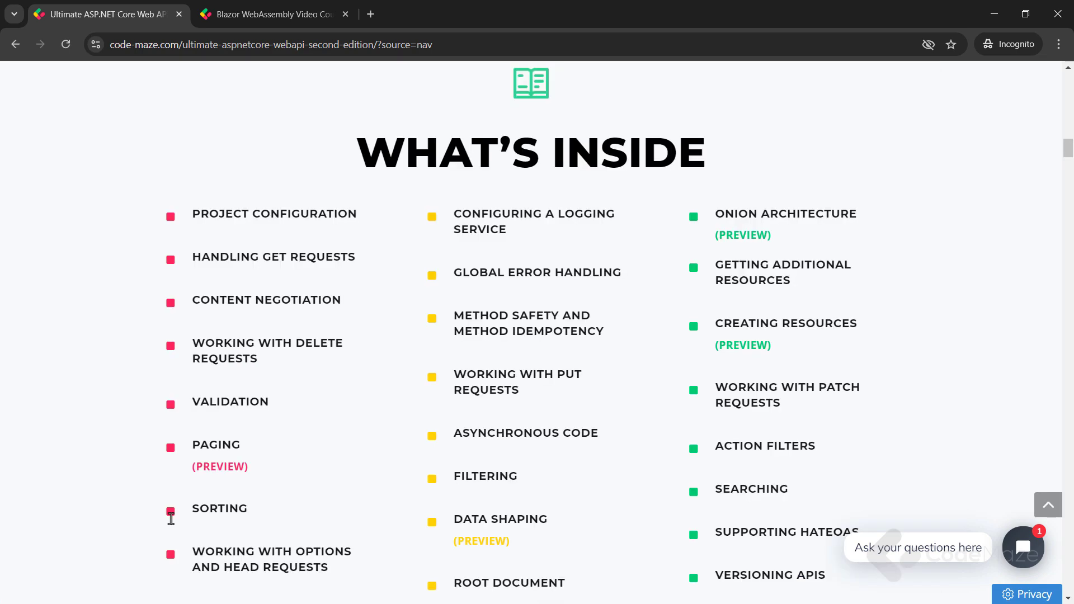
pyautogui.scroll(-3)
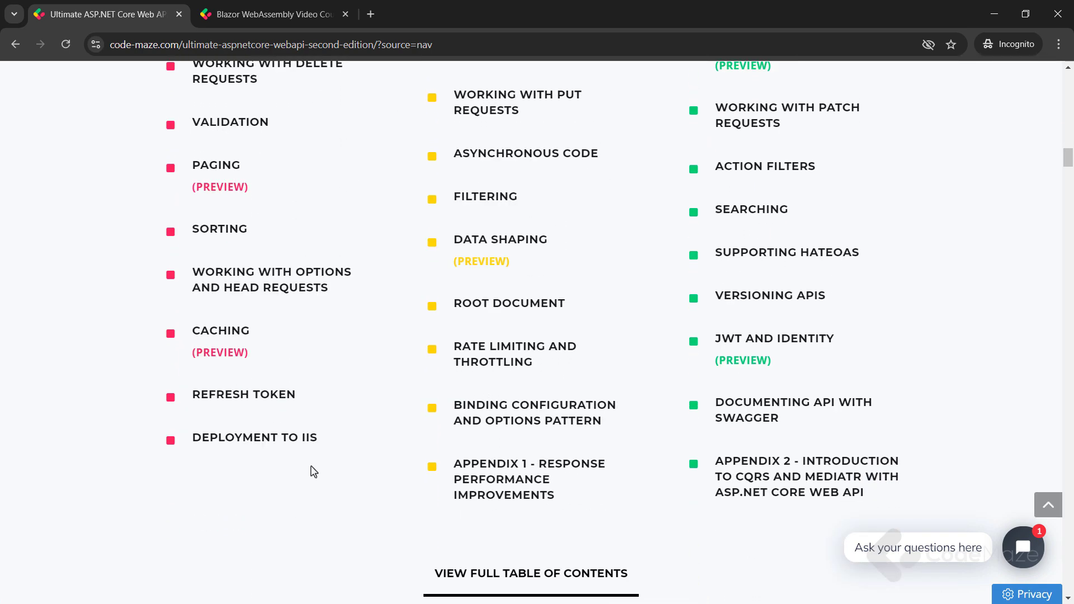
pyautogui.click(278, 15)
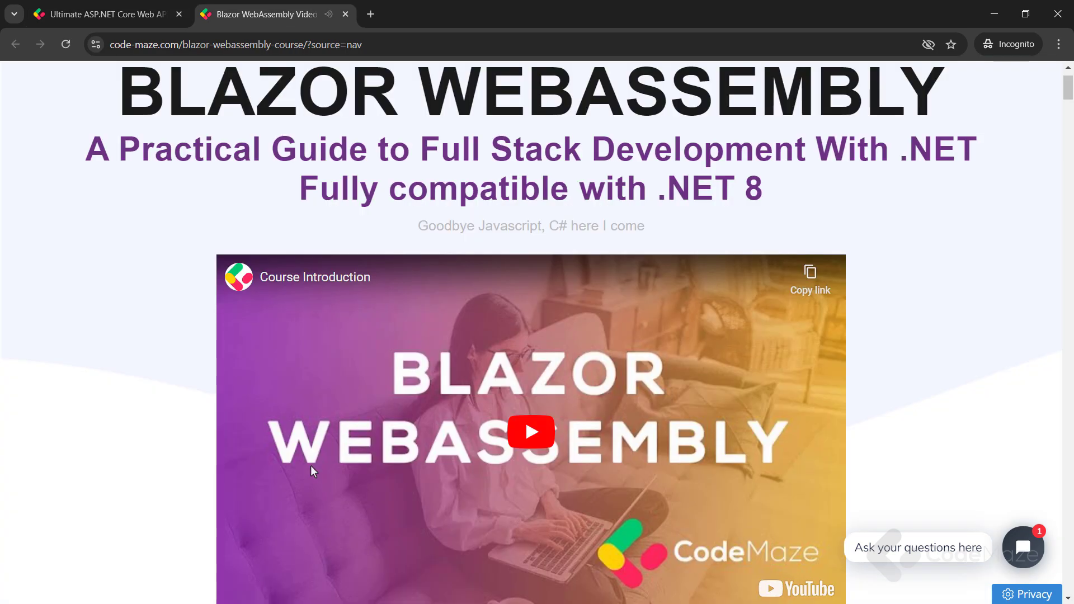
pyautogui.scroll(-3)
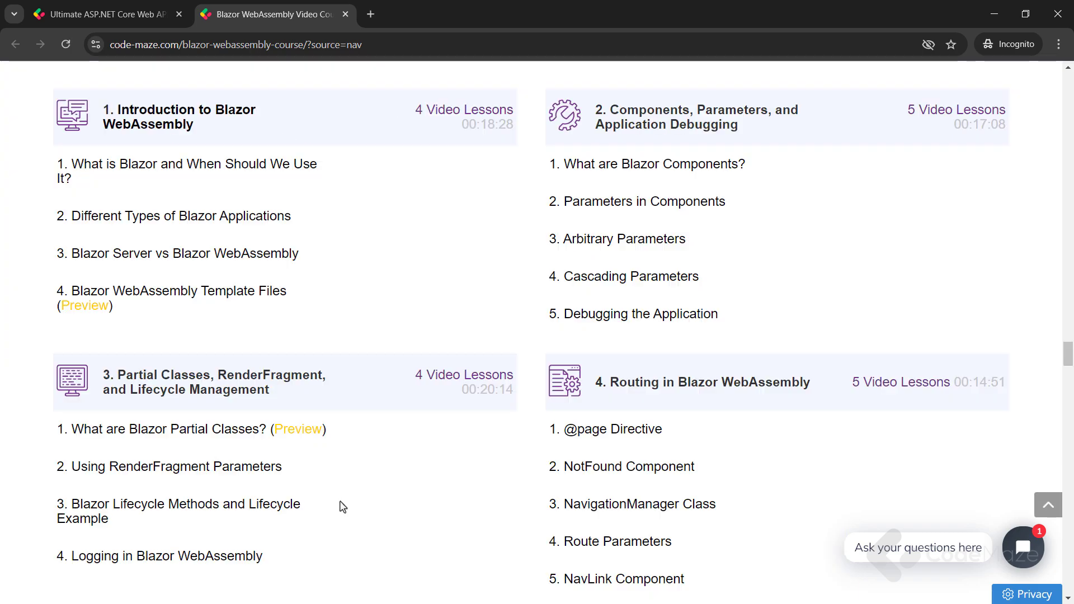
pyautogui.scroll(-3)
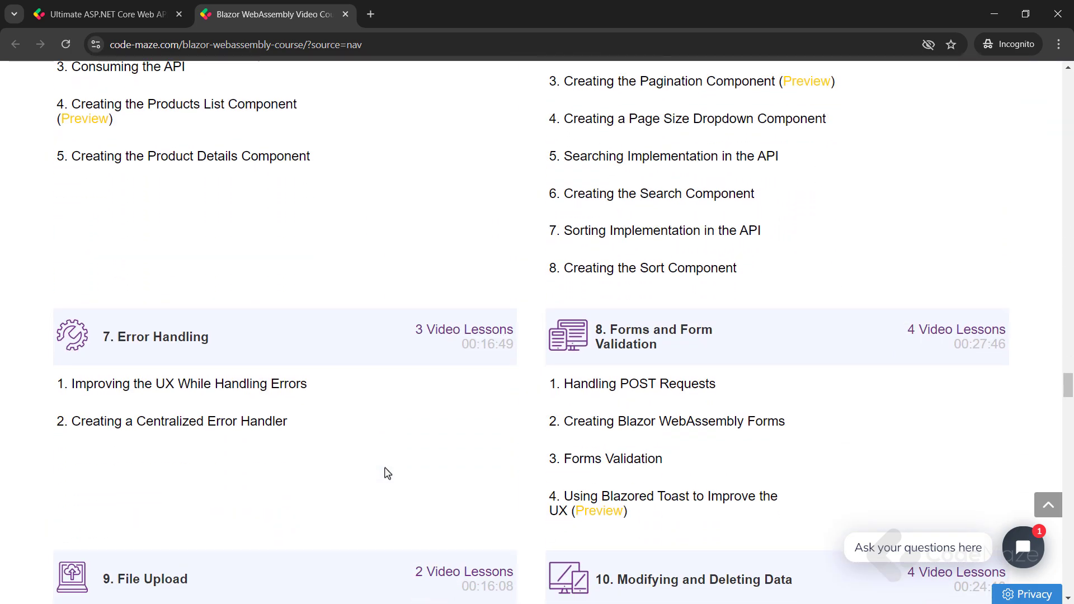
pyautogui.scroll(-3)
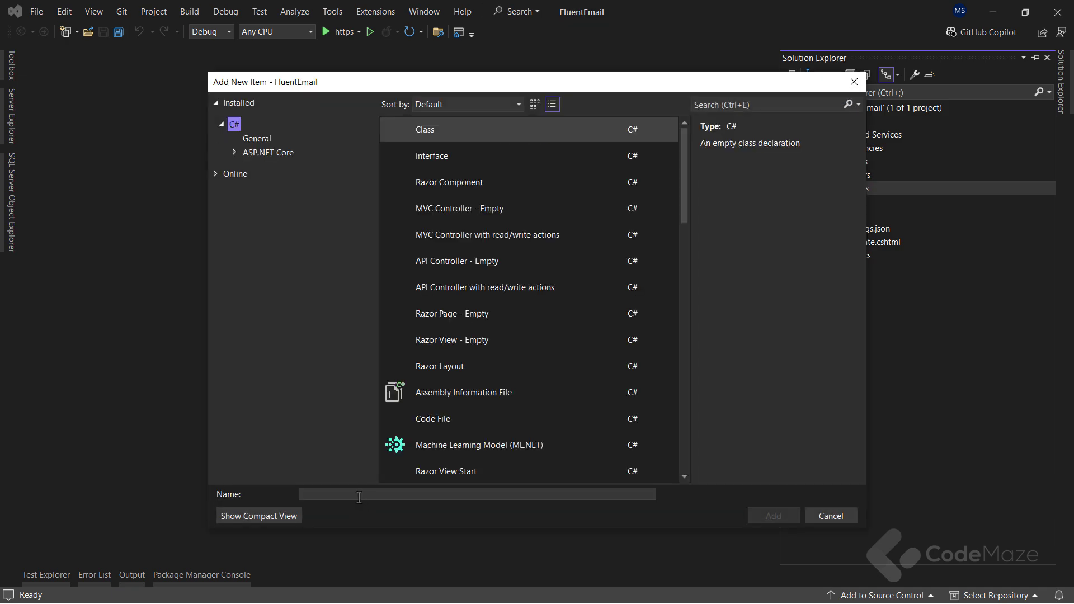
# Step: Name the new class FluentEmailExtensions in the Add New Item dialog
pyautogui.write('FluentEmailExtensions')
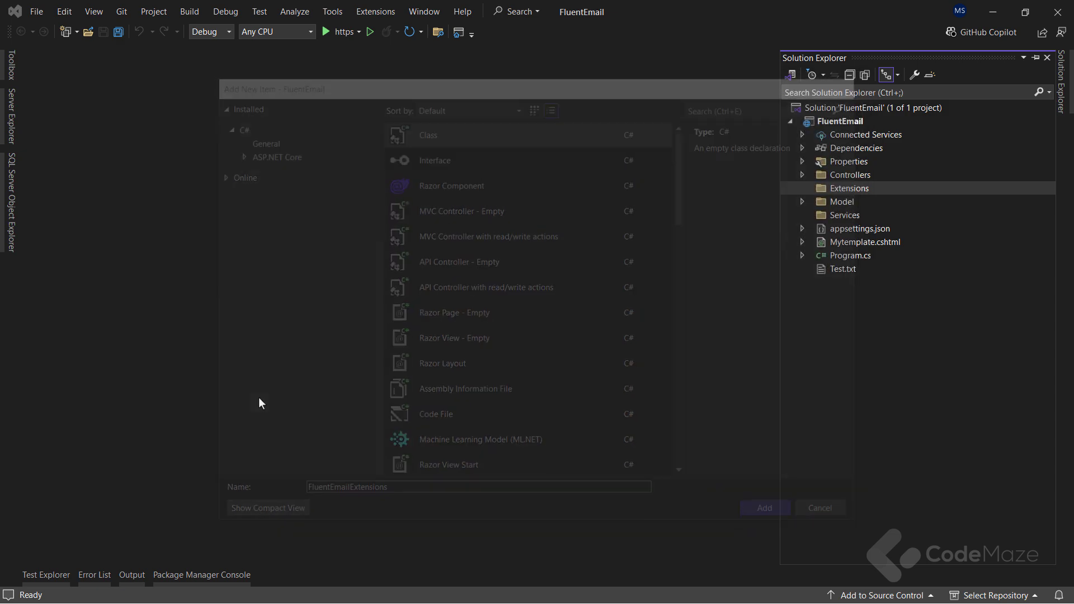
# Step: Make the class static and start a public static void AddFluentEmail method
pyautogui.click(763, 508)
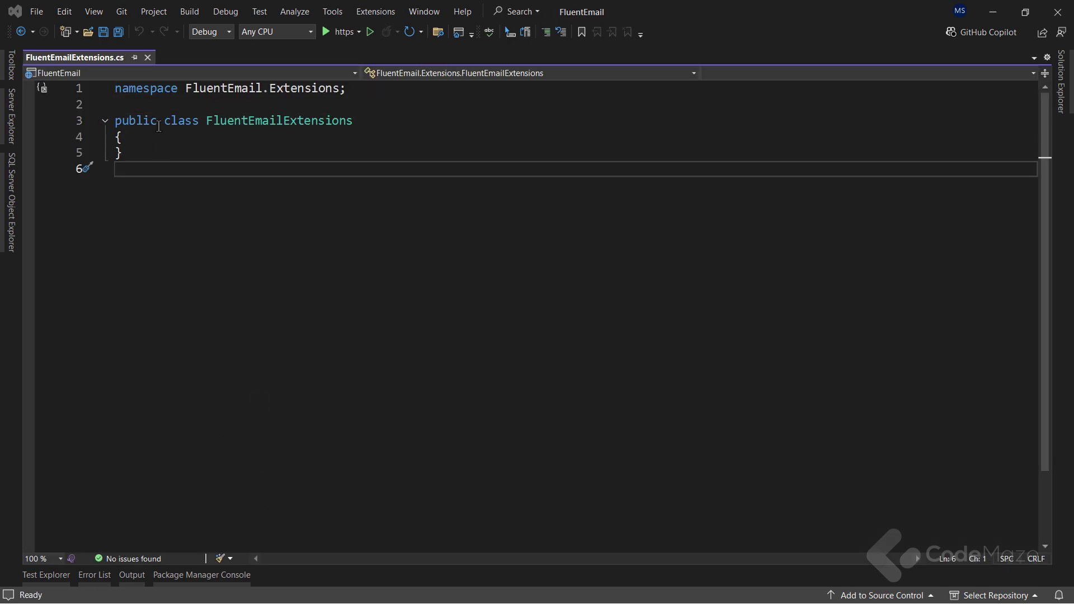
pyautogui.write('st')
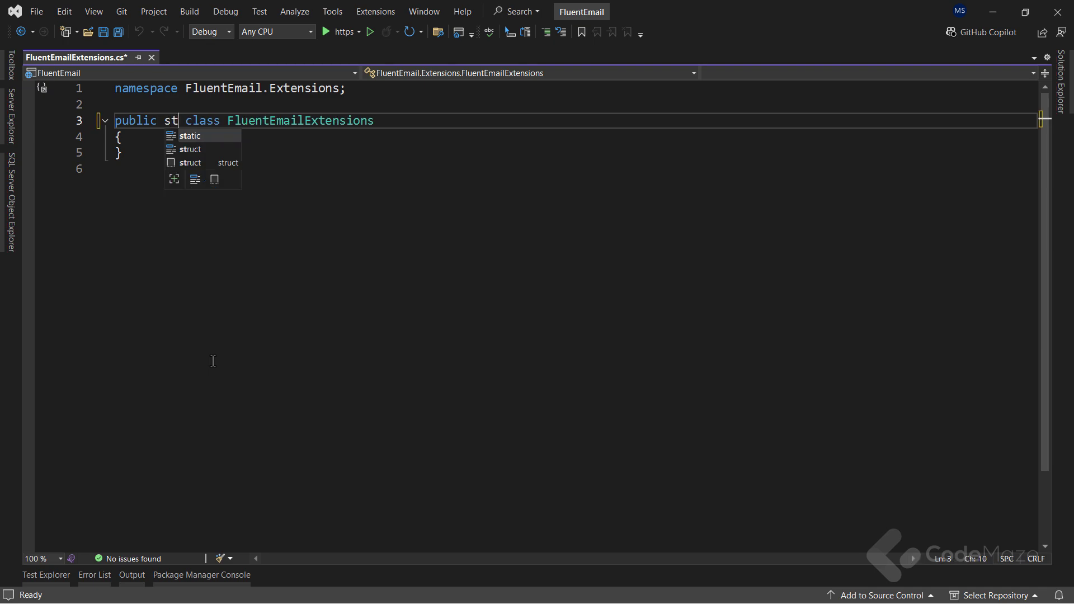
pyautogui.press('Tab')
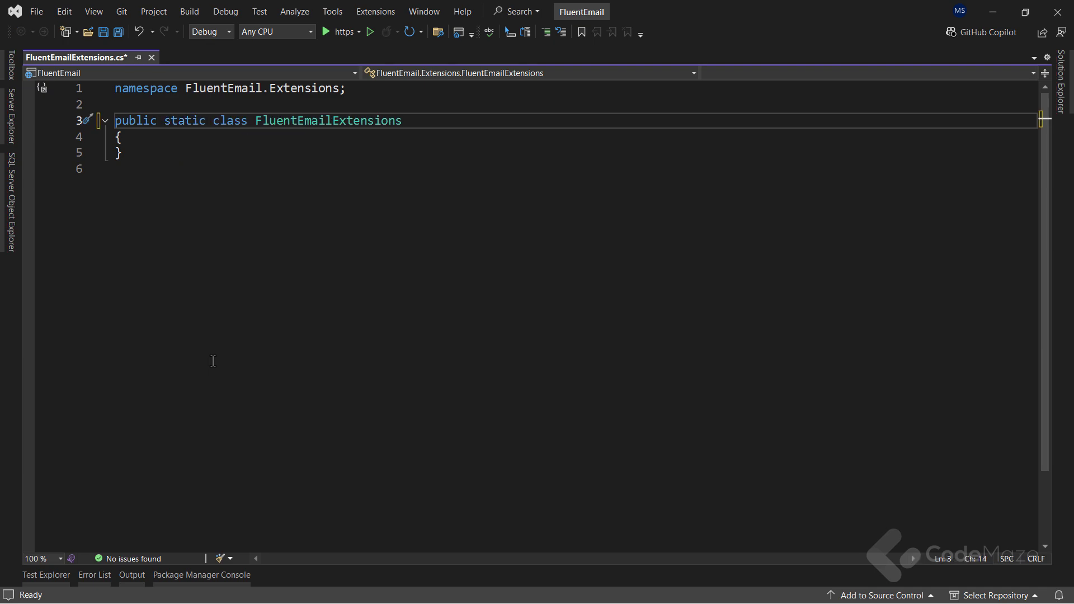
pyautogui.write('public')
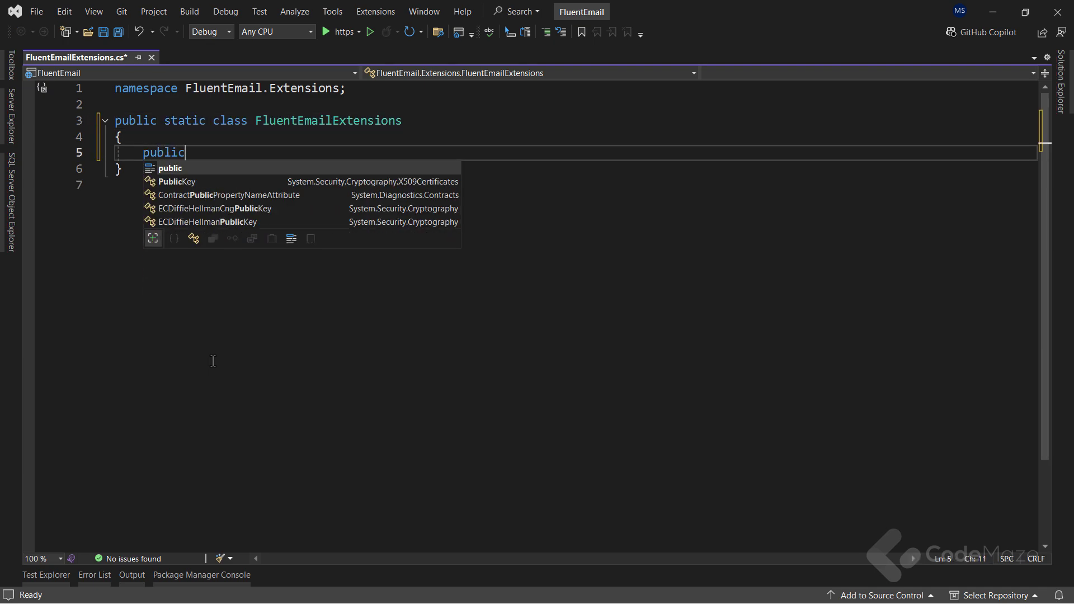
pyautogui.write('static void')
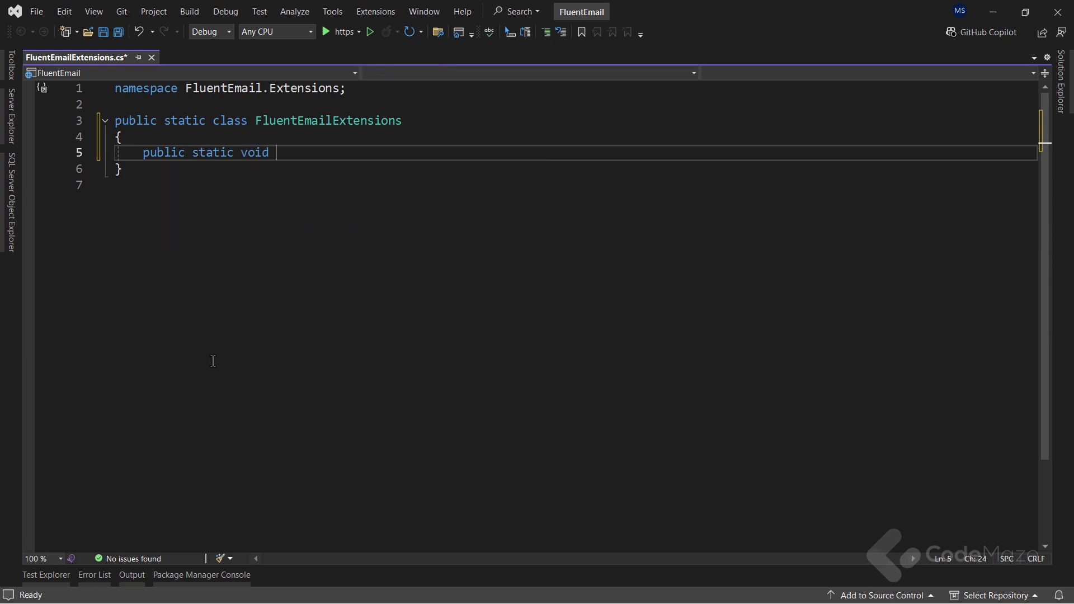
pyautogui.write('AddFl')
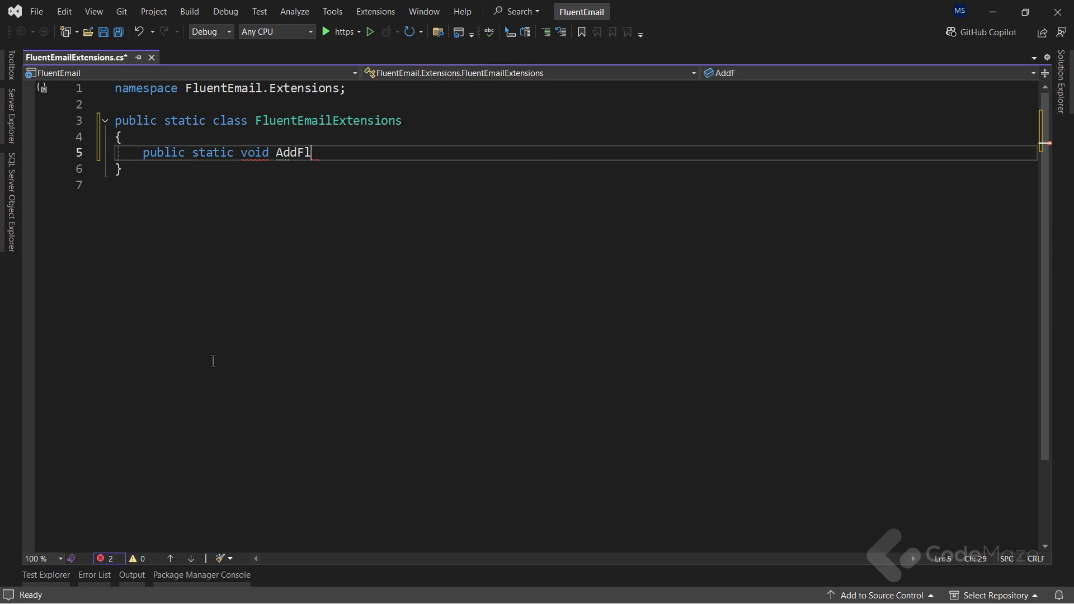
pyautogui.write('uentEmail')
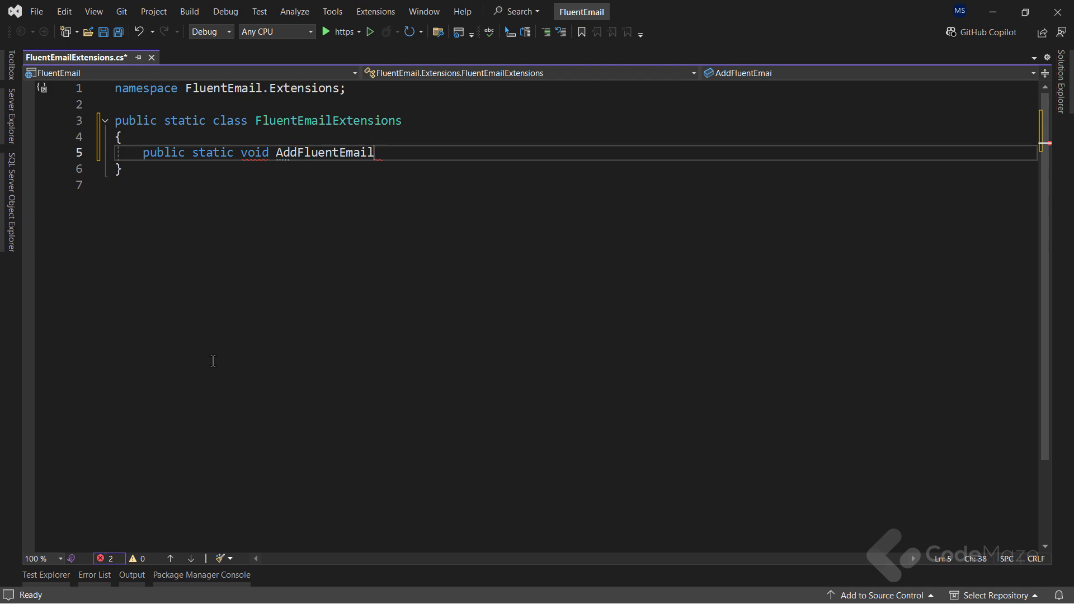
# Step: Give AddFluentEmail parameters this IServiceCollection services and ConfigurationManager configuration
pyautogui.write('(this )')
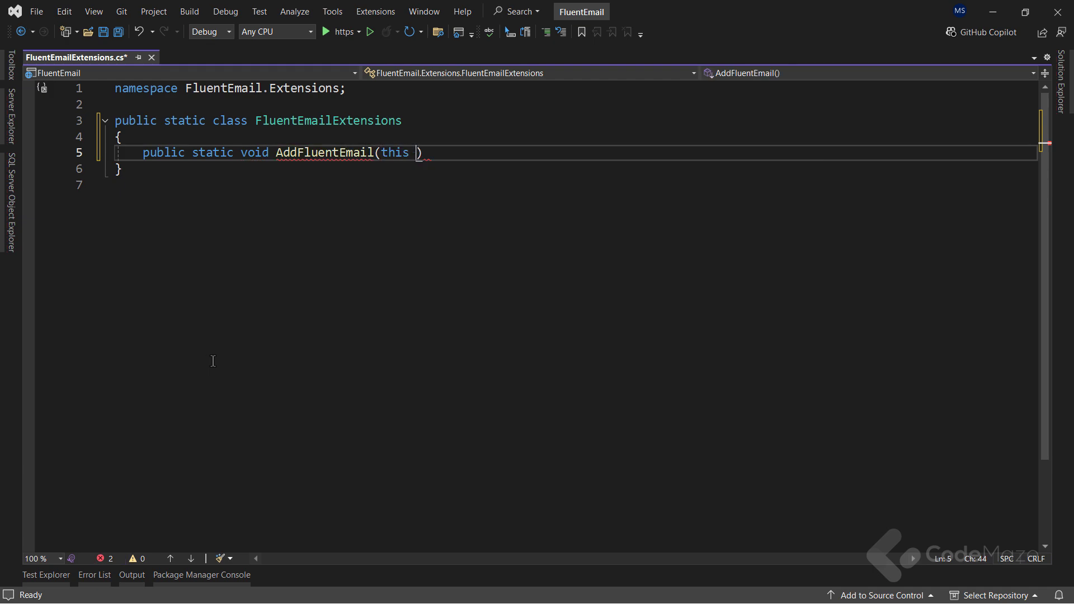
pyautogui.write('IServiceCollection services, string email')
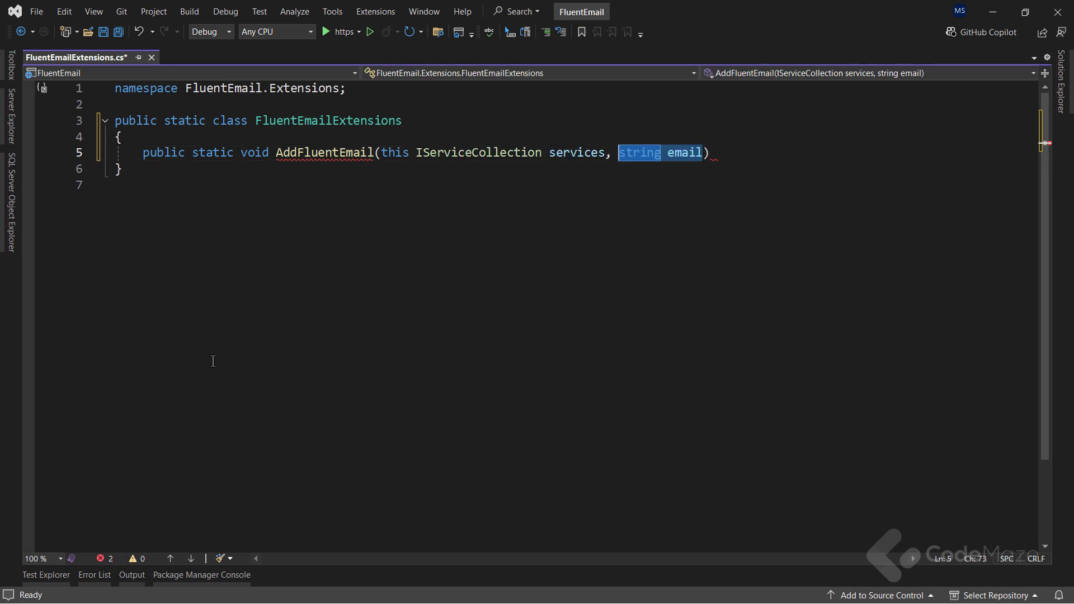
pyautogui.write('ConfigurationManage')
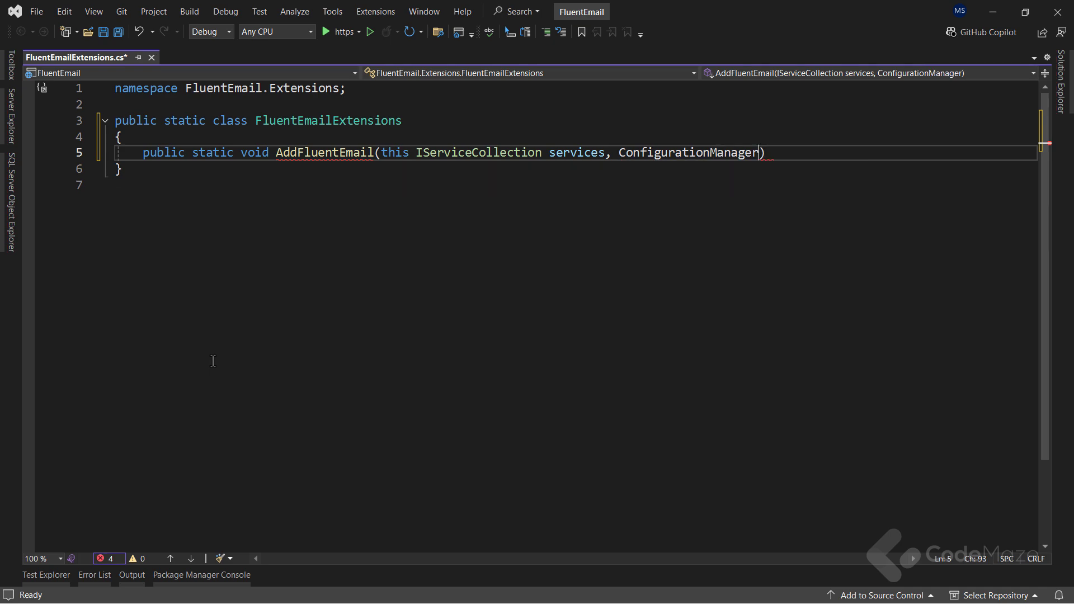
pyautogui.write('configuration')
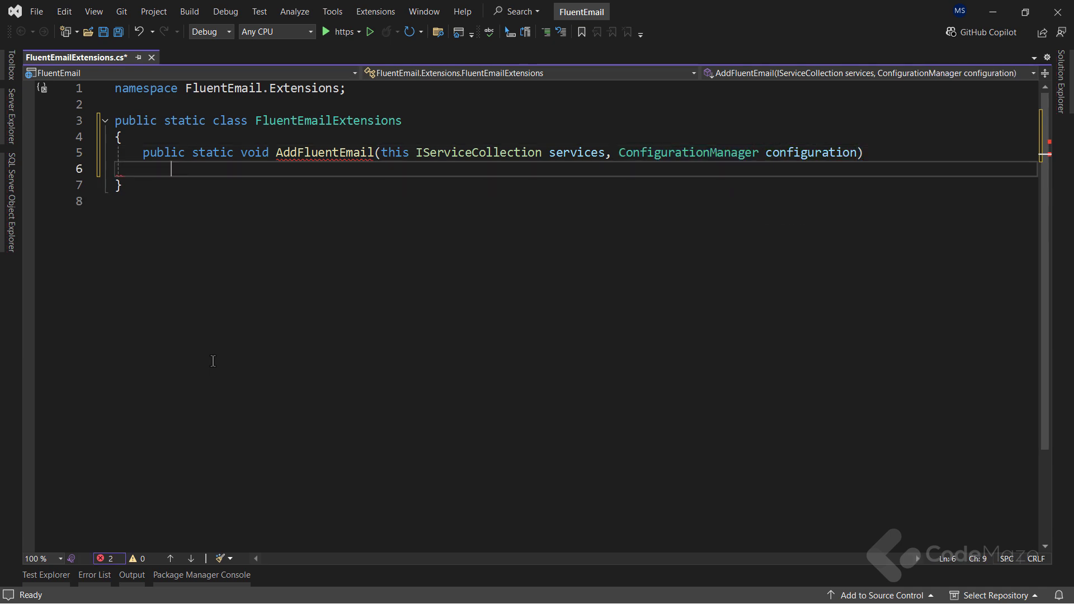
# Step: Read the EmailSettings section from configuration into an emailSettings variable
pyautogui.write('services')
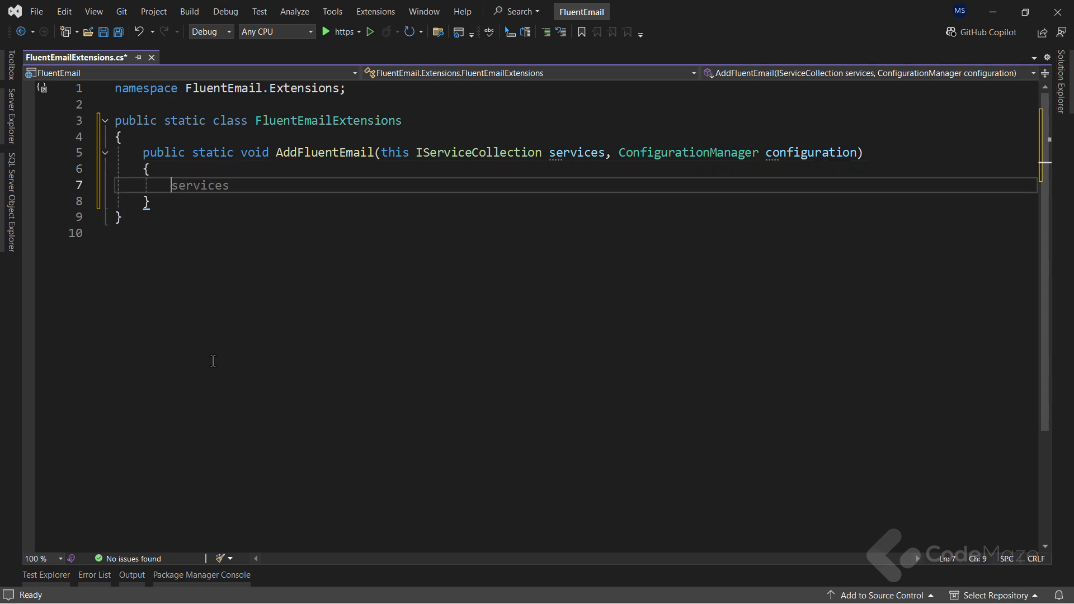
pyautogui.write('var emailSett')
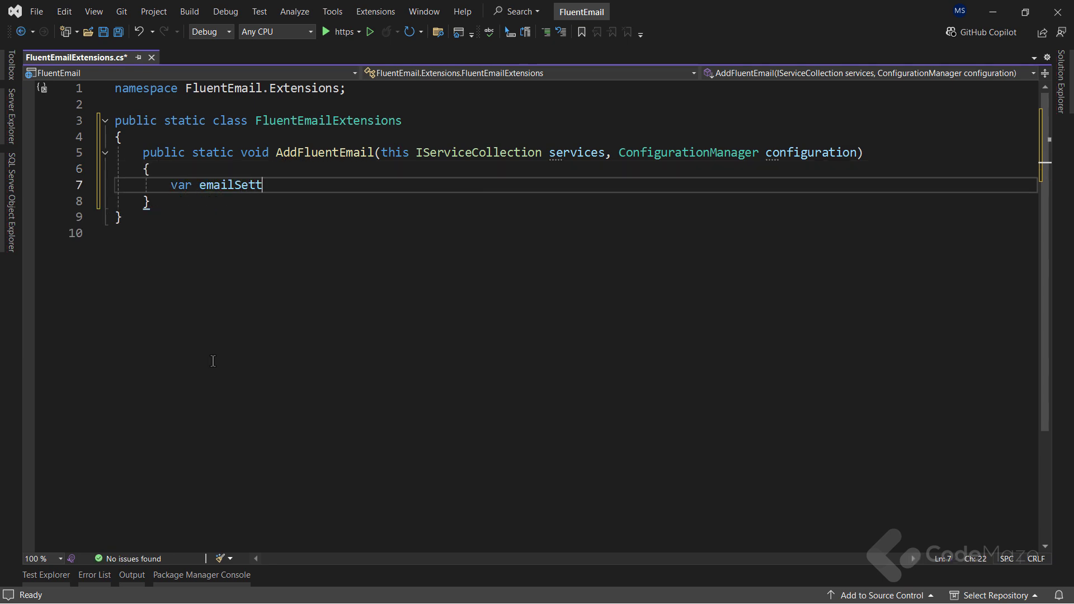
pyautogui.write('ings =')
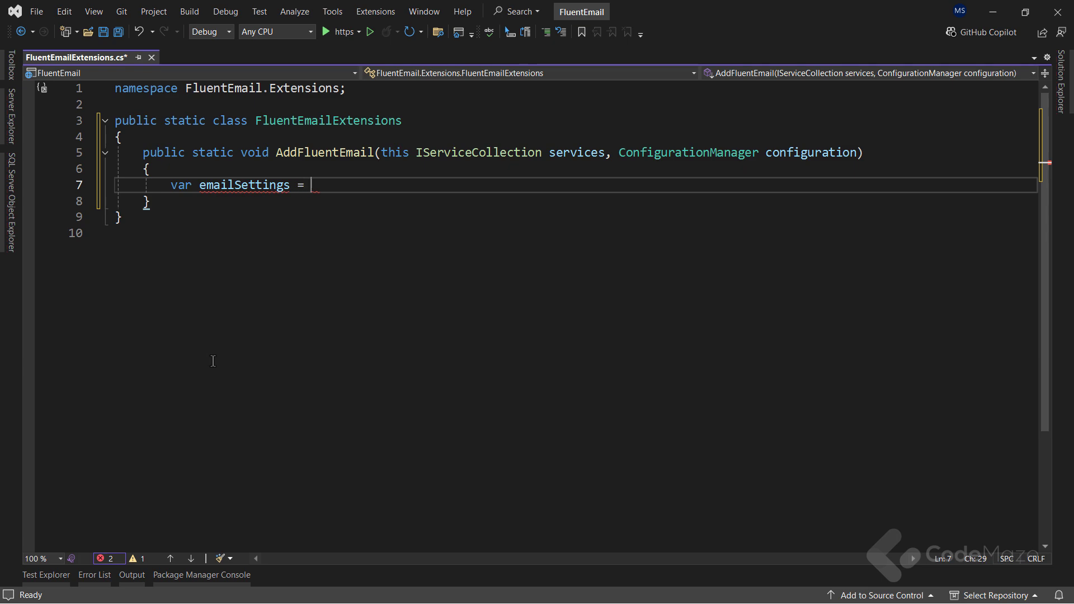
pyautogui.write('configuration.')
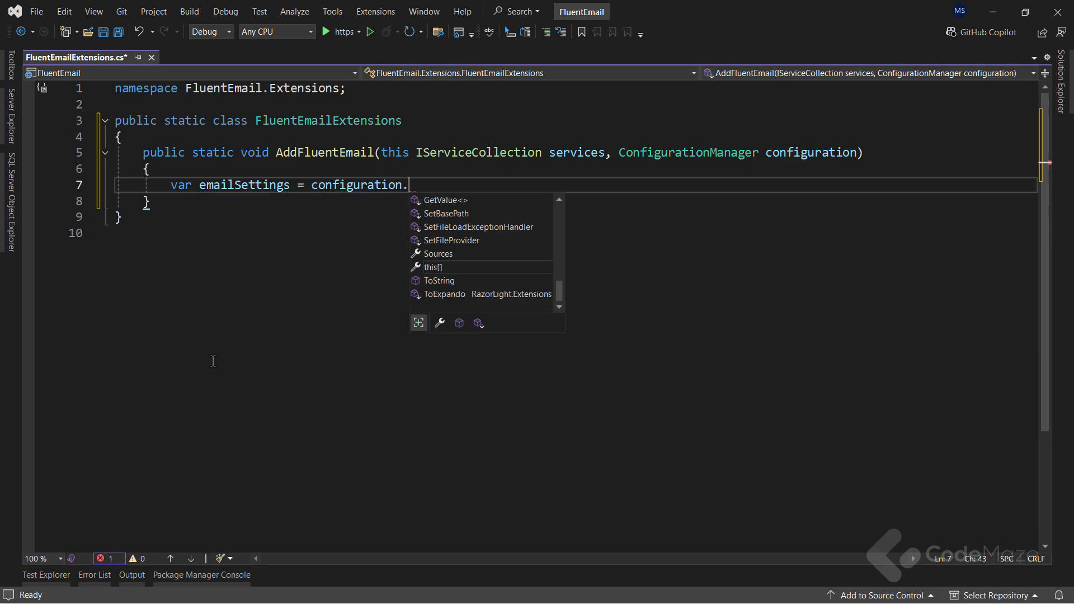
pyautogui.write('GetSection(')
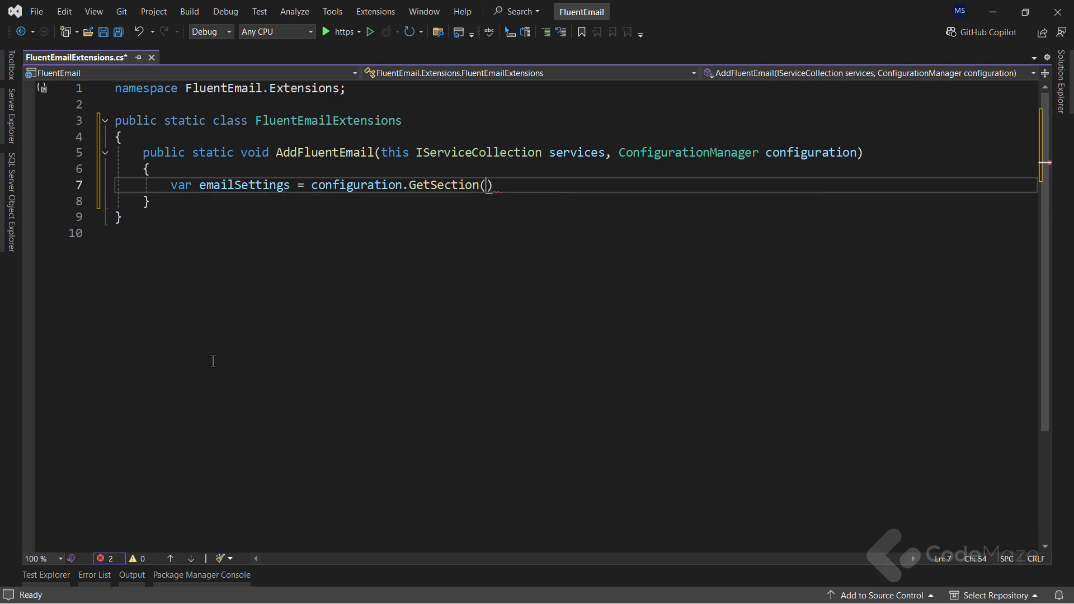
pyautogui.write('"EmailSe')
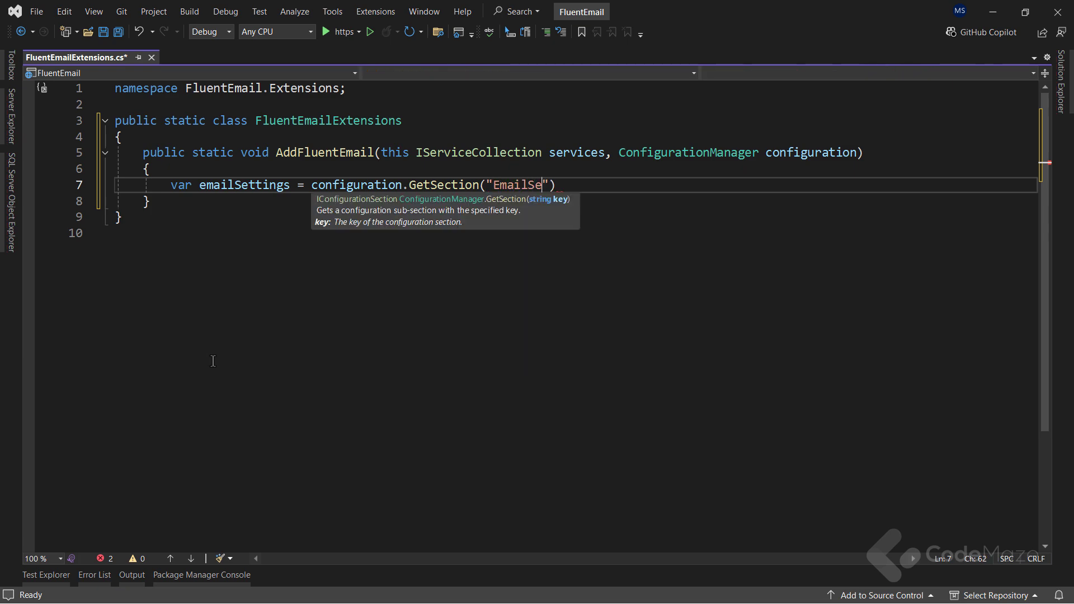
pyautogui.write('ttings')
pyautogui.write('var')
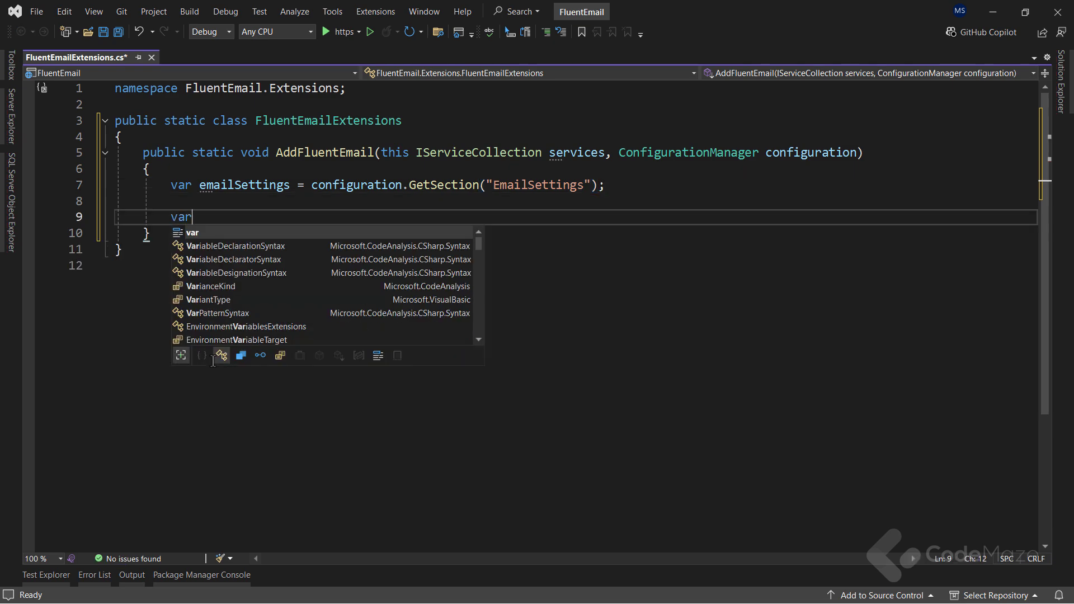
# Step: Read DefaultFromEmail, Host and Port values from the email settings
pyautogui.write('defaultFr')
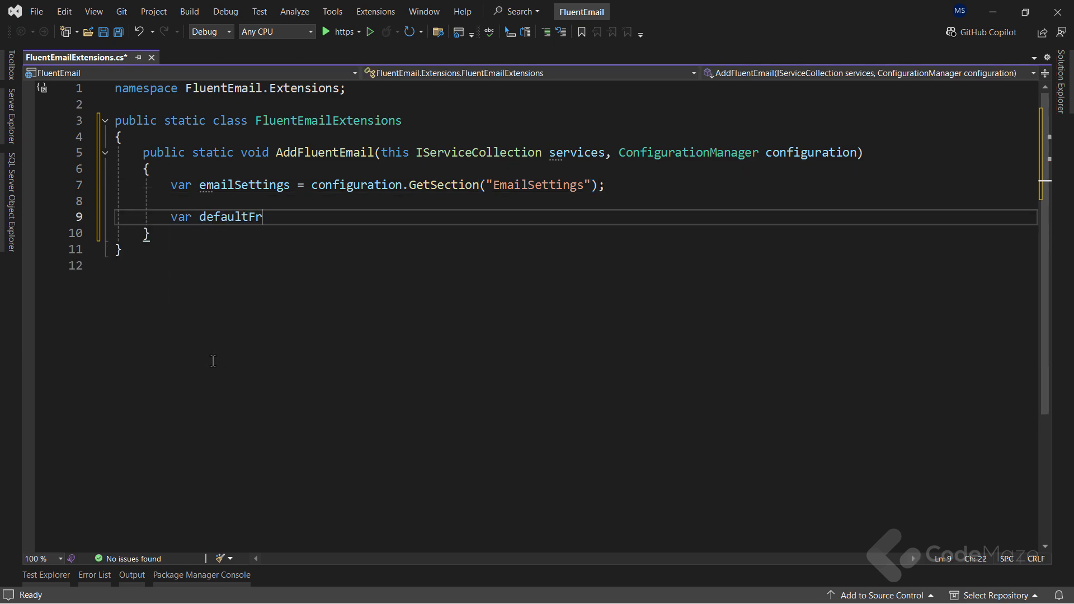
pyautogui.write('omEmail')
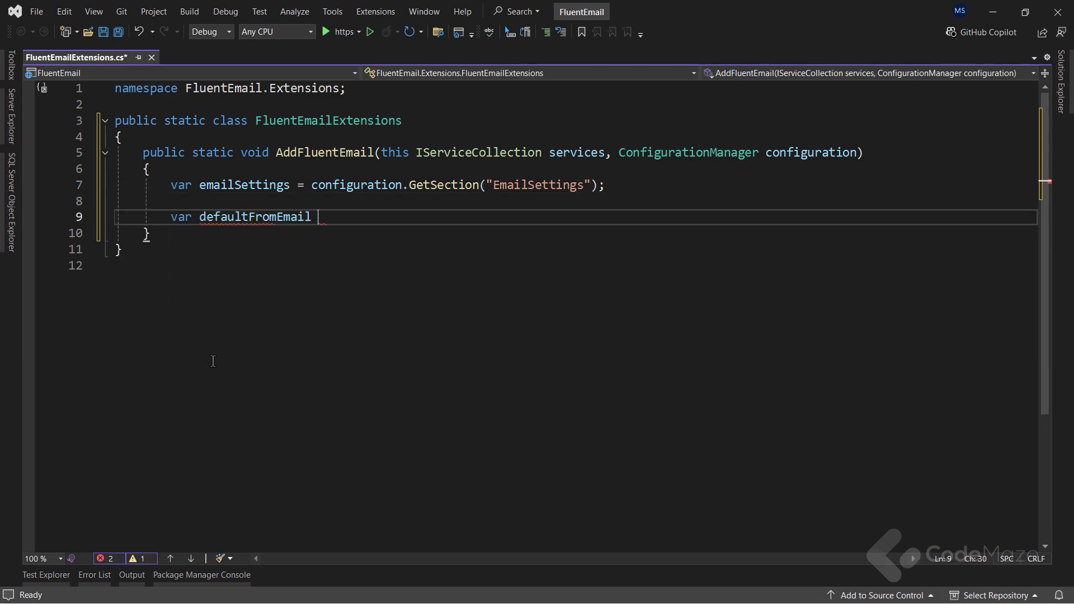
pyautogui.write('= emailSettings')
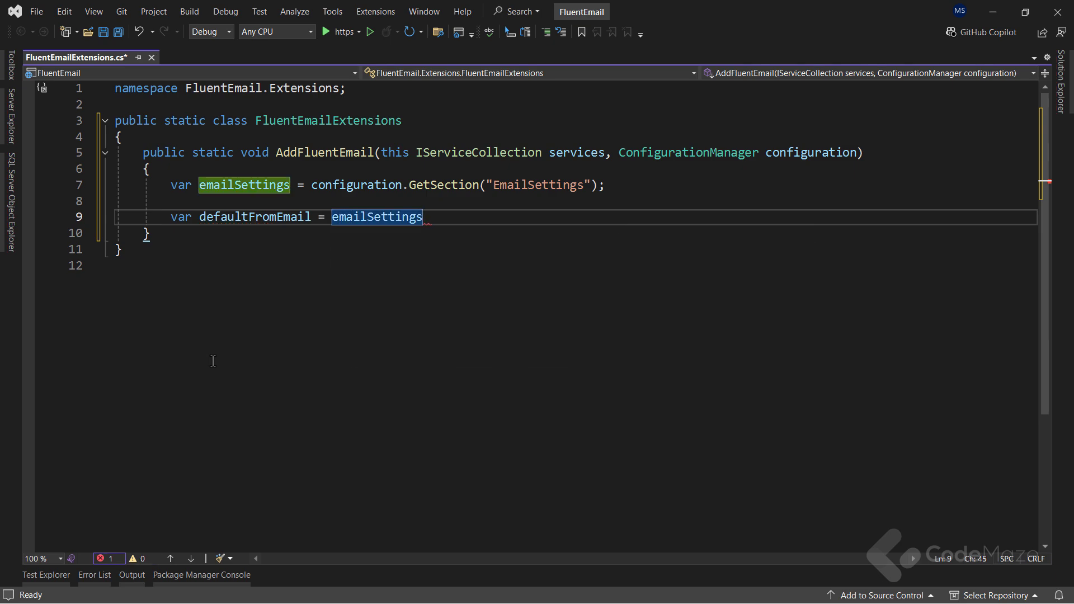
pyautogui.write('["Defa"]')
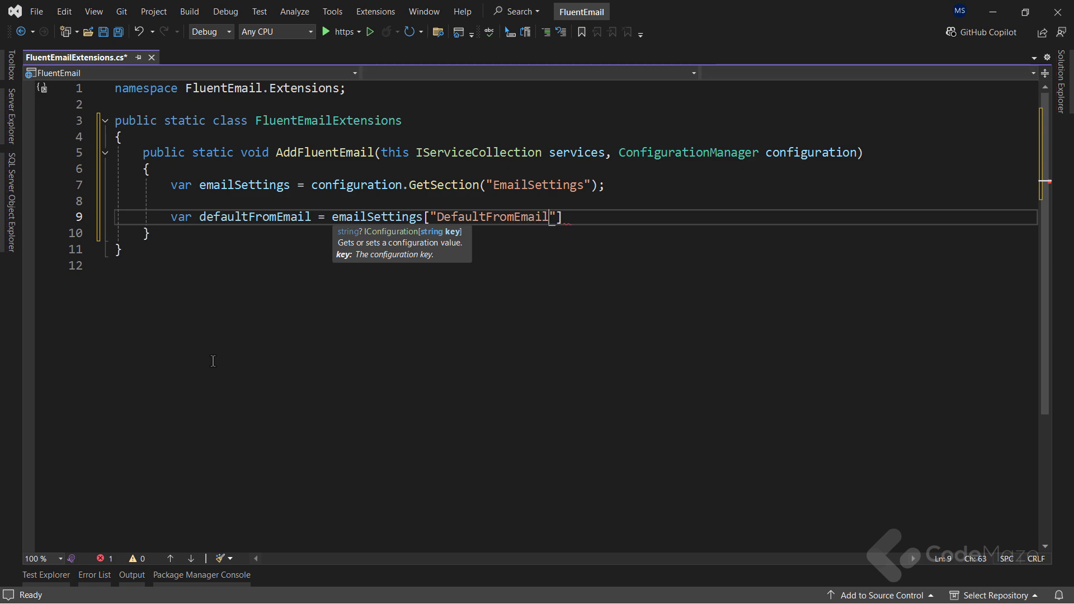
pyautogui.press('Enter')
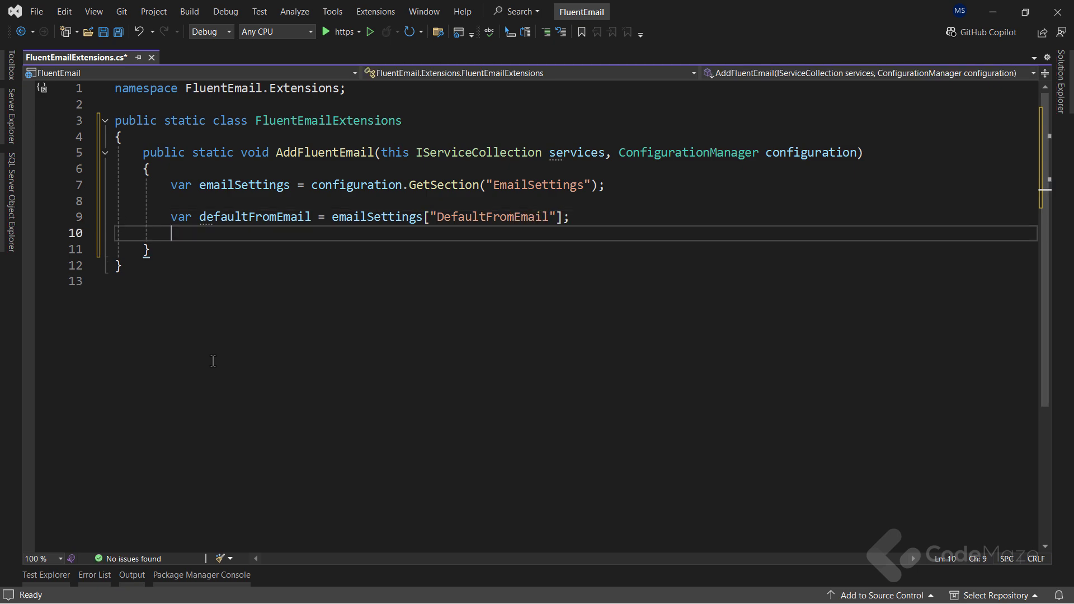
pyautogui.write('var host = emailSettings["SMTPSetting:Host"];')
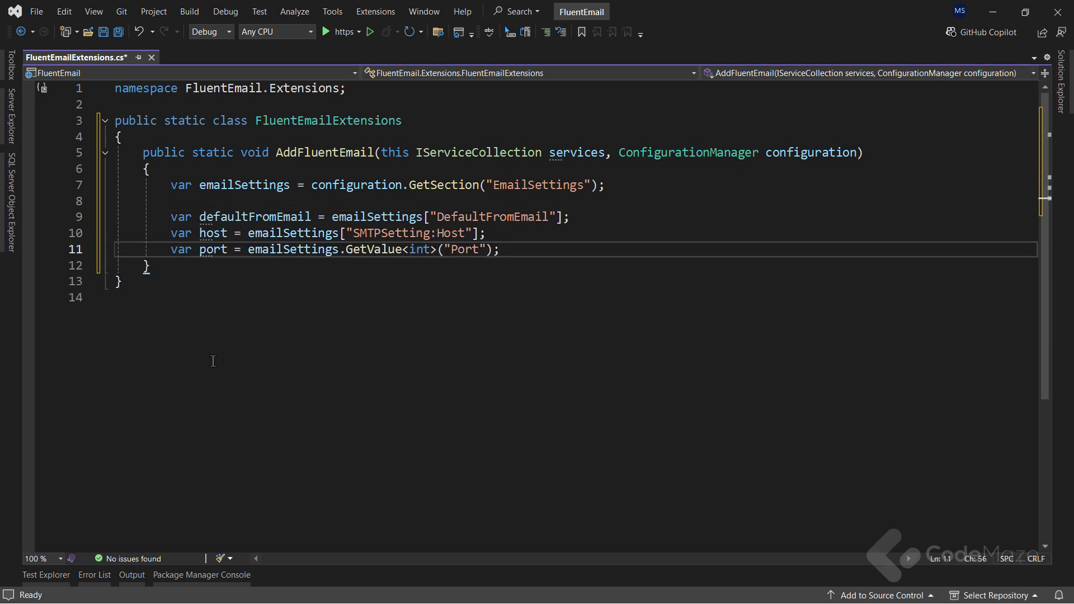
pyautogui.press('Enter')
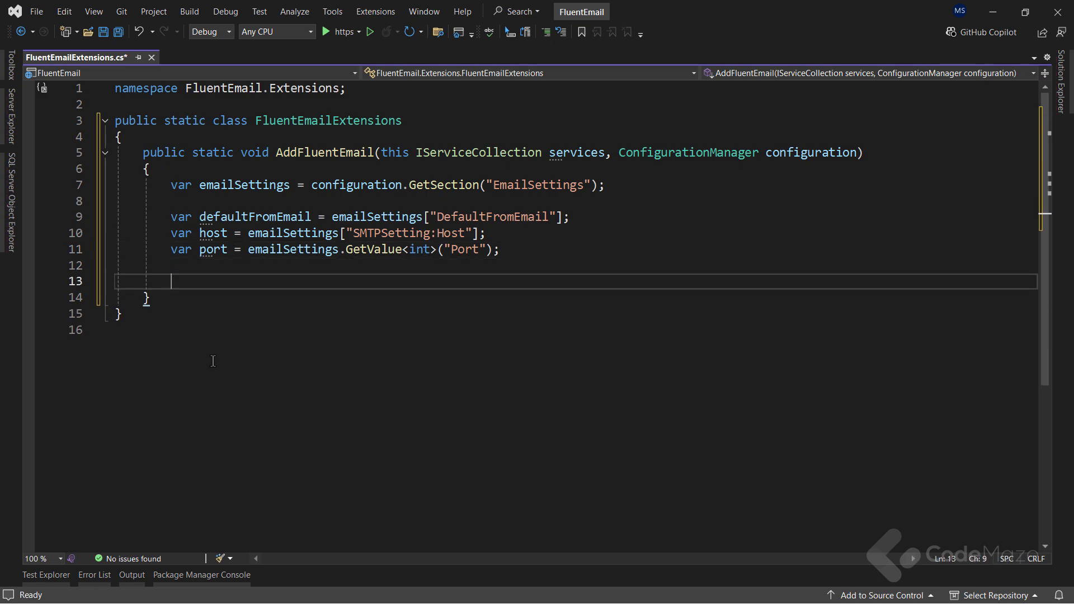
# Step: Register services.AddFluentEmail(defaultFromEmail).AddSmtpSender(host, port)
pyautogui.write('services.Ad')
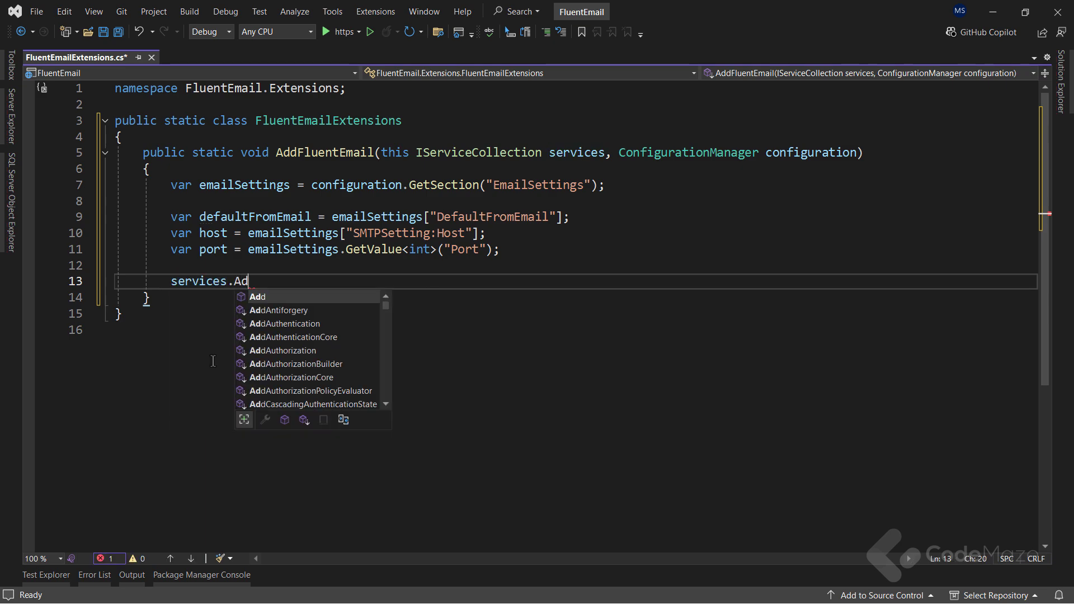
pyautogui.write('FluentEmail')
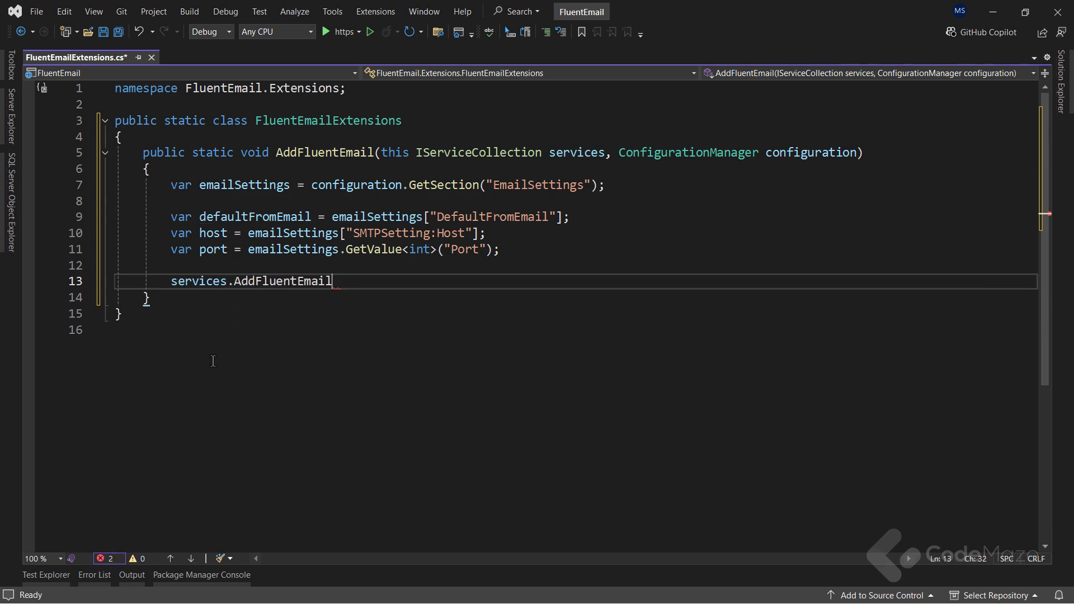
pyautogui.write('(defaultFromEmail)')
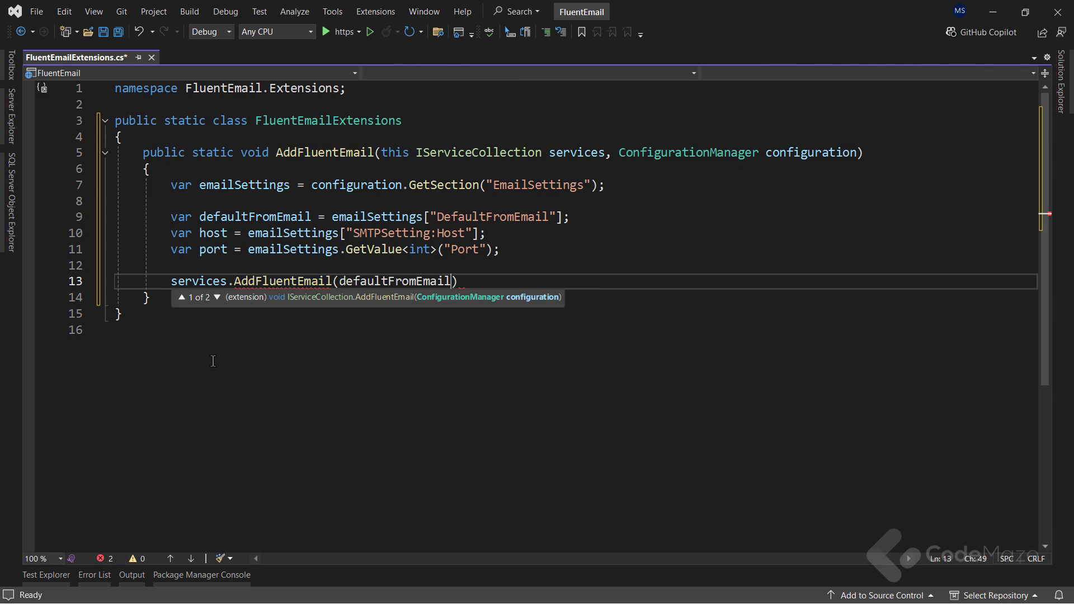
pyautogui.write(')')
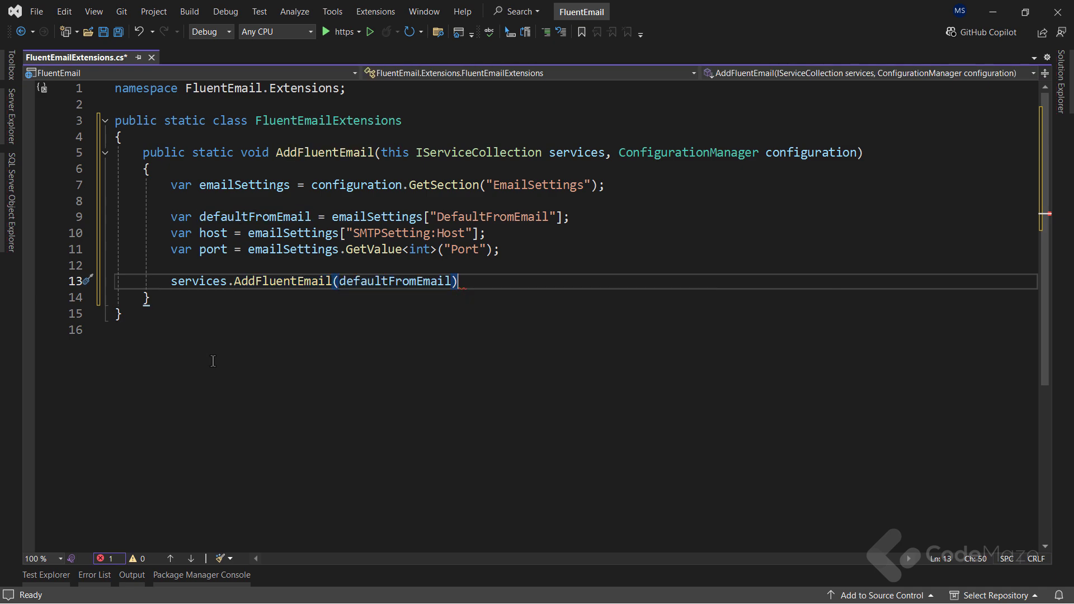
pyautogui.write('.AddSmtpSender(host, port);')
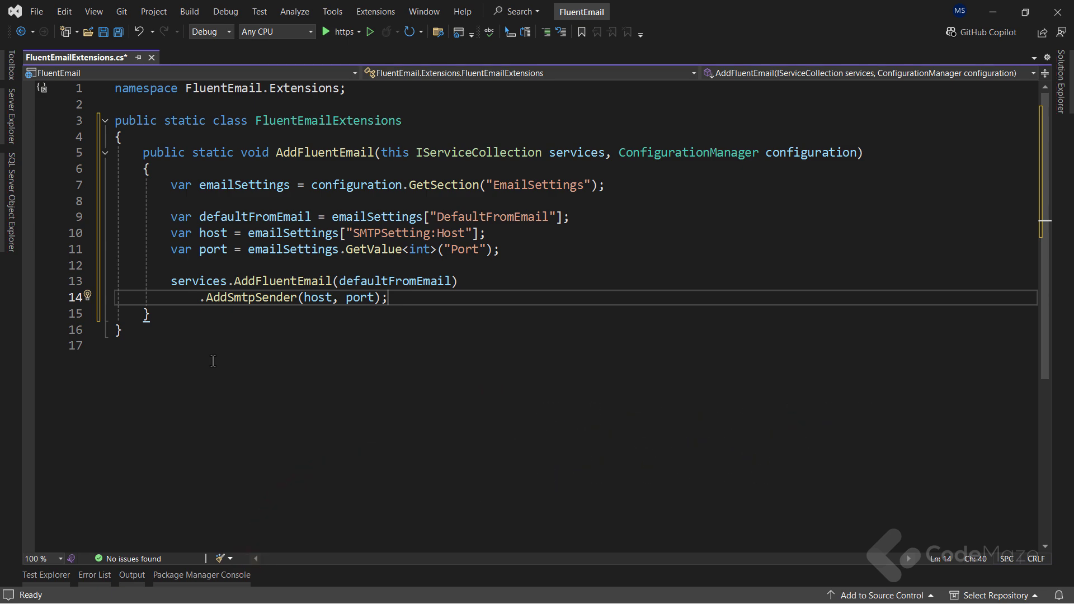
pyautogui.write(',')
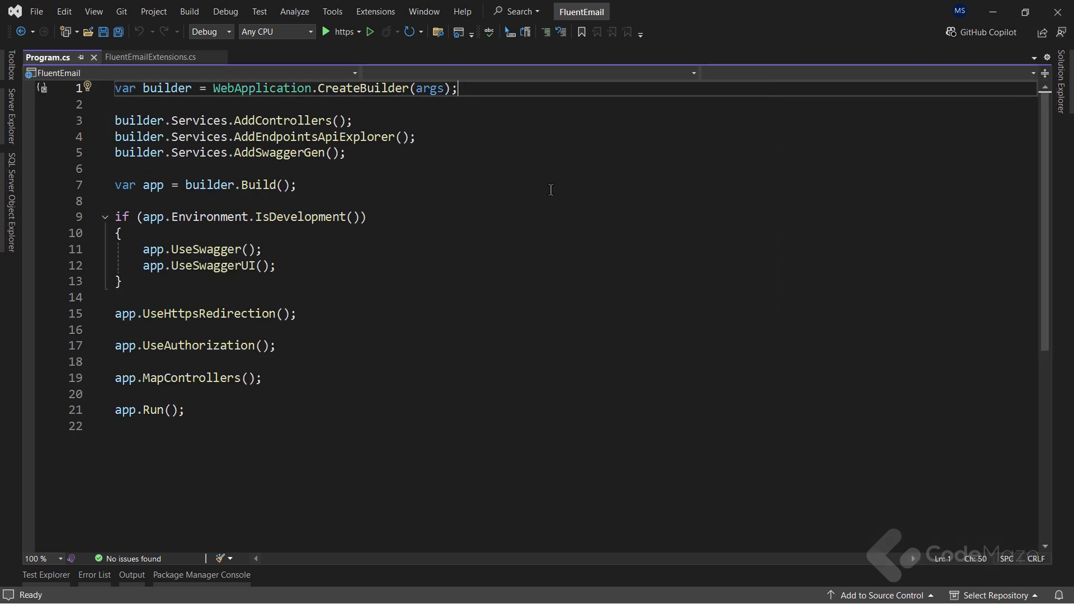
# Step: Add builder.Services.AddFluentEmail(builder.Configuration) with its using in Program.cs and save
pyautogui.write('builder.Services.')
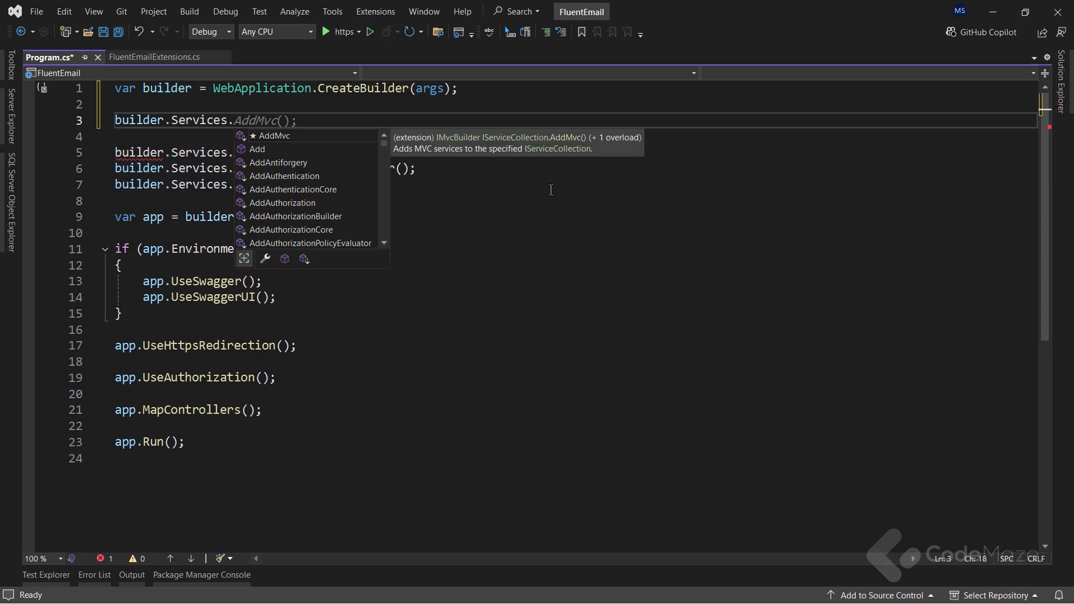
pyautogui.write('AddFLuentE')
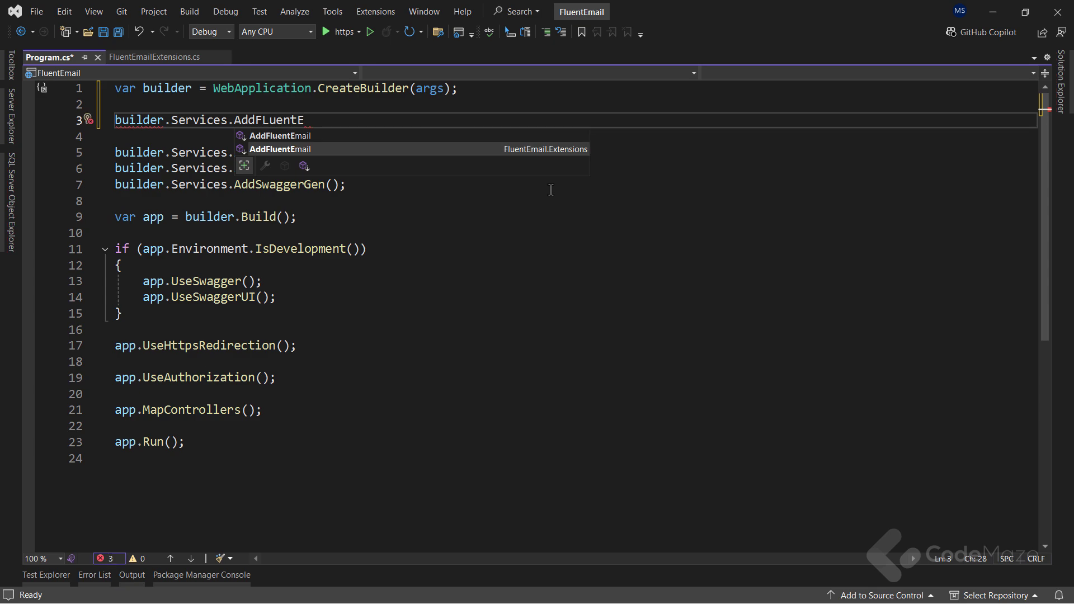
pyautogui.click(280, 149)
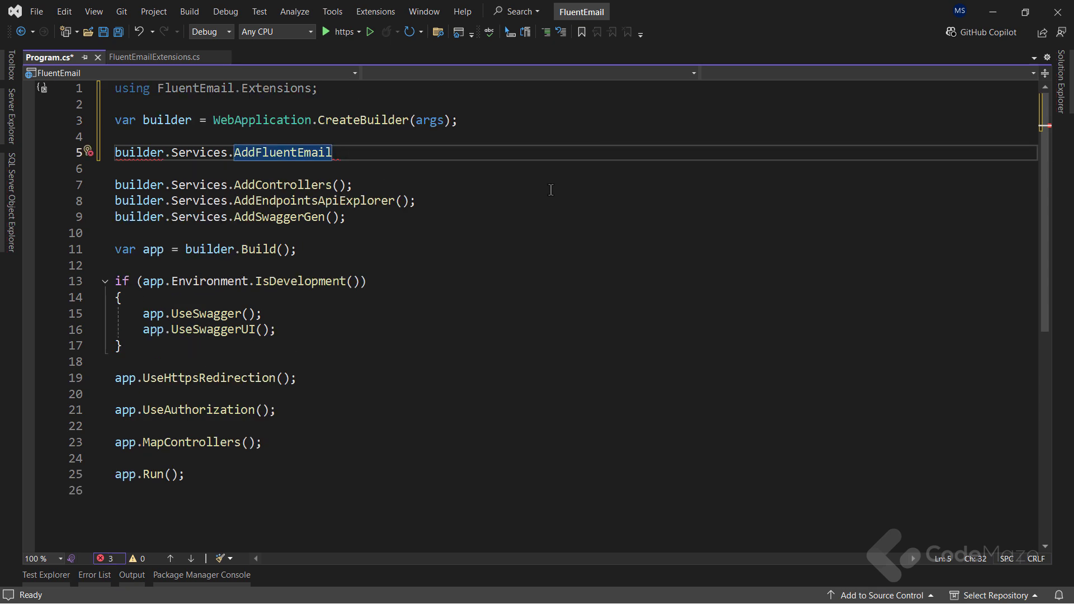
pyautogui.write('(builder.')
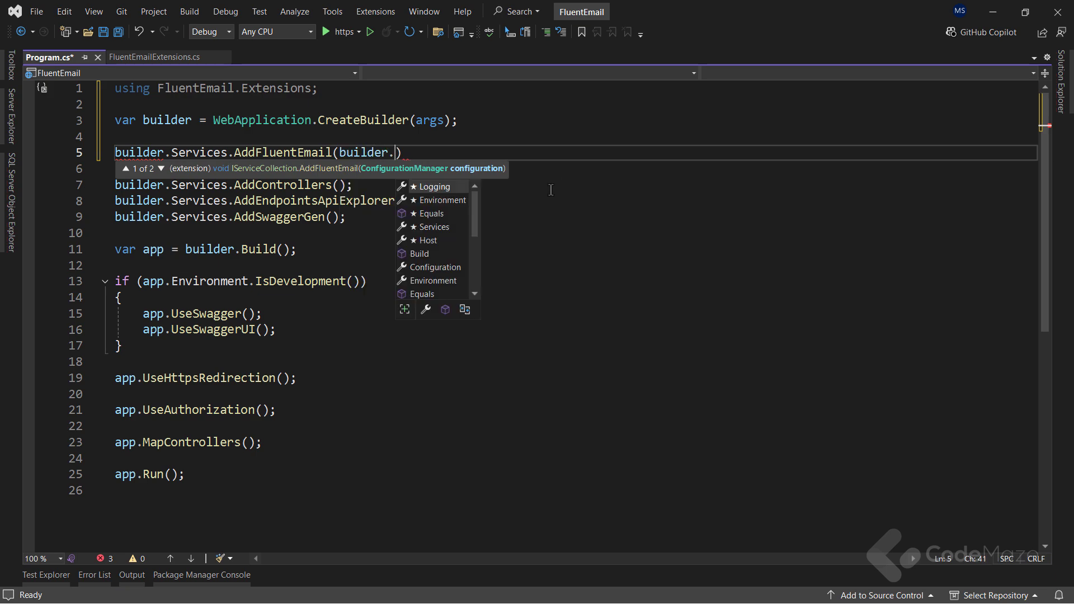
pyautogui.write('Configuration')
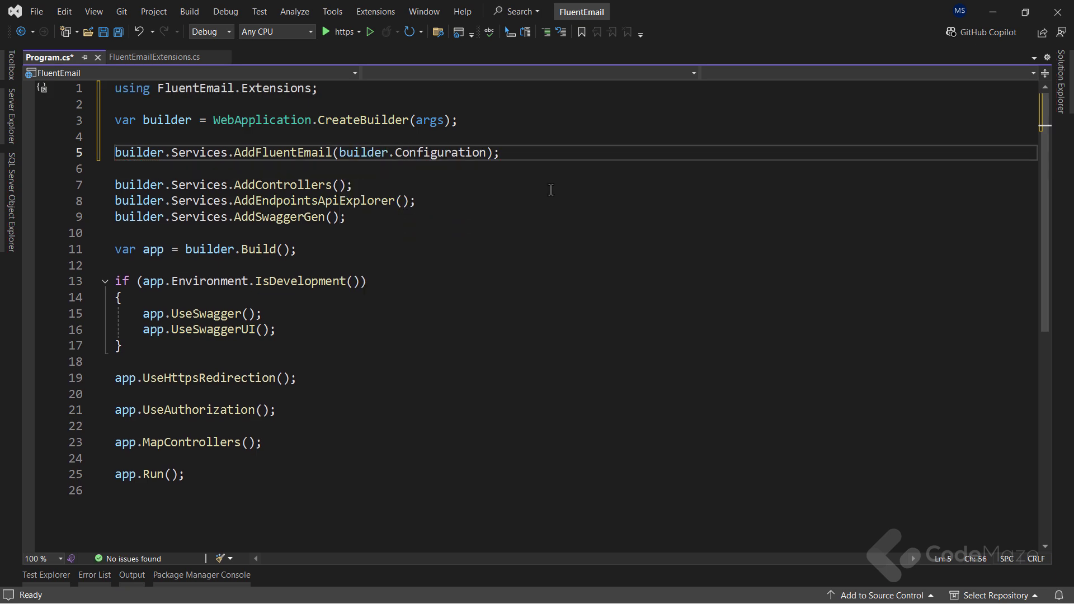
pyautogui.press('Ctrl+S')
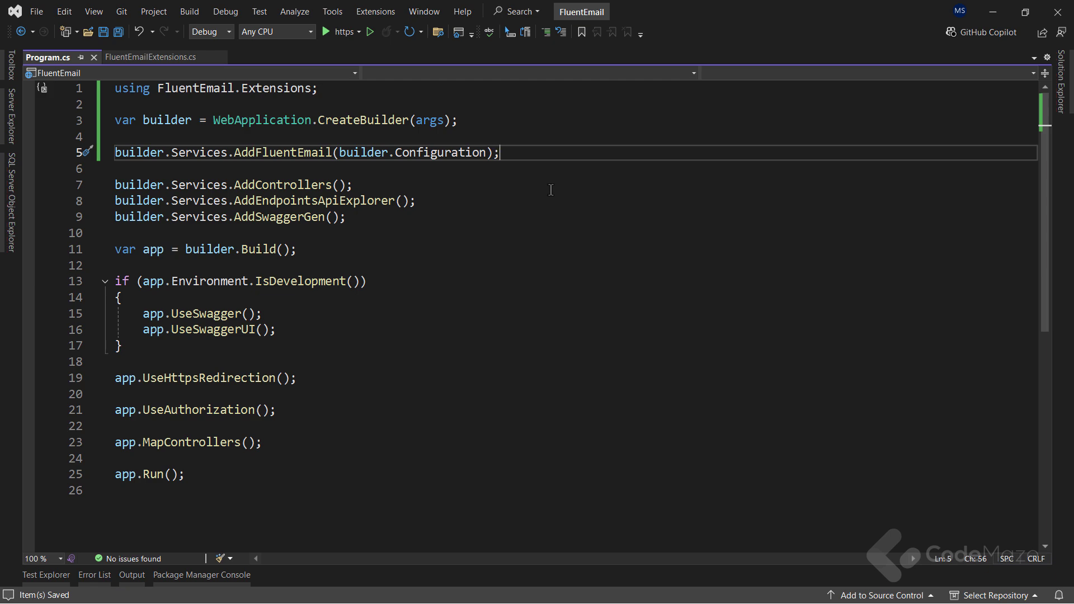
pyautogui.moveTo(991, 102)
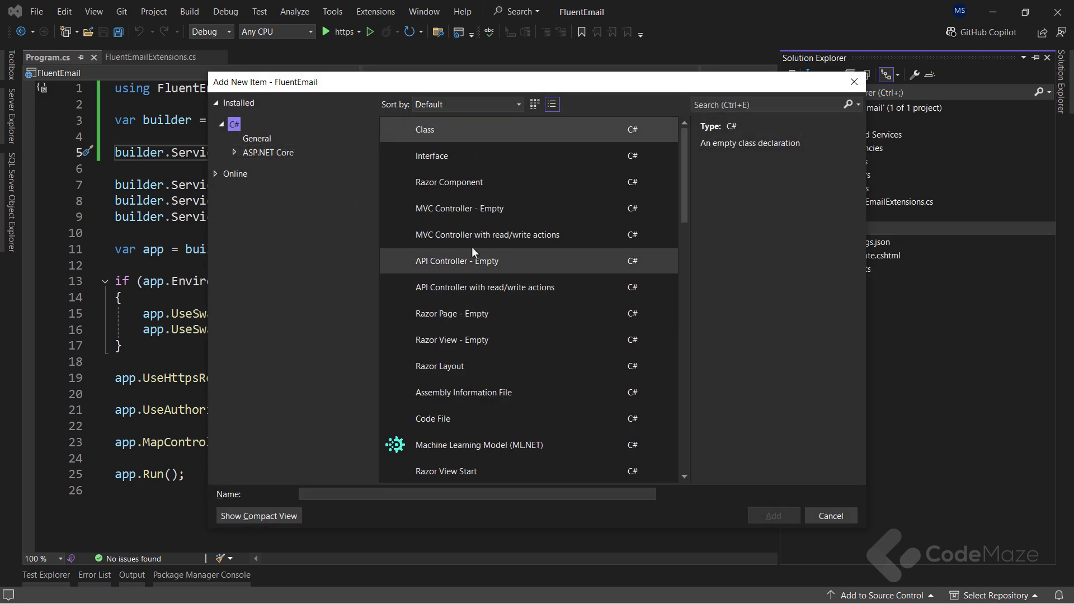
# Step: Create the IEmailService interface with Task Send(EmailMetadata emailMetadata) and review the EmailMetadata model
pyautogui.click(454, 155)
pyautogui.write('IEmailSer')
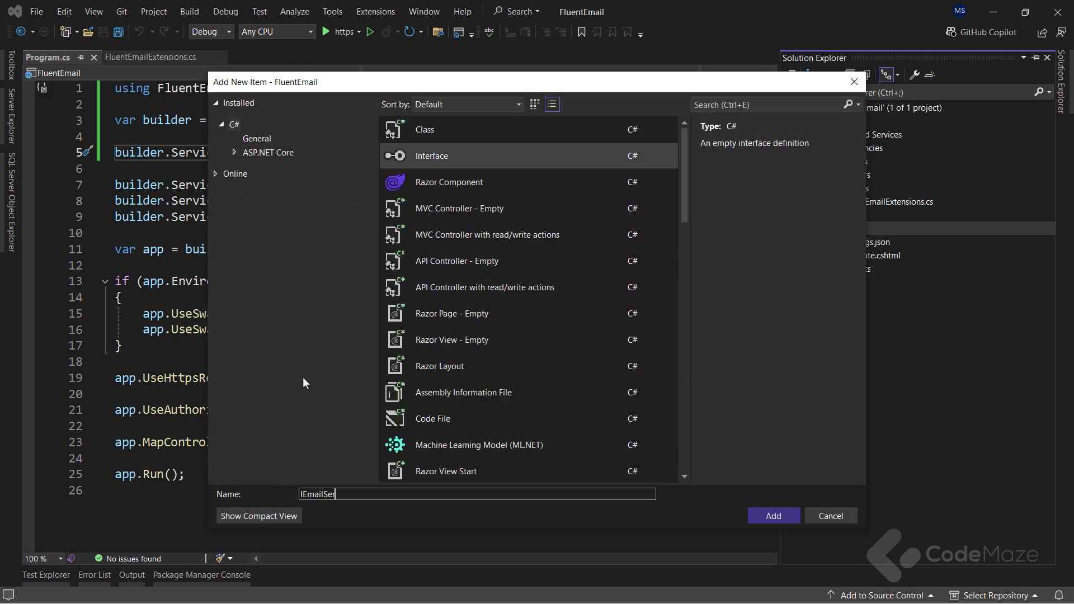
pyautogui.click(773, 514)
pyautogui.write('Task Send(E')
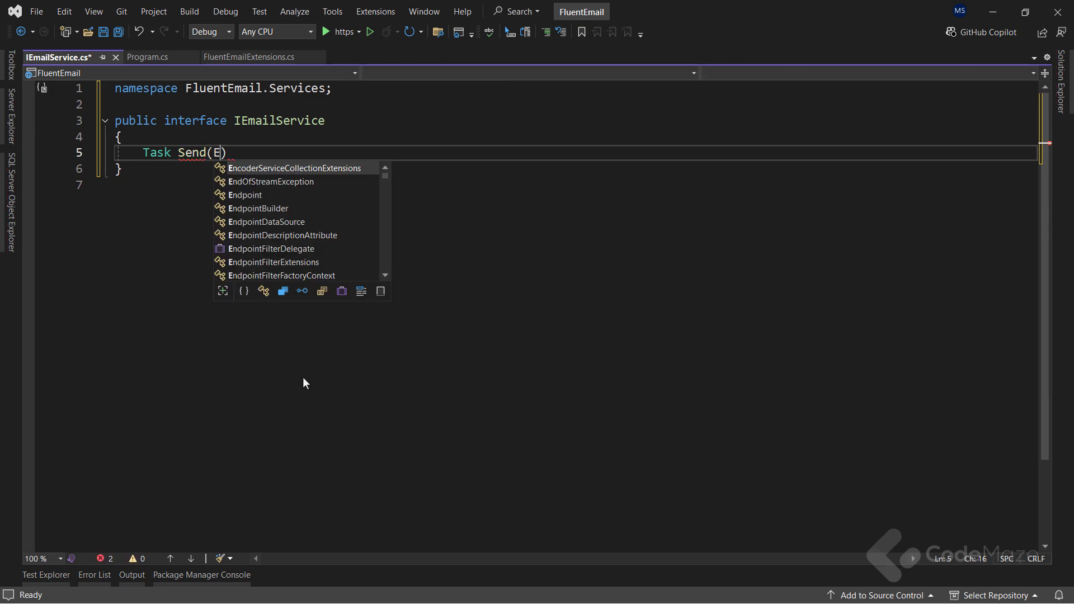
pyautogui.write('mailMetadata emailMetadata')
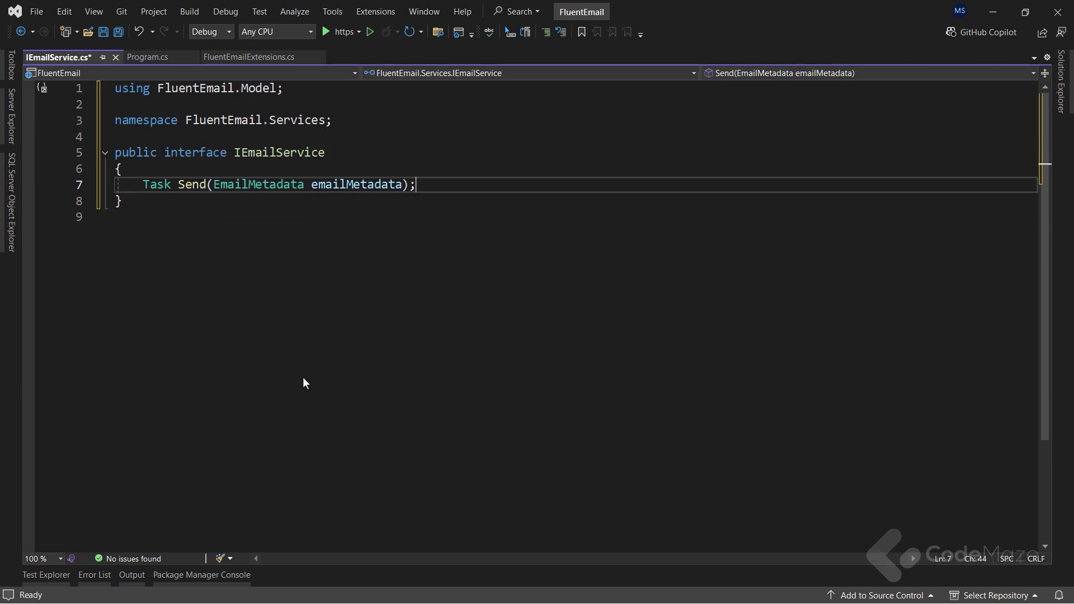
pyautogui.doubleClick(257, 184)
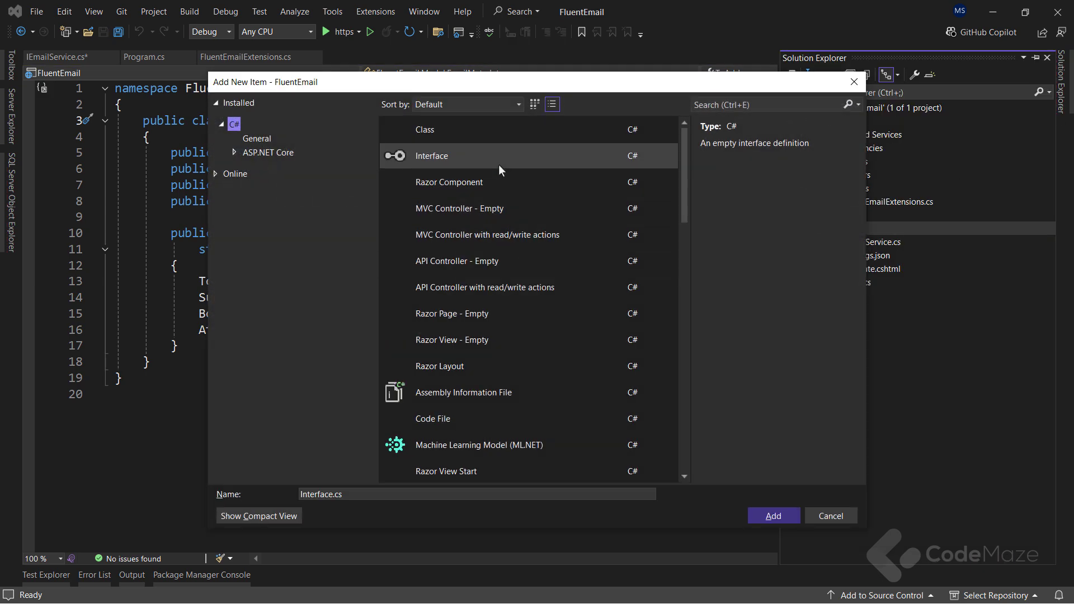
# Step: Create the EmailService class implementing IEmailService with generated members
pyautogui.click(425, 130)
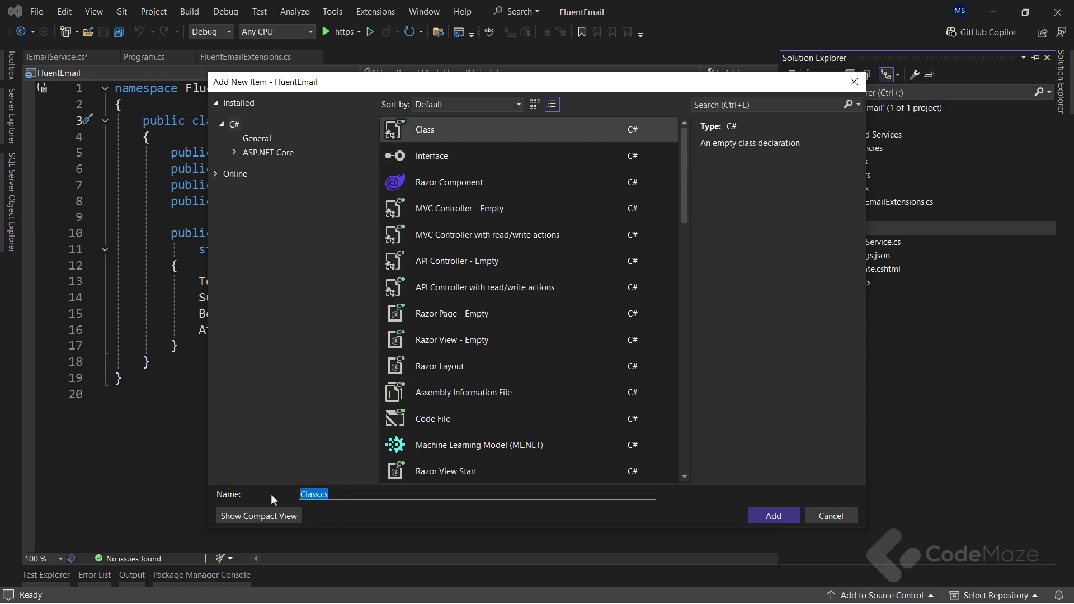
pyautogui.write('EmailSer')
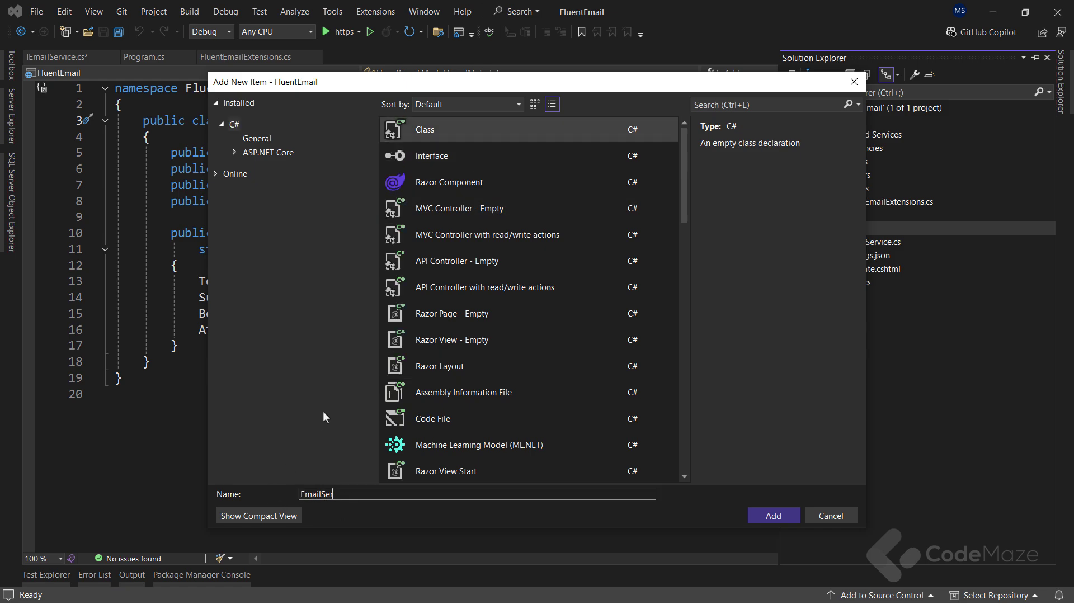
pyautogui.click(773, 514)
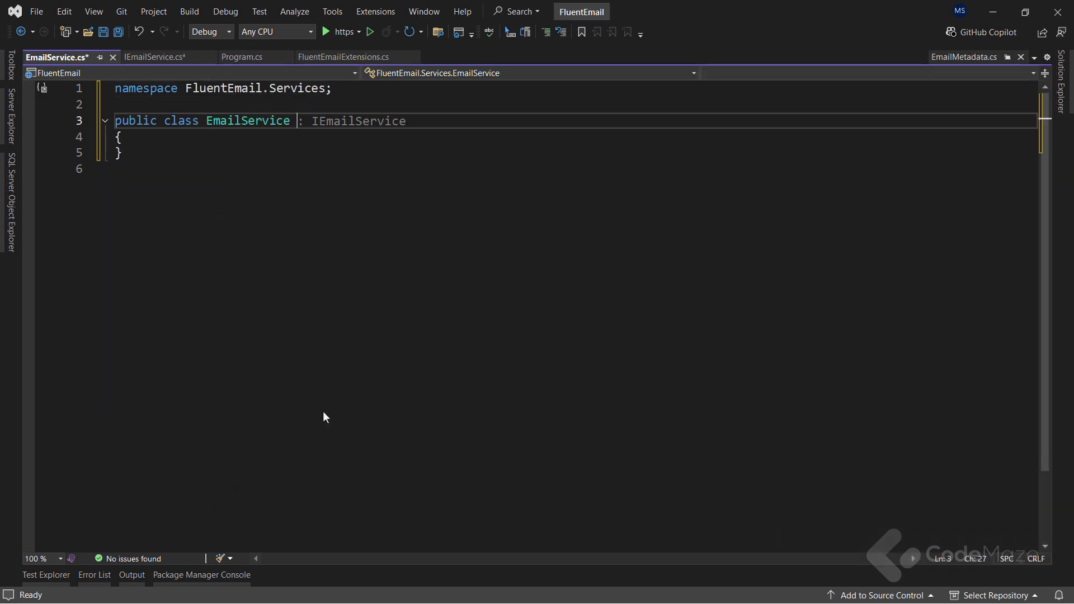
pyautogui.write('IEmailService')
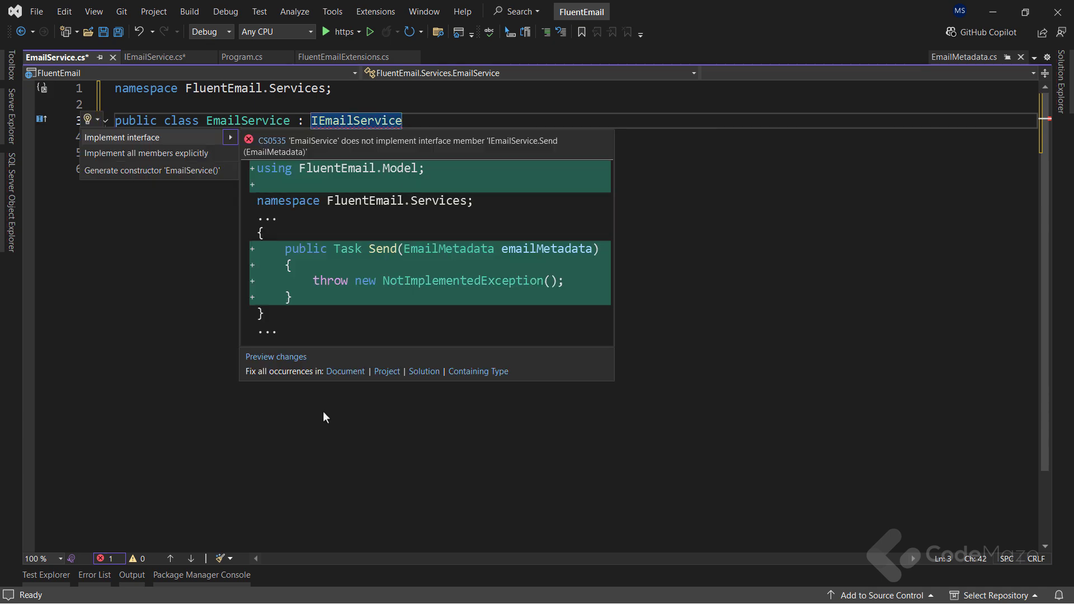
pyautogui.click(121, 137)
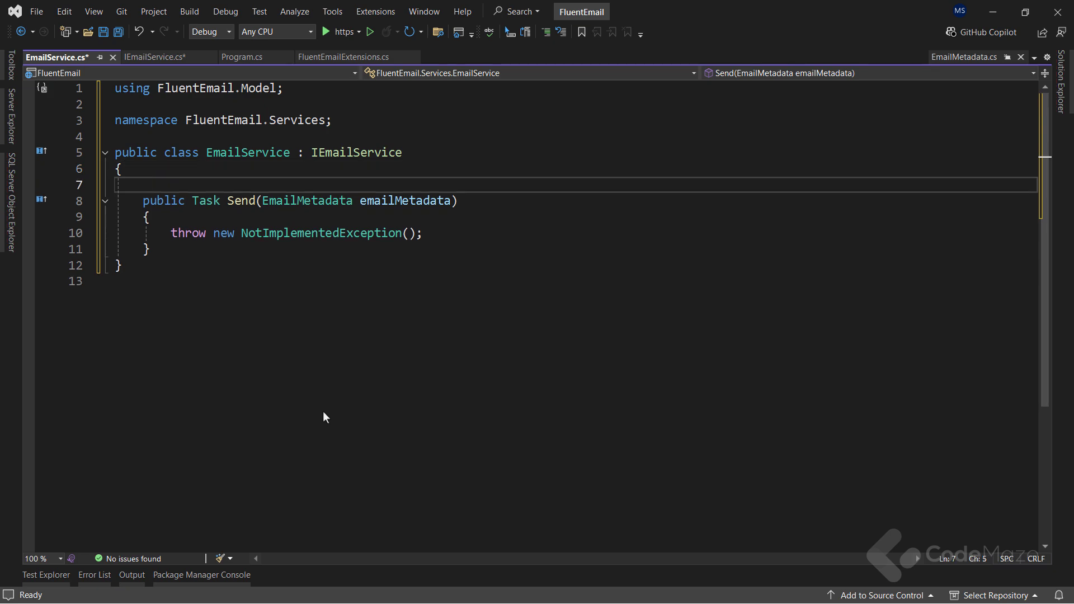
# Step: Add a private readonly IFluentEmail _fluentEmail field and generate its constructor
pyautogui.write('private readonly IEmailService _emailService;')
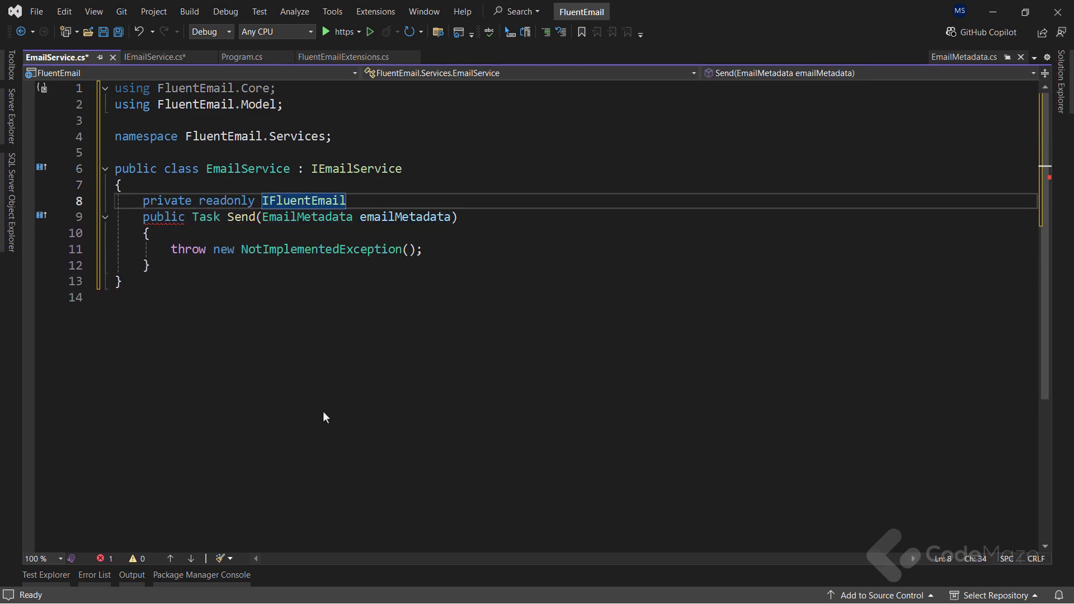
pyautogui.write('_fluentEmail;')
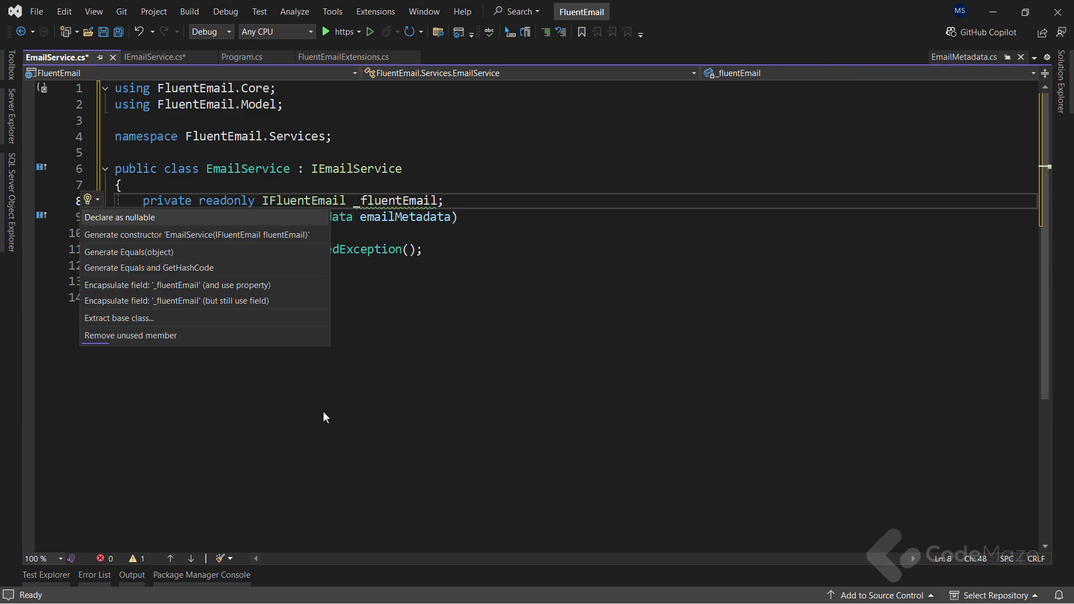
pyautogui.click(195, 235)
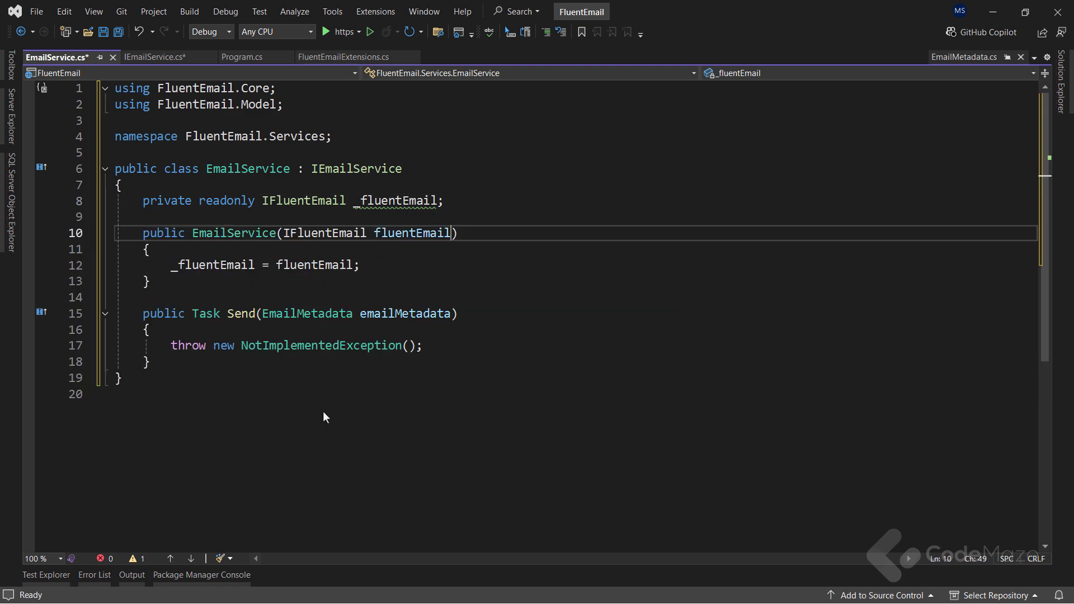
# Step: Make Send async, awaiting _fluentEmail.To(ToAddress).Subject(...).Body(...).SendAsync(), and save
pyautogui.doubleClick(412, 233)
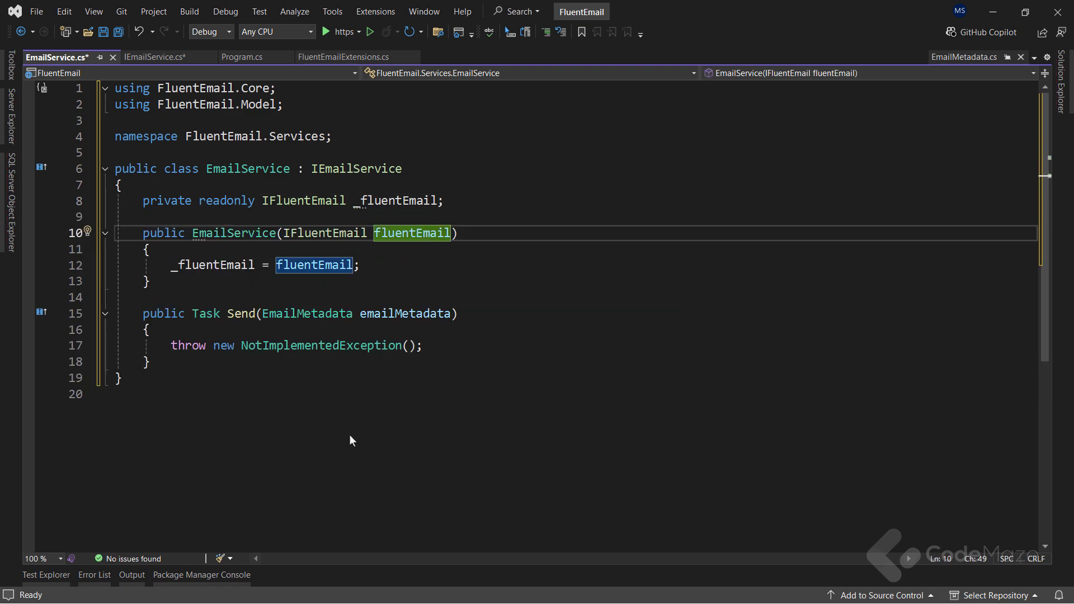
pyautogui.write('async')
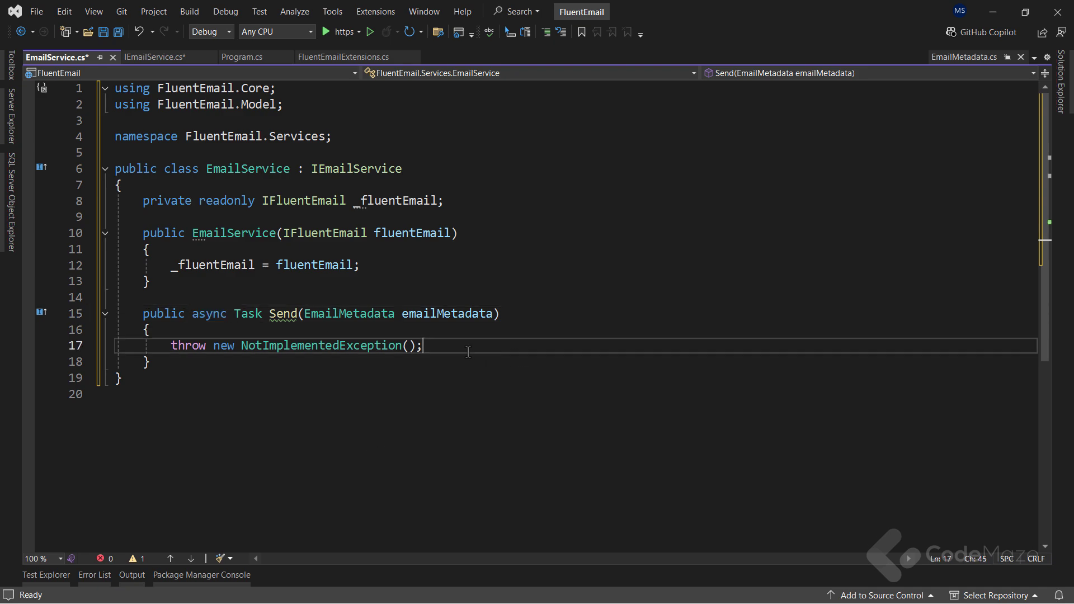
pyautogui.write('await')
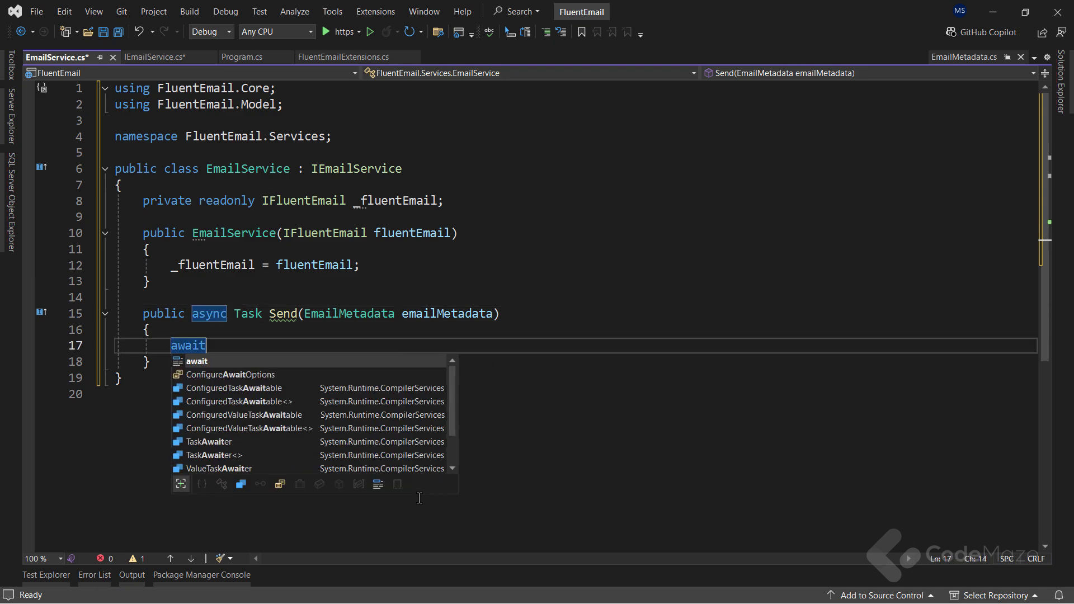
pyautogui.write('_fluentEmail.')
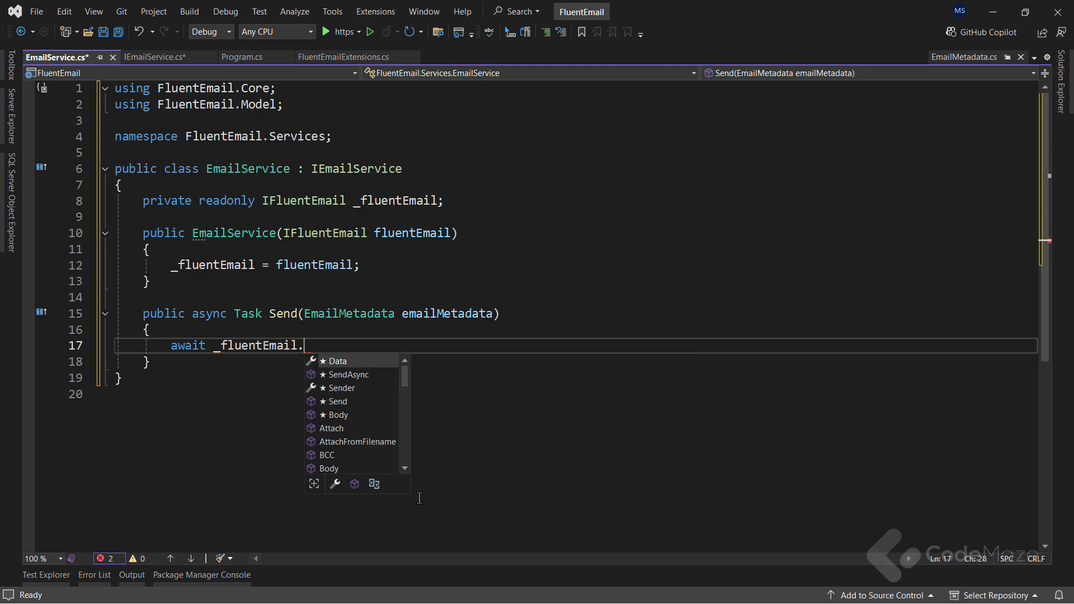
pyautogui.write('To')
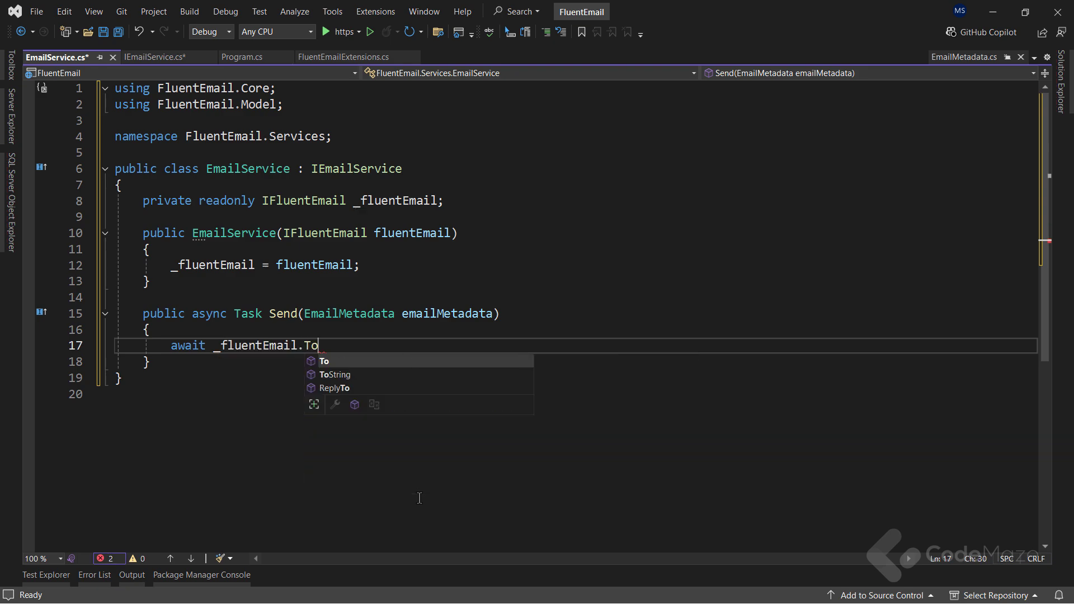
pyautogui.write('(')
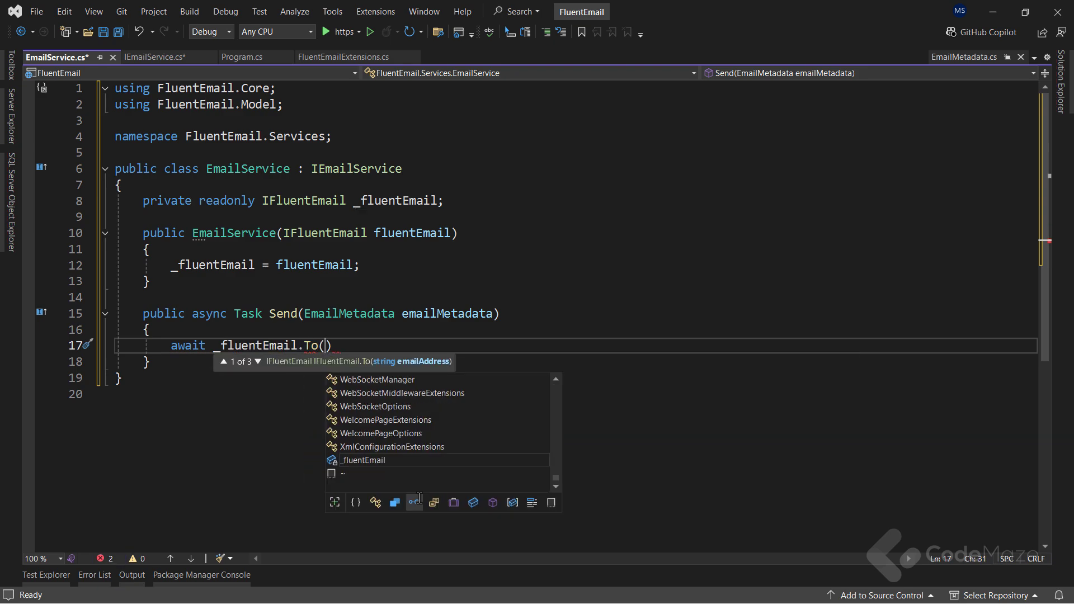
pyautogui.write('emailMetadata')
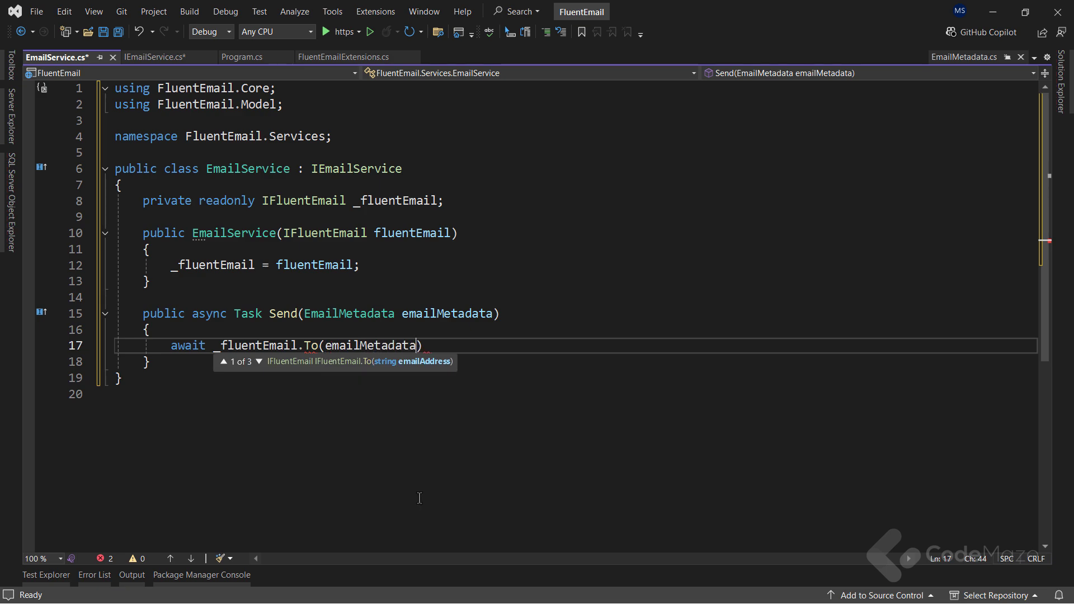
pyautogui.write('.ToAddress')
pyautogui.write('.Sub')
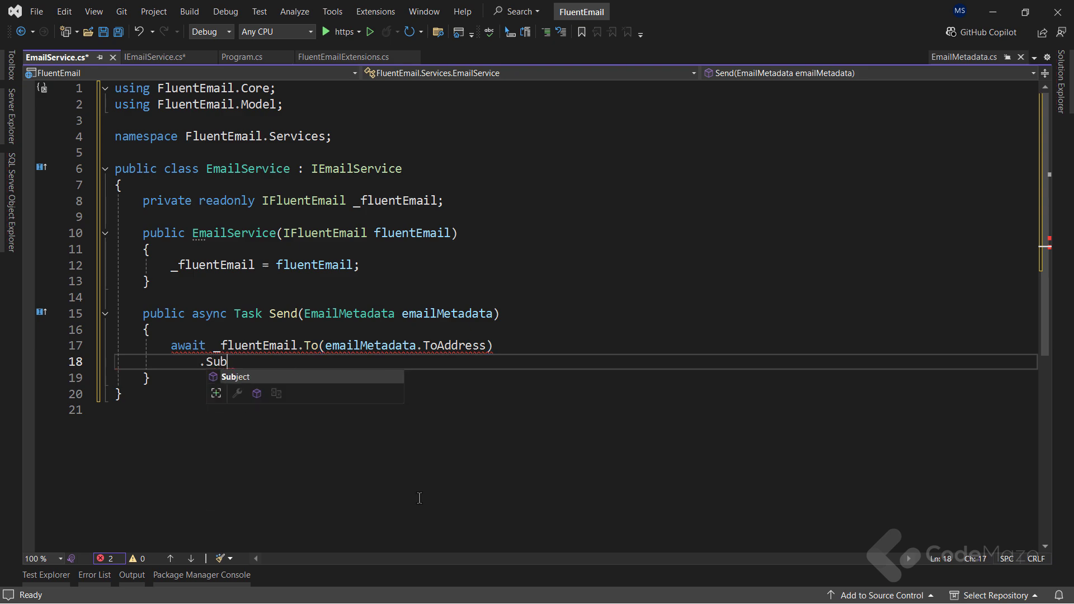
pyautogui.write('ject(emailMetadata.Subject')
pyautogui.write('.SendAsync();')
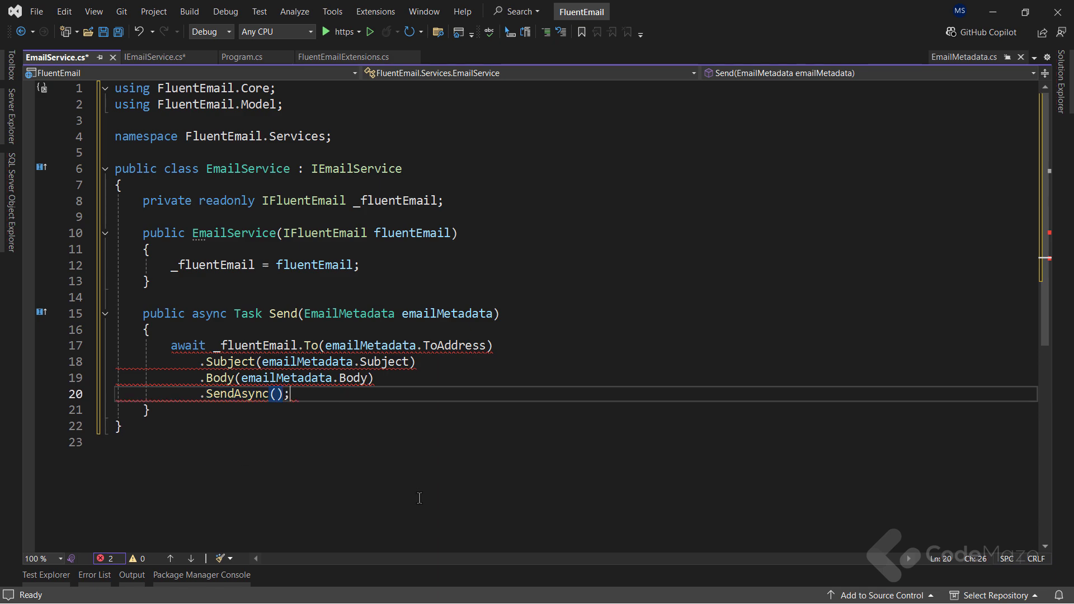
pyautogui.press('Ctrl+S')
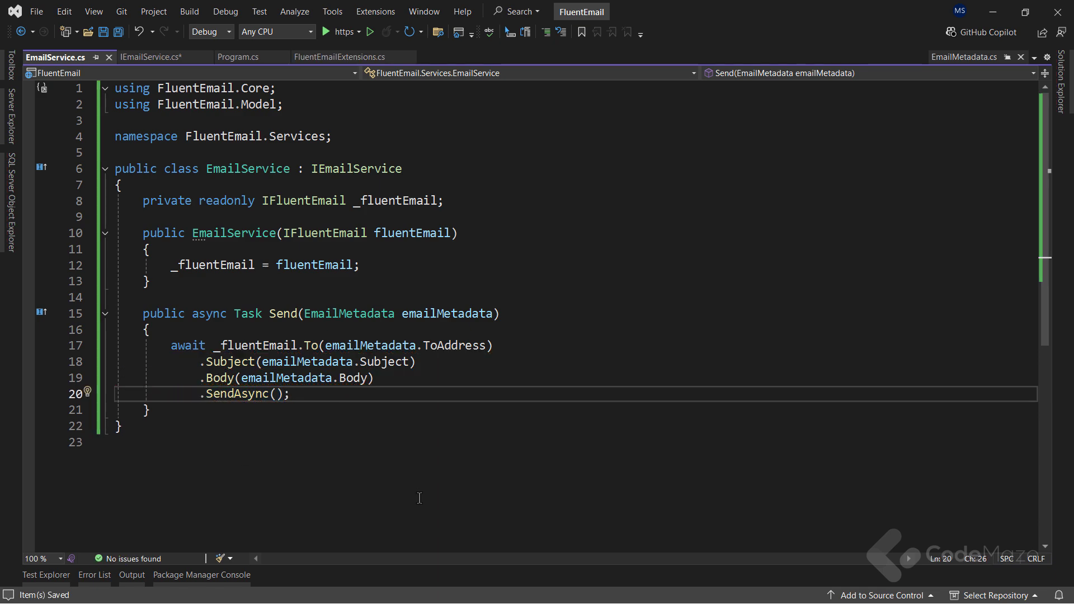
pyautogui.moveTo(339, 123)
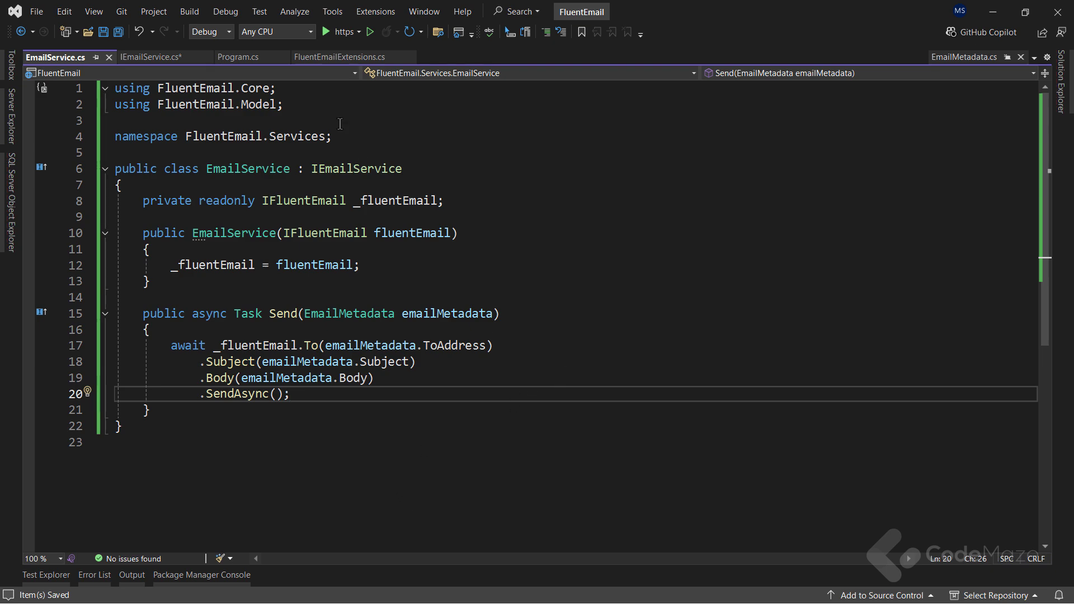
# Step: Add builder.Services.AddScoped<IEmailService, EmailService>() after AddFluentEmail in Program.cs
pyautogui.click(237, 57)
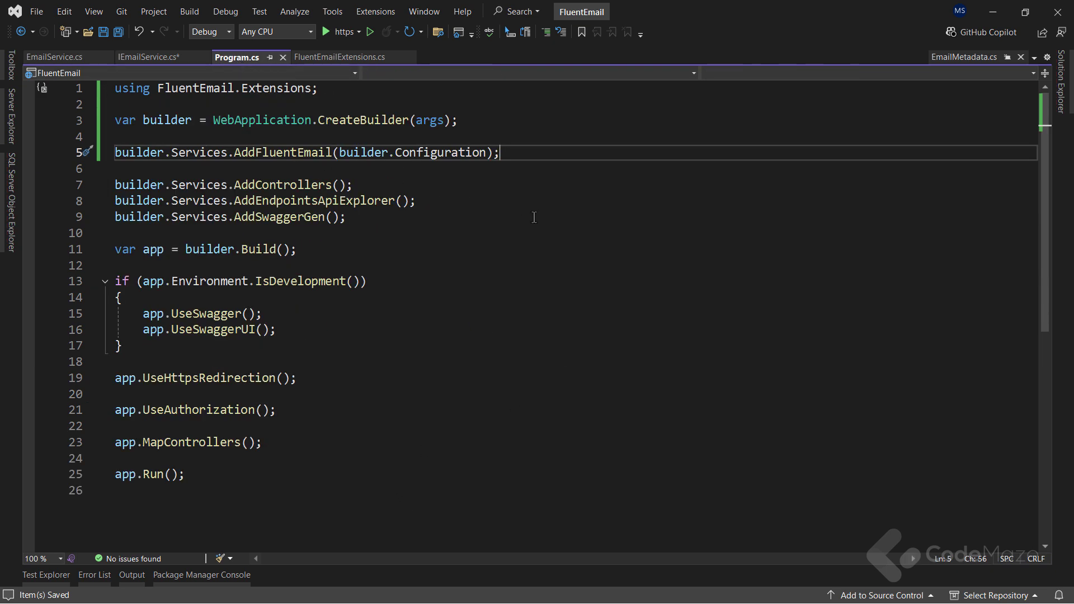
pyautogui.write('builder.Services.AddFluentEmail(builder.')
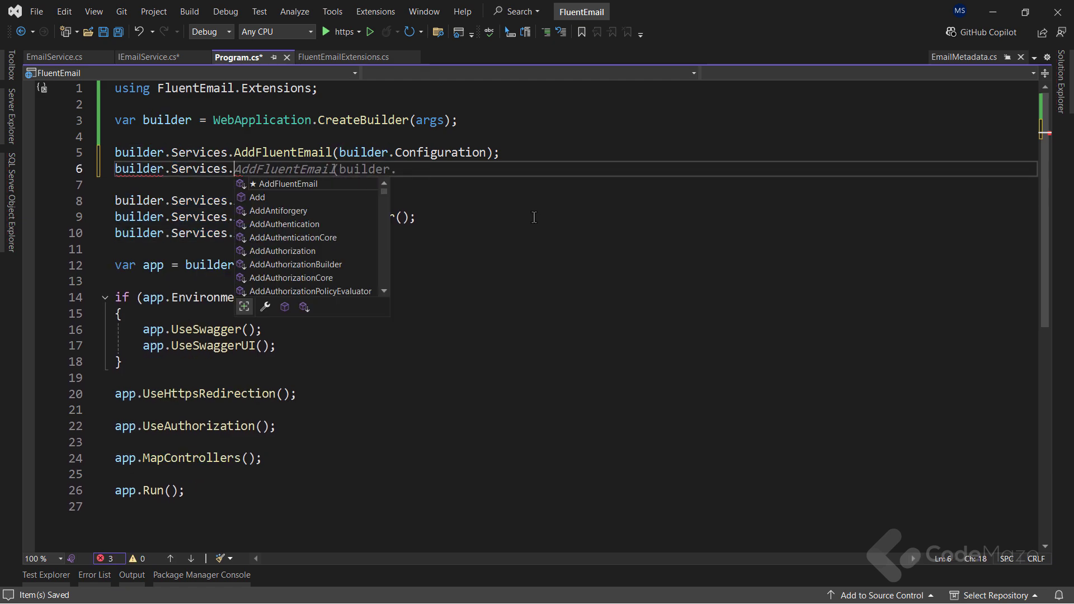
pyautogui.write('AddSc')
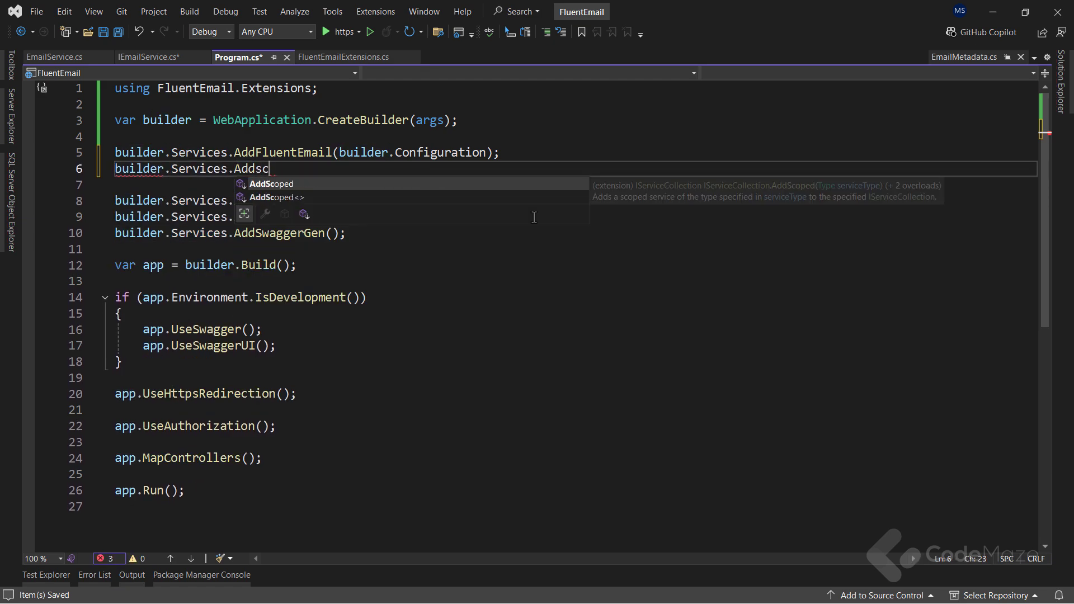
pyautogui.write('oped<Iema>')
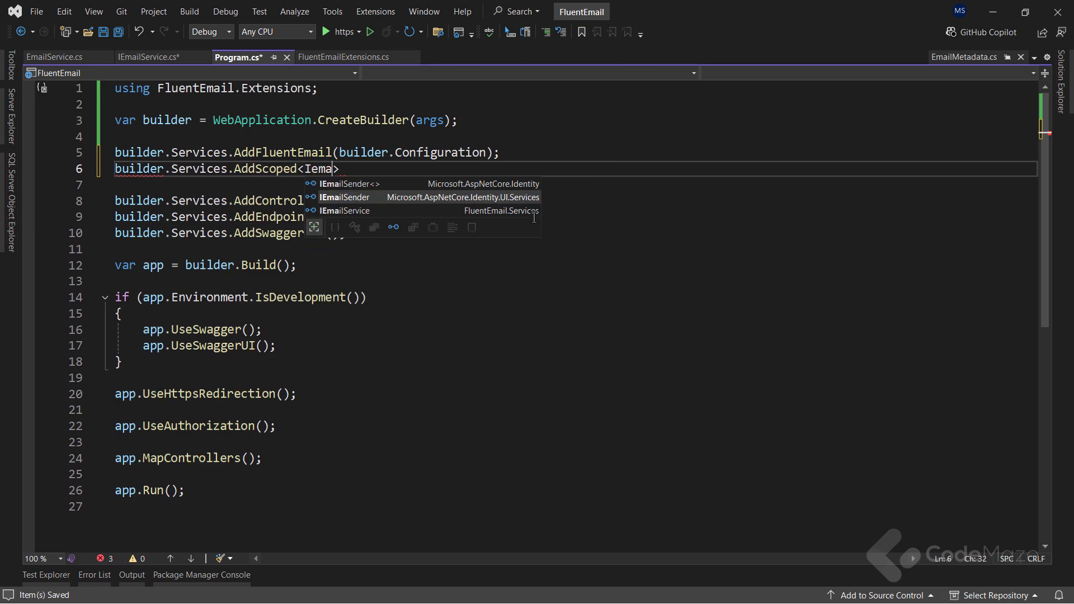
pyautogui.write('ilse')
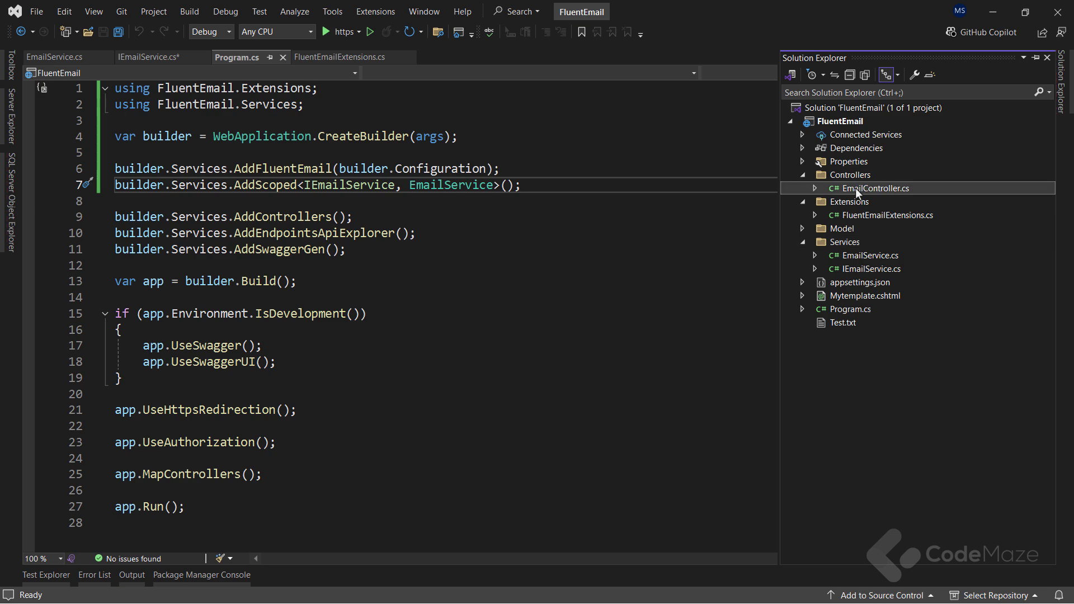
# Step: Add a SendSingleEmail HttpGet action to EmailController.cs sending a test email, and save it
pyautogui.doubleClick(874, 188)
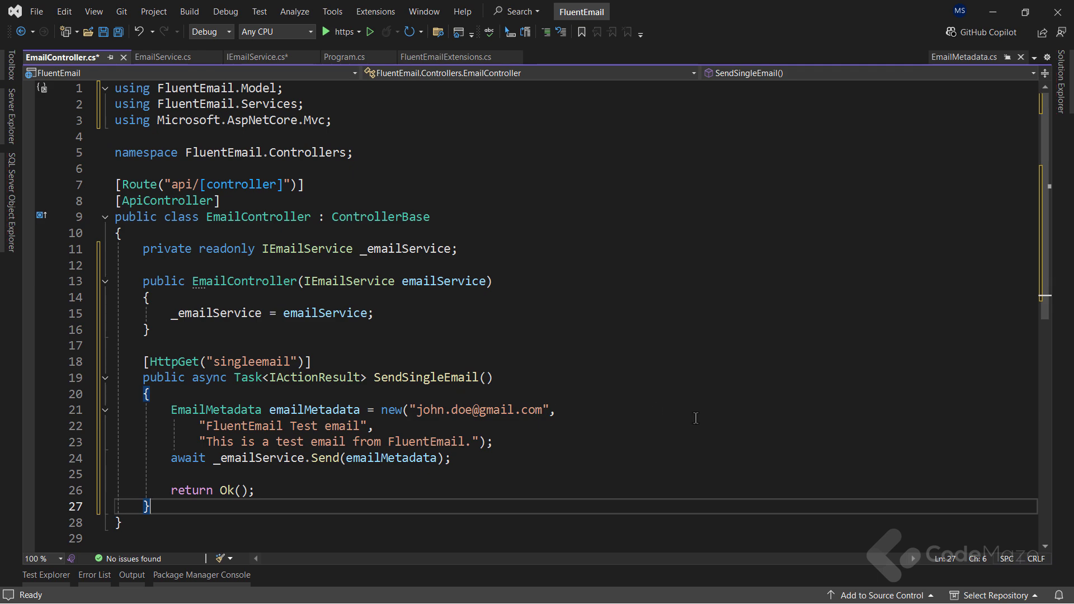
pyautogui.press('ctrl+s')
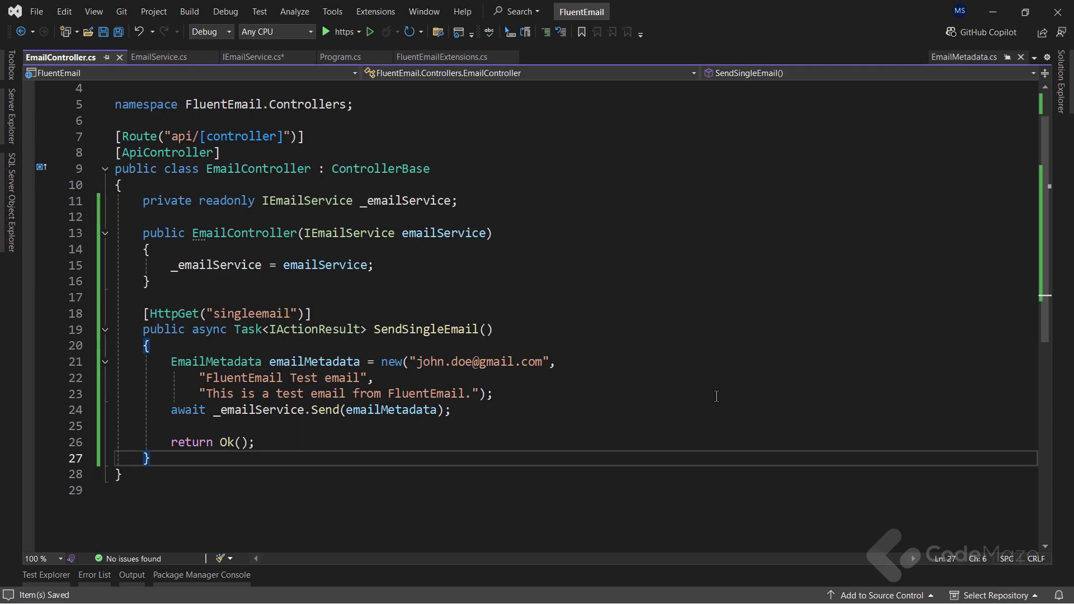
pyautogui.scroll(-3)
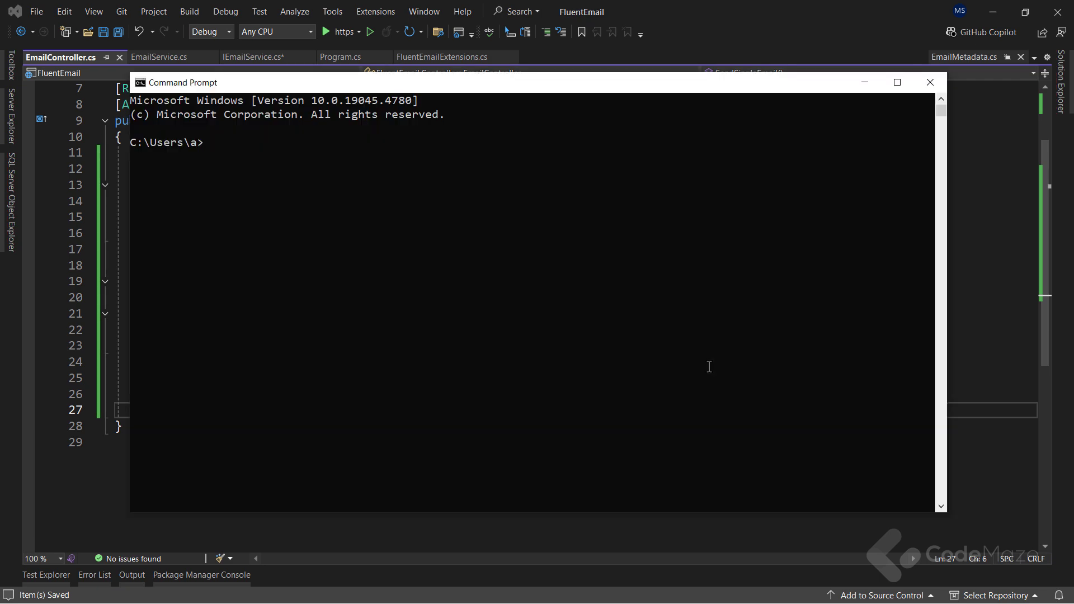
# Step: Run dotnet tool install -g Rnwood.Smtp4dev, then launch smtp4dev listening on localhost:5000
pyautogui.write('dotnet tool install -g Rnwood.Smtp4dev')
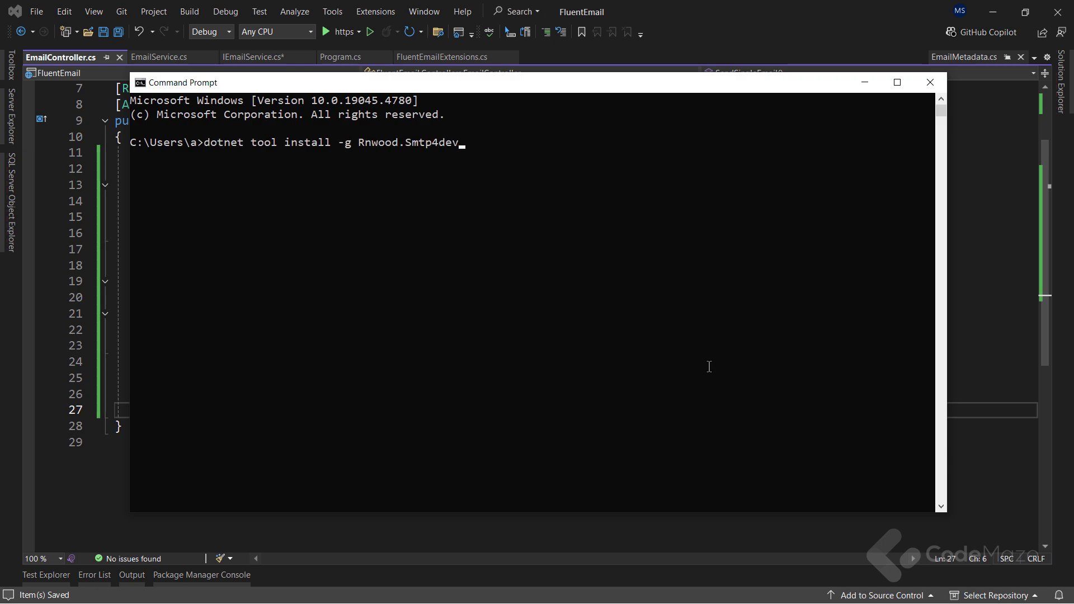
pyautogui.press('Enter')
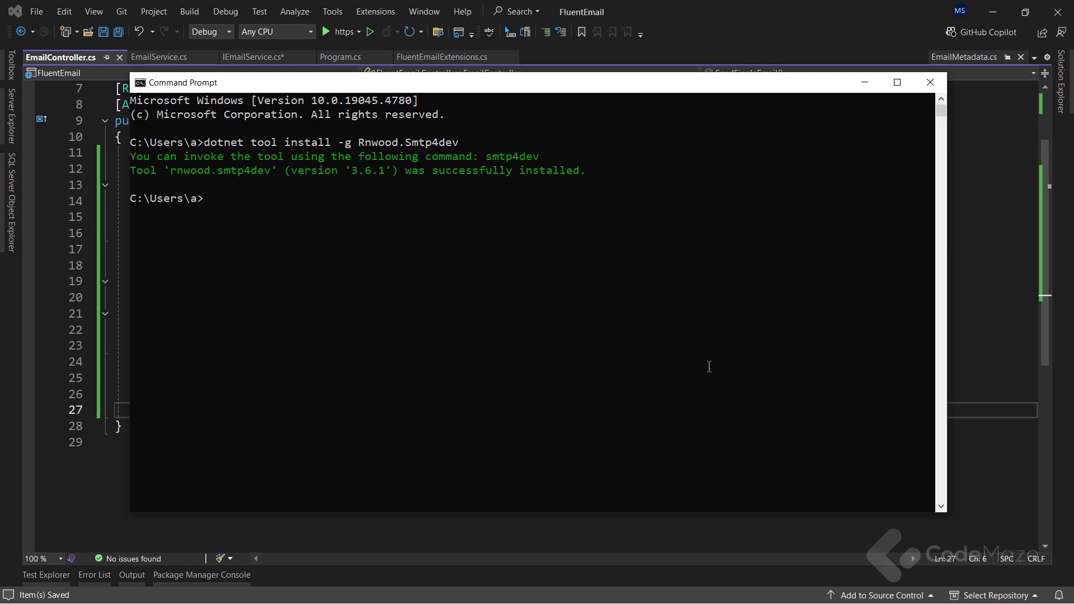
pyautogui.write('smtp')
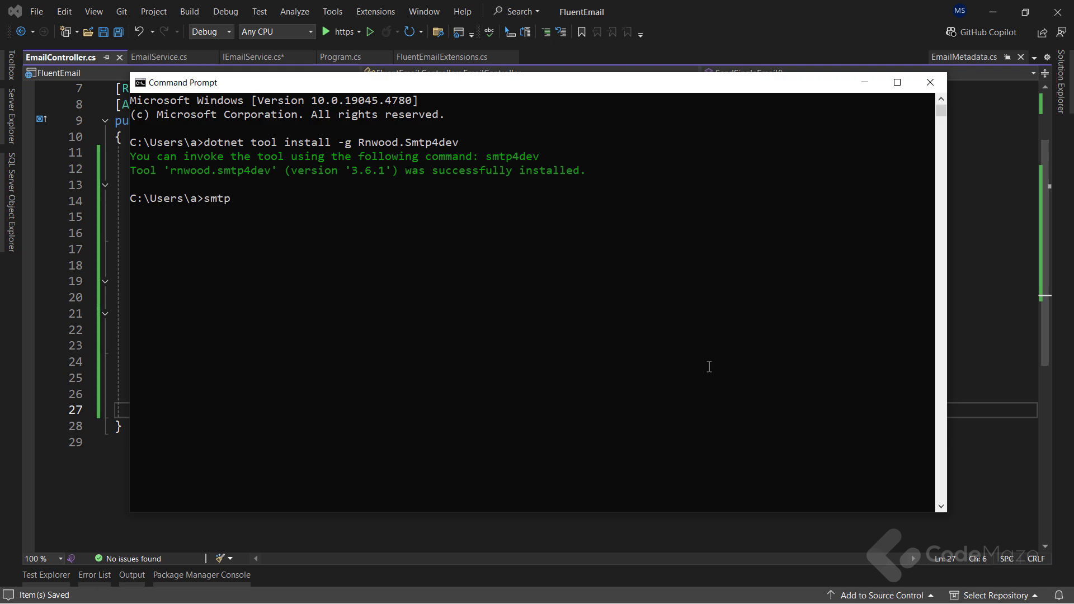
pyautogui.write('4dev')
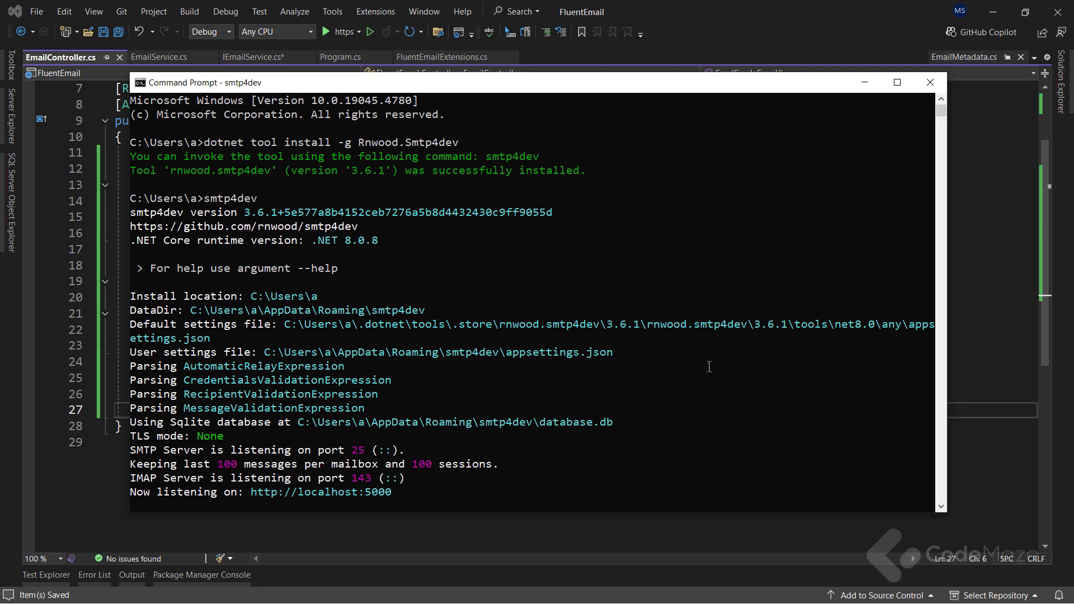
pyautogui.moveTo(859, 78)
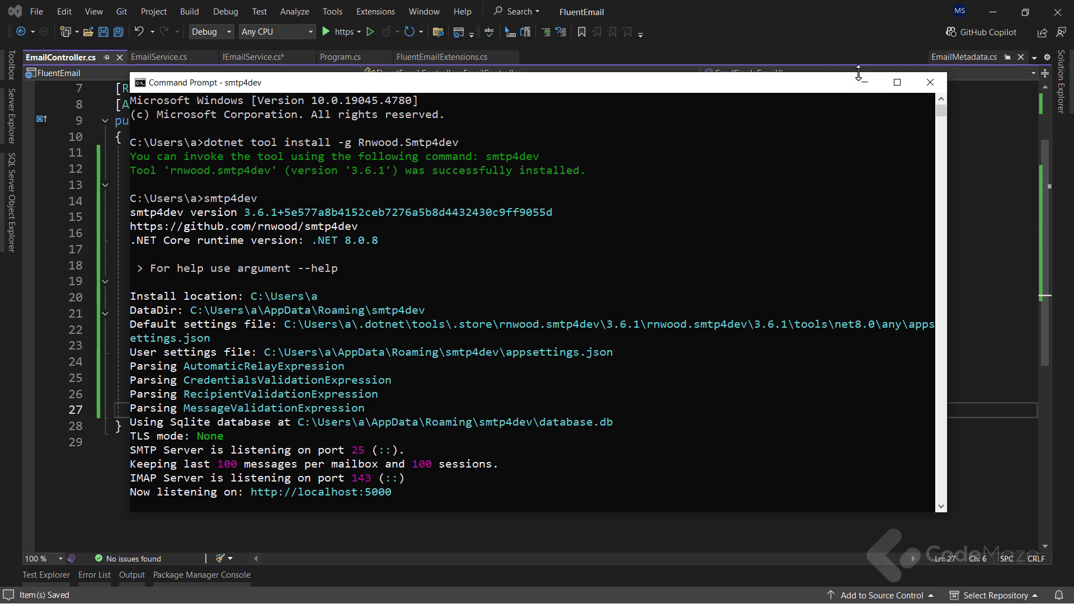
# Step: Run the FluentEmail API over https and enable Try it out on GET /api/Email/singleemail
pyautogui.click(929, 82)
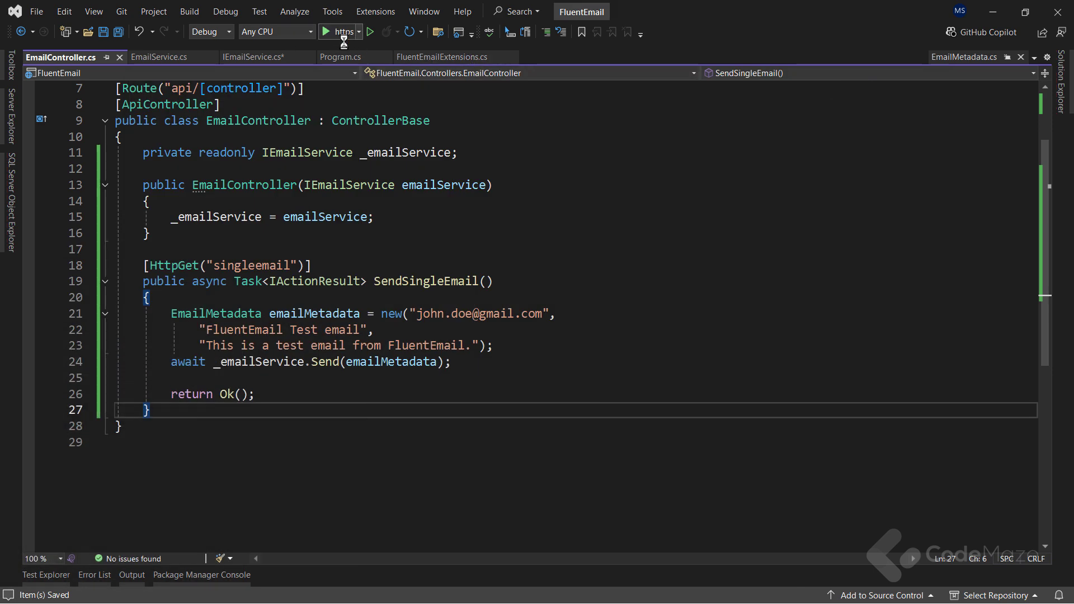
pyautogui.click(326, 31)
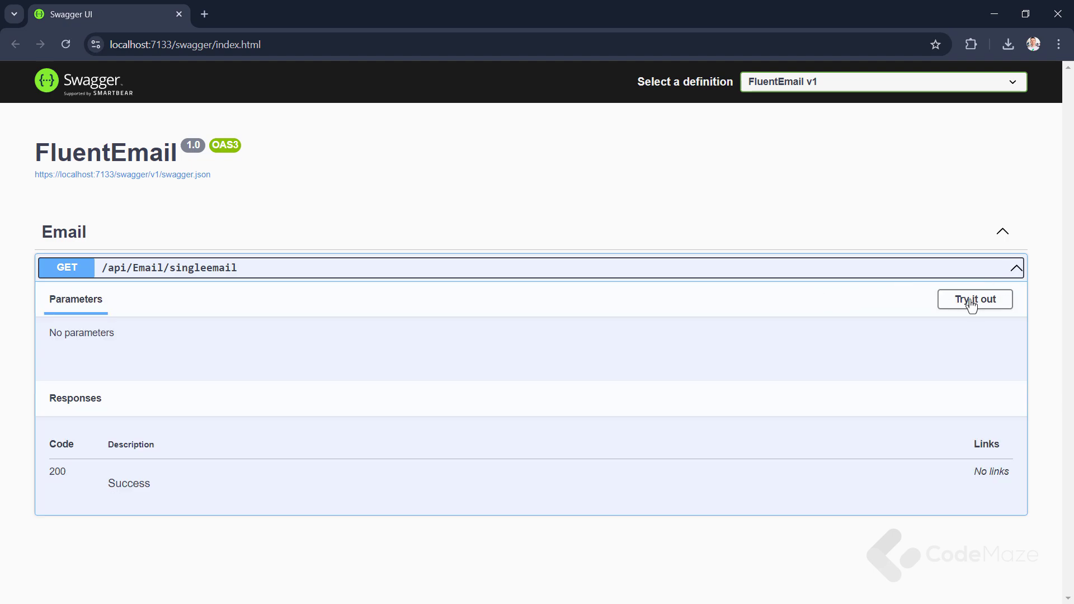
pyautogui.click(975, 299)
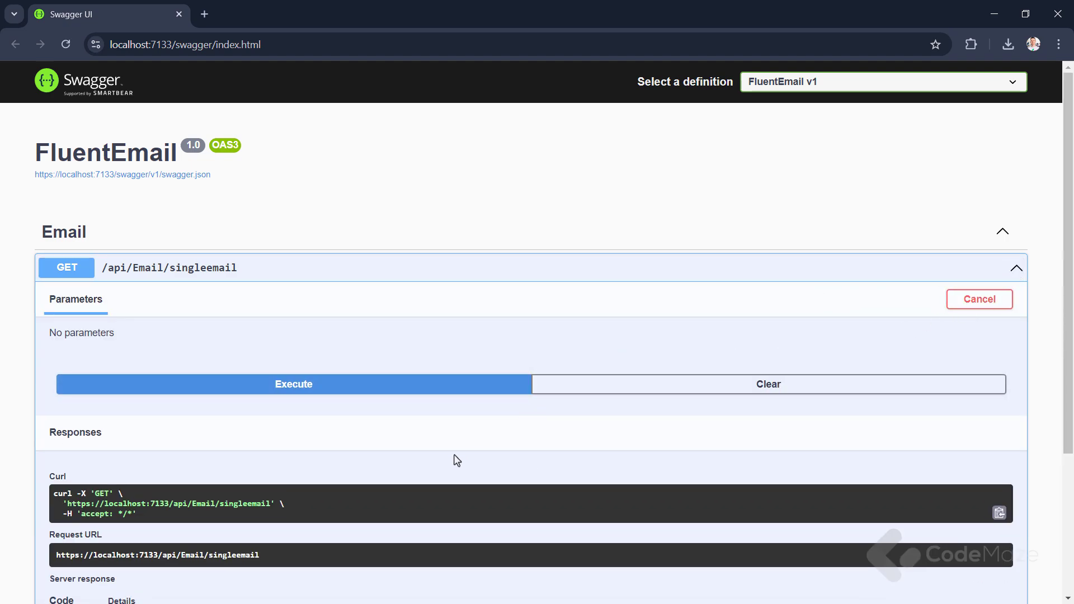
pyautogui.scroll(-3)
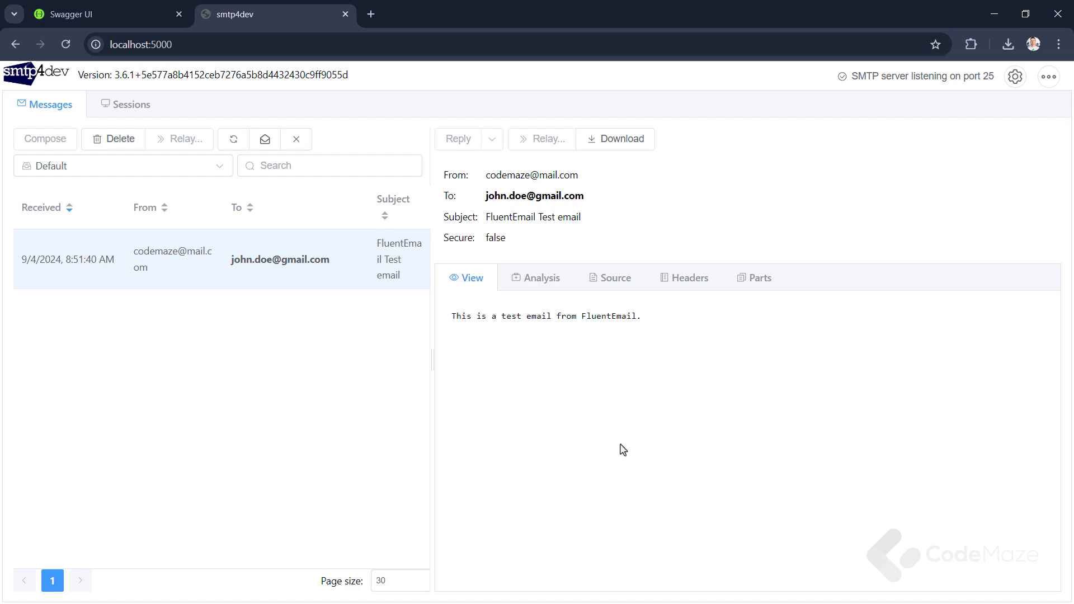
pyautogui.moveTo(886, 183)
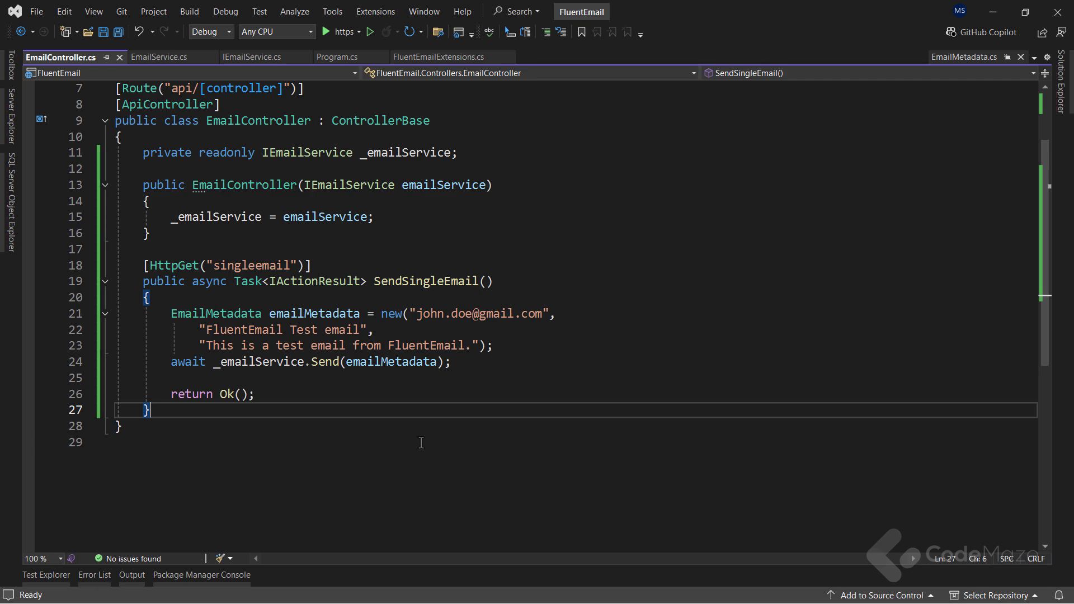
pyautogui.moveTo(637, 475)
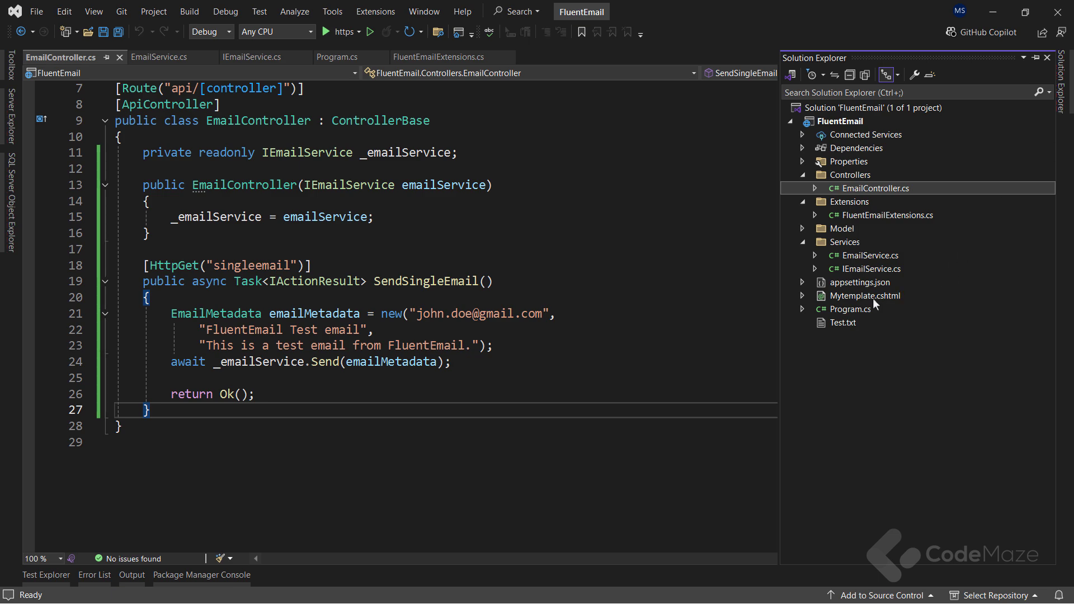
# Step: Open Mytemplate.cshtml, the Razor template greeting the User's Name and MemberType
pyautogui.doubleClick(865, 295)
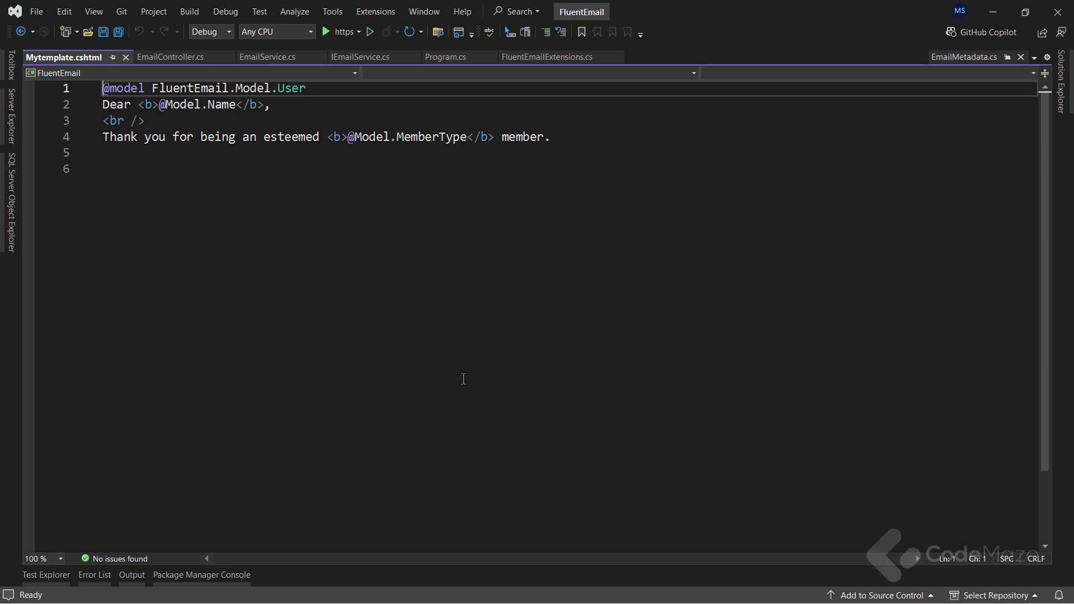
pyautogui.moveTo(220, 570)
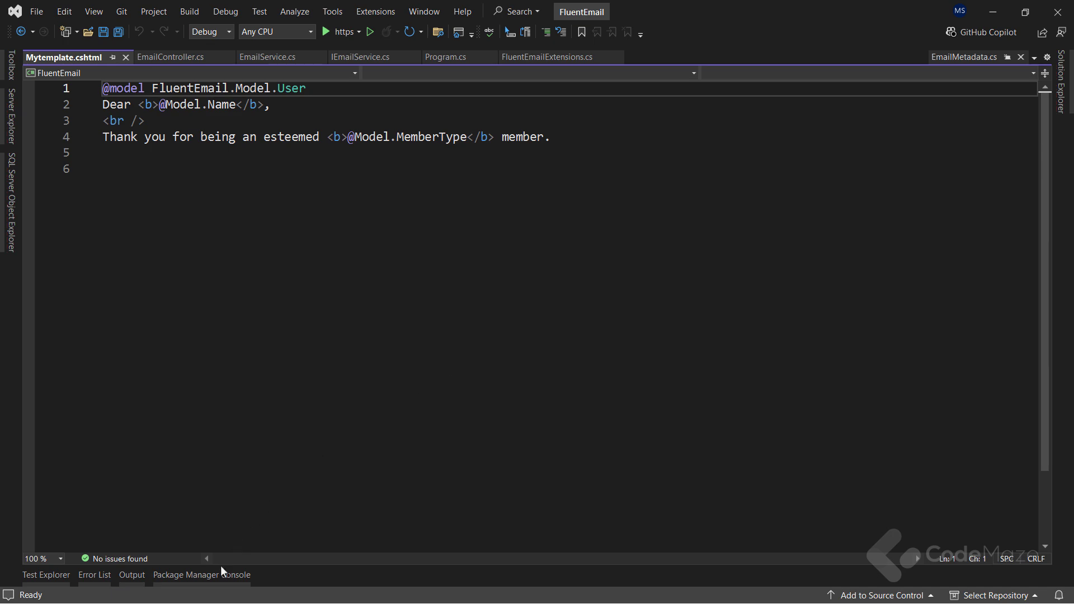
# Step: Run Install-Package FluentEmail.Razor in the Package Manager Console
pyautogui.click(202, 575)
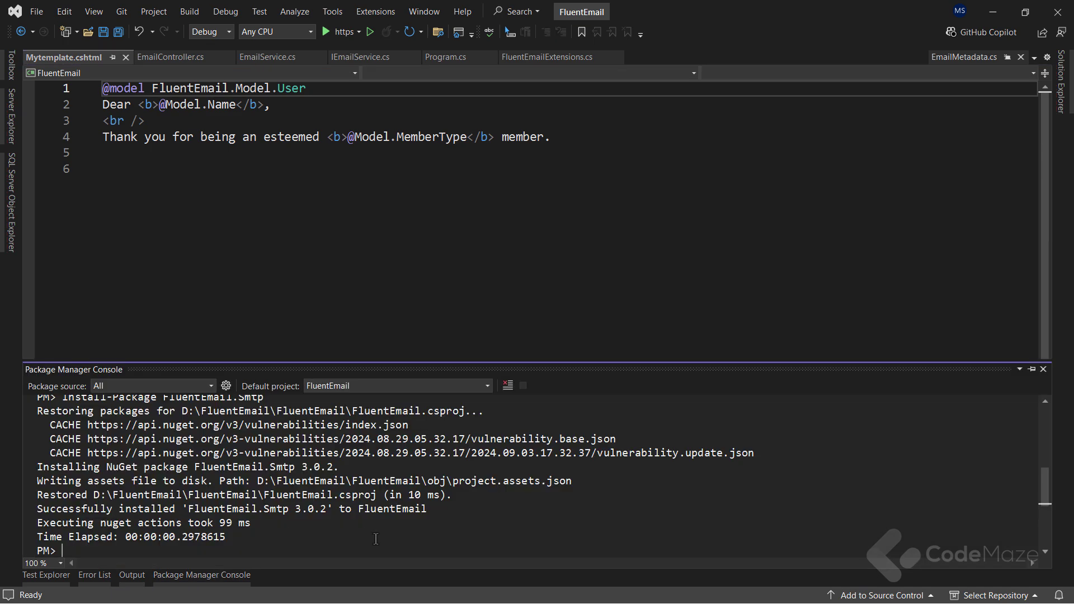
pyautogui.write('Install-package Fl')
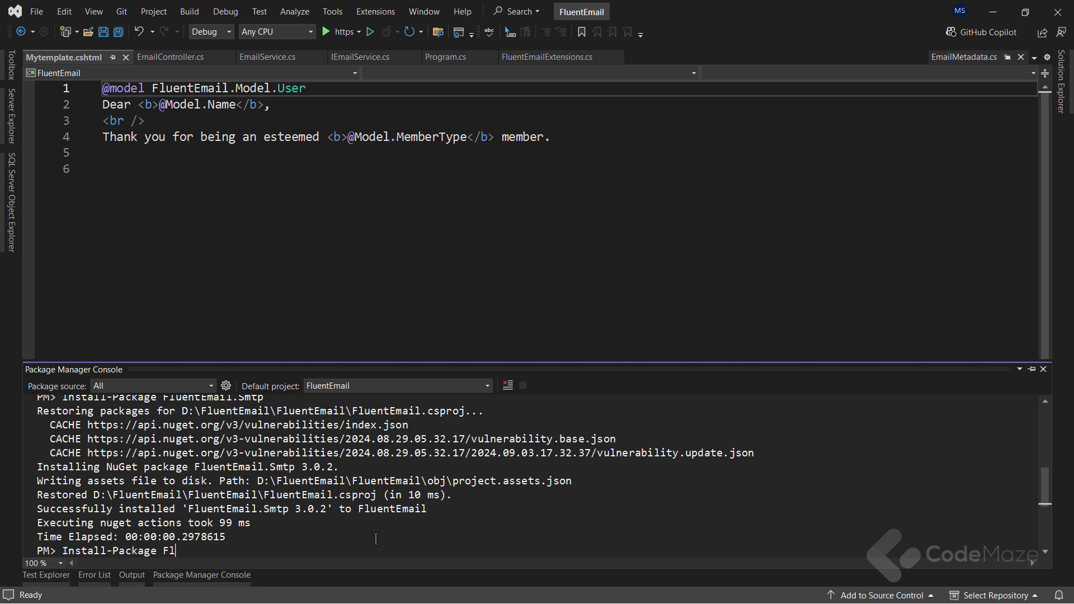
pyautogui.write('uentEmail.R')
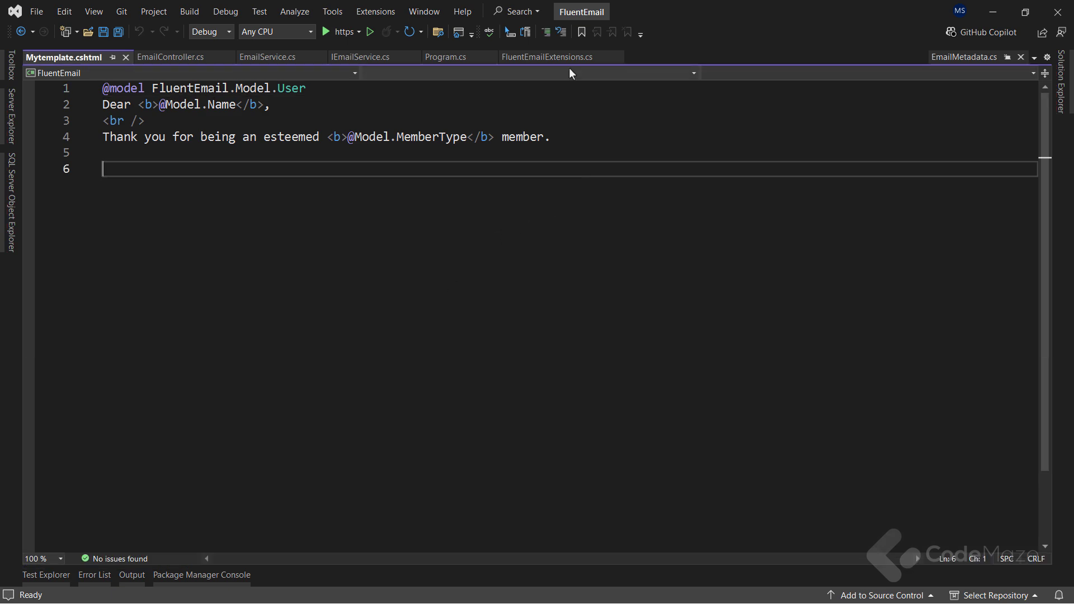
# Step: Chain .AddRazorRenderer() after AddSmtpSender in FluentEmailExtensions.cs and save
pyautogui.click(549, 56)
pyautogui.write('.AddRazorRenderer')
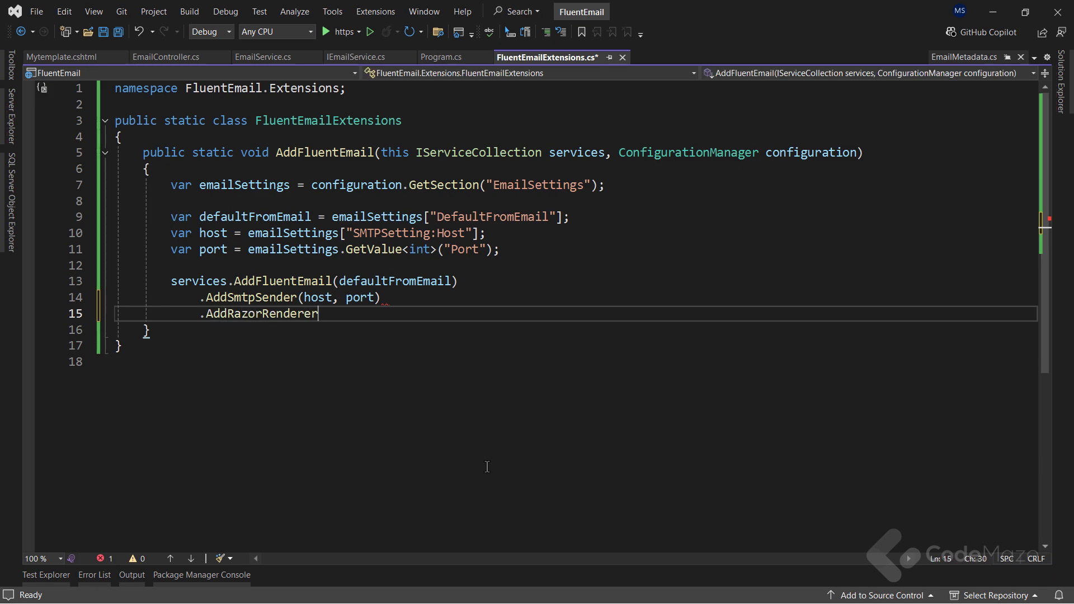
pyautogui.write('();')
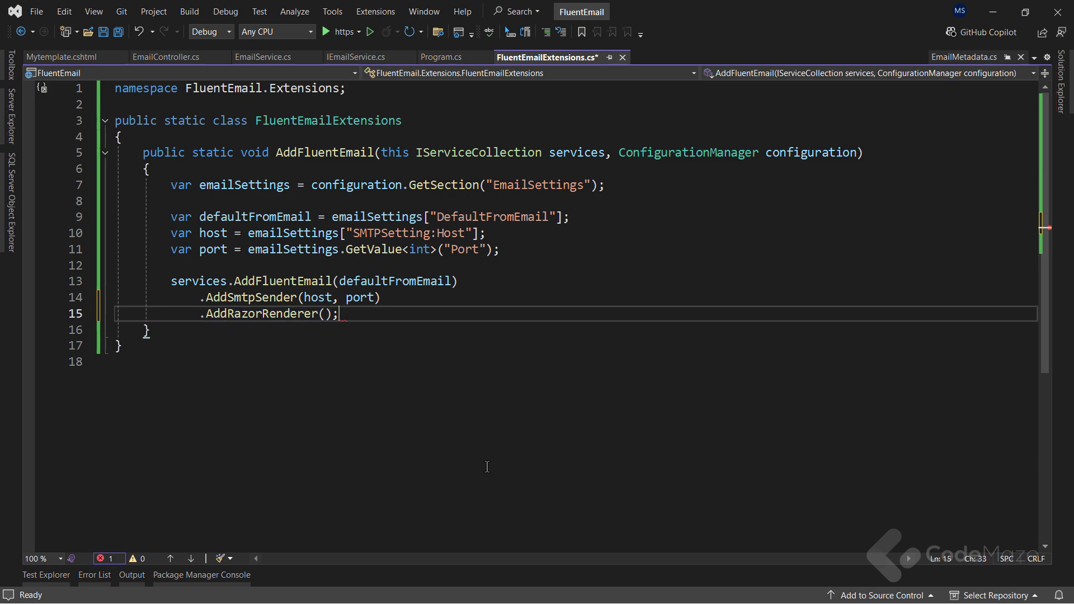
pyautogui.press('Ctrl+s')
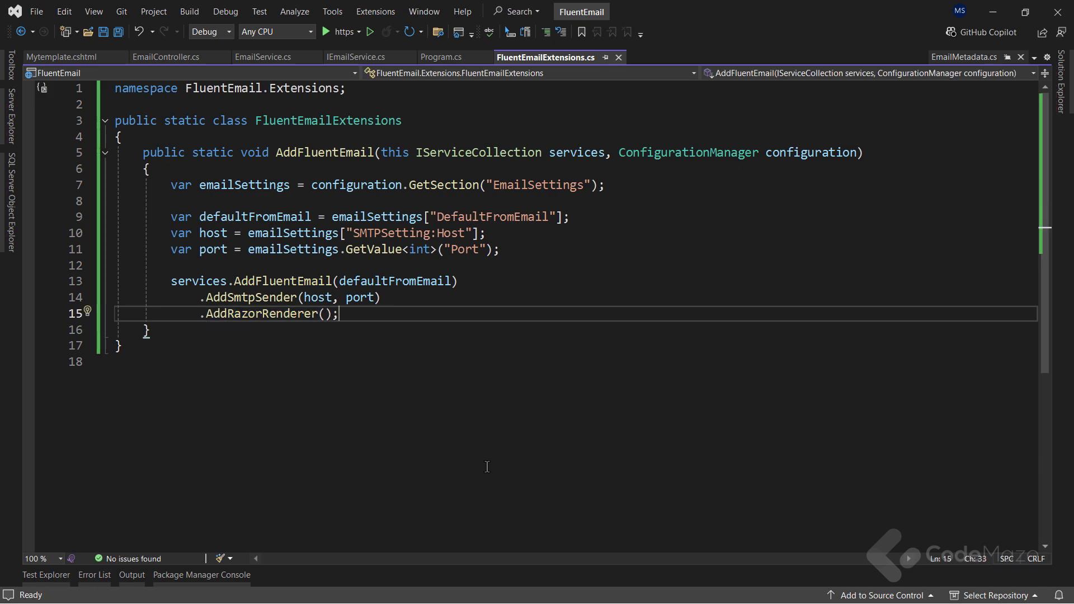
pyautogui.click(354, 57)
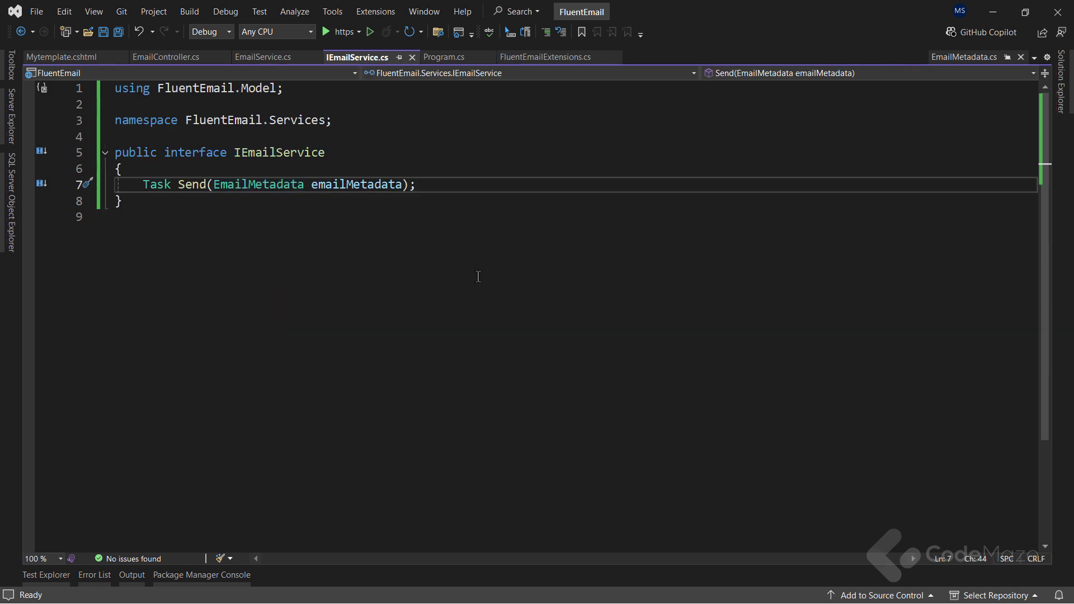
# Step: Declare Task SendUsingTemplate(EmailMetadata emailMetadata, User user, string templateFile) in IEmailService and save
pyautogui.write('Task SendUsing')
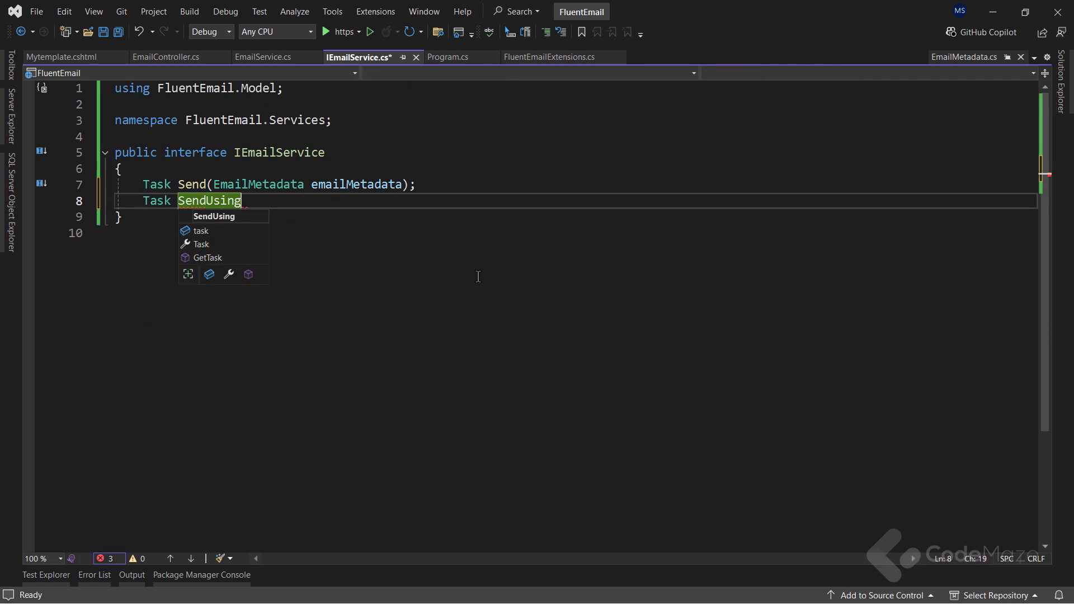
pyautogui.write('Template')
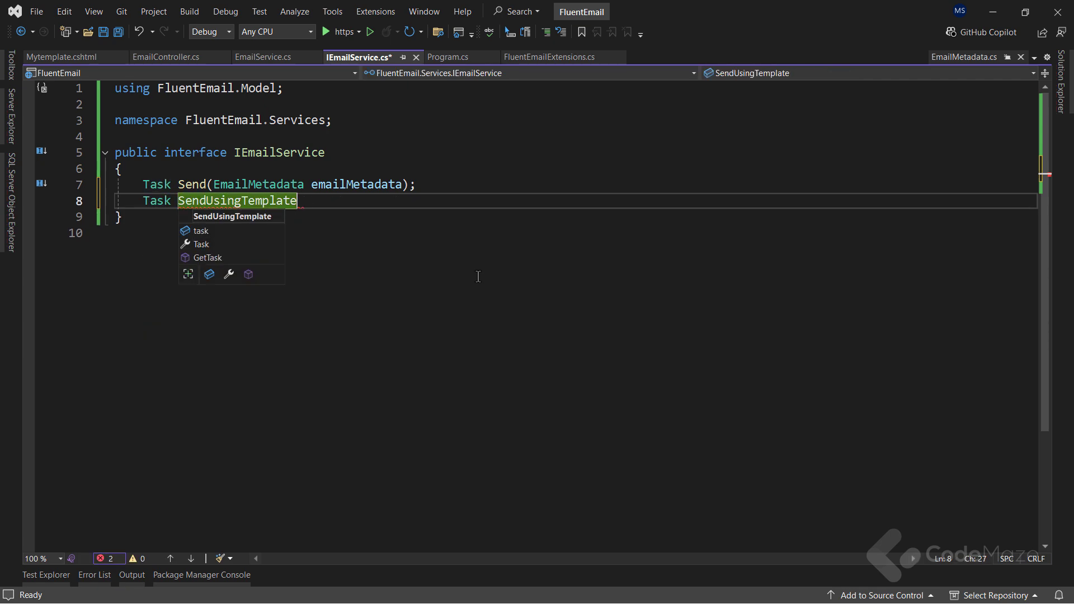
pyautogui.write('(Emai')
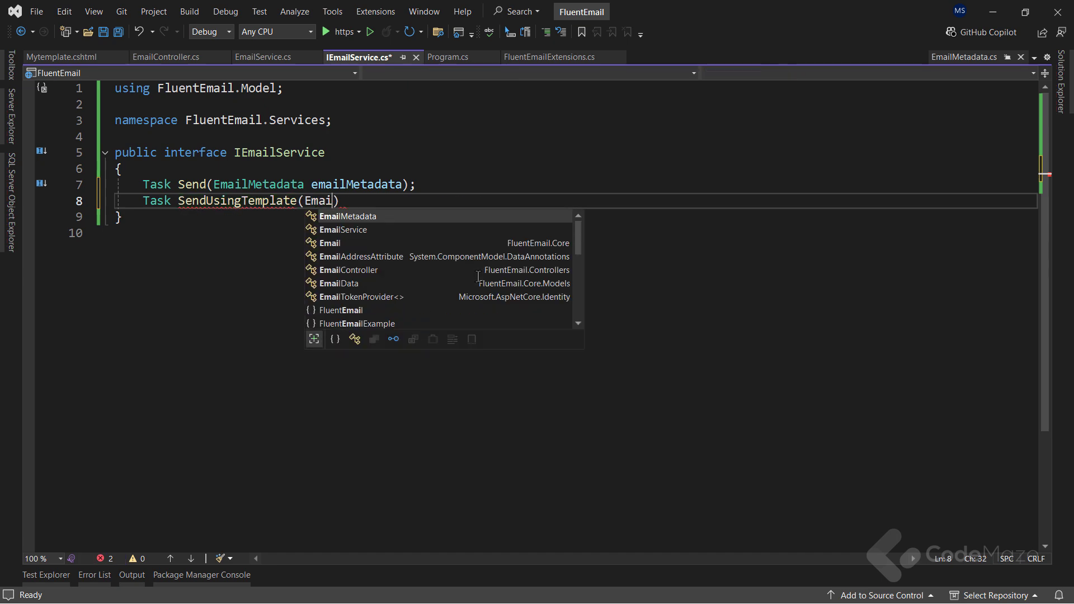
pyautogui.press('Tab')
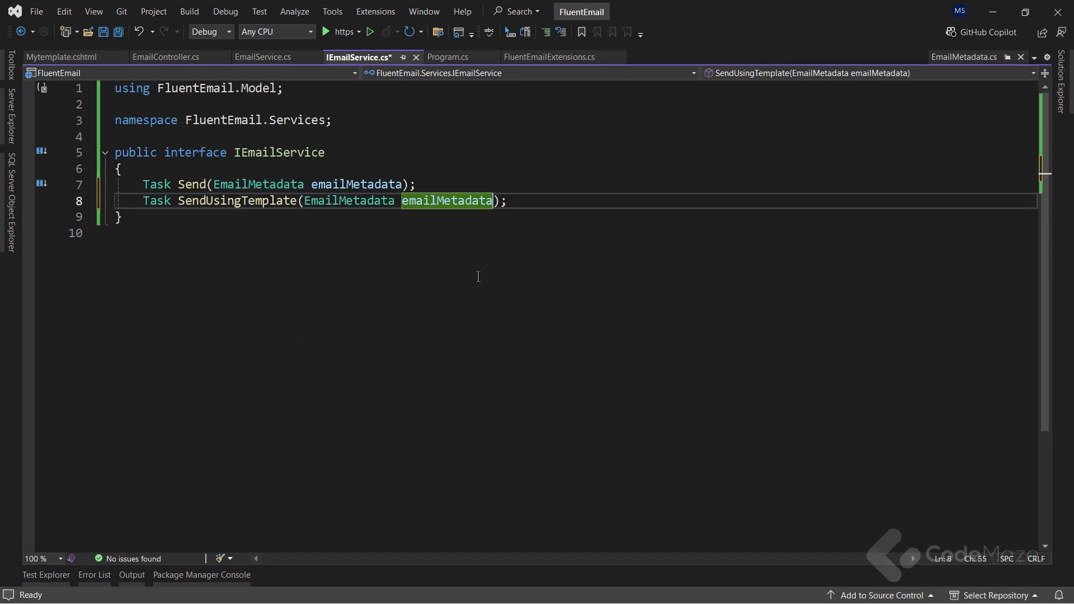
pyautogui.write(', User user,')
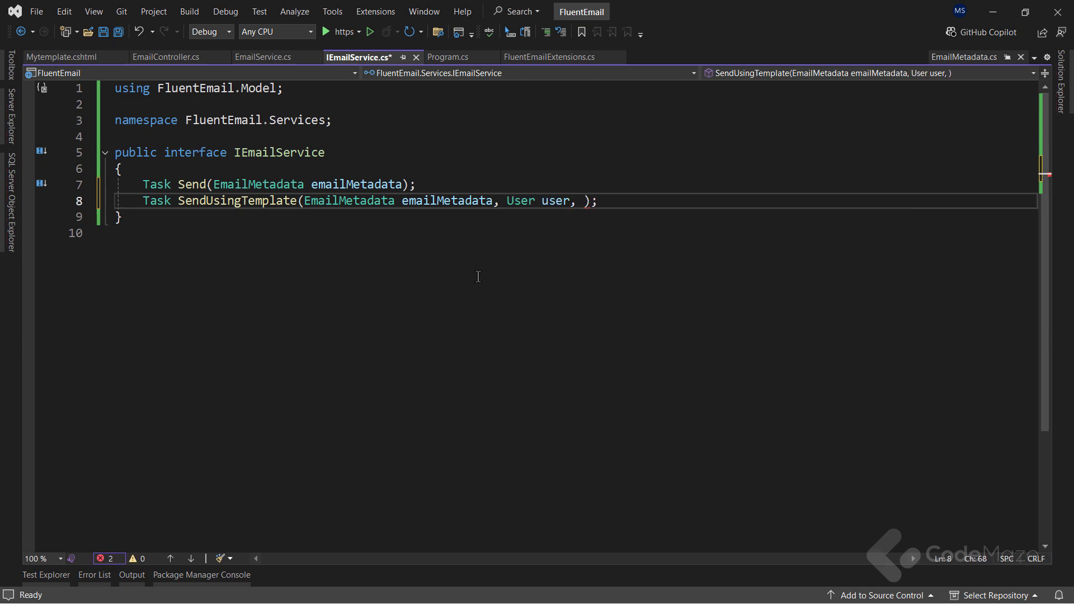
pyautogui.write('string template')
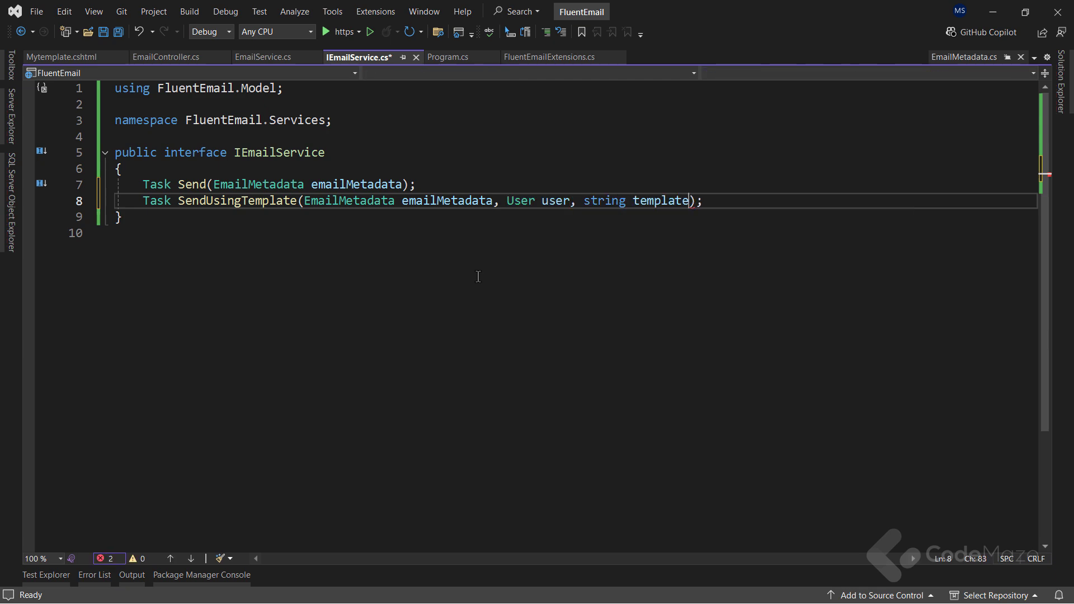
pyautogui.write('File')
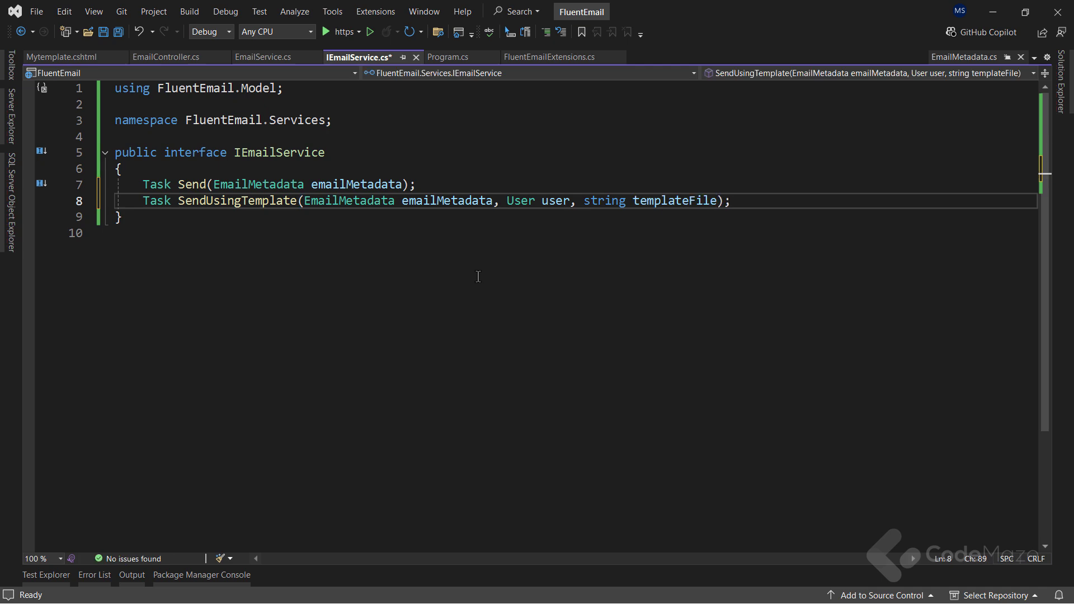
pyautogui.press('Ctrl+S')
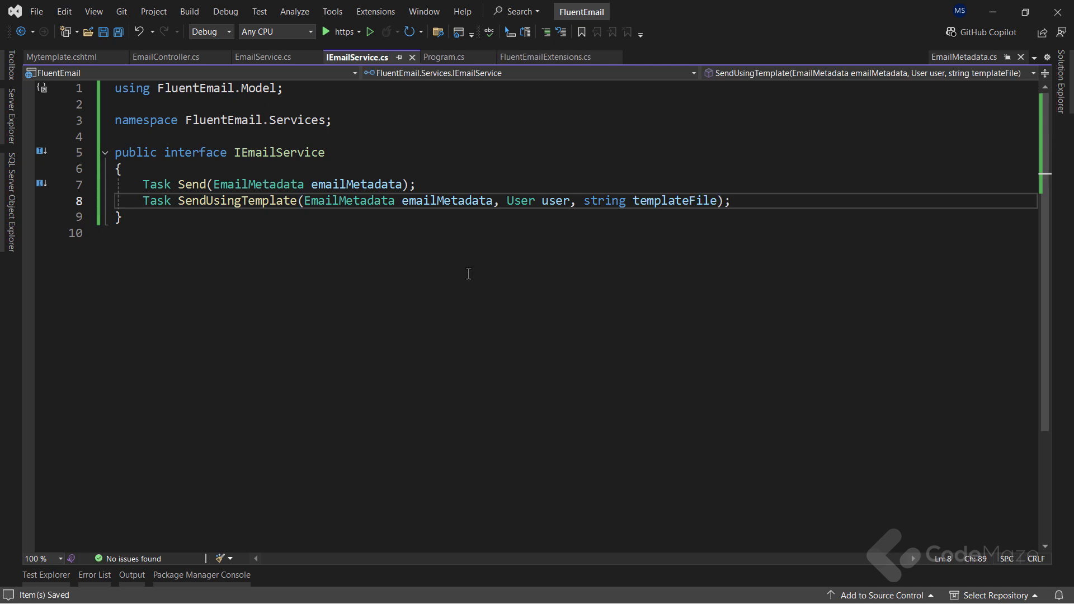
# Step: Implement SendUsingTemplate in EmailService as async, chaining To, Subject, UsingTemplateFromFile(templateFile, user) and SendAsync
pyautogui.click(266, 56)
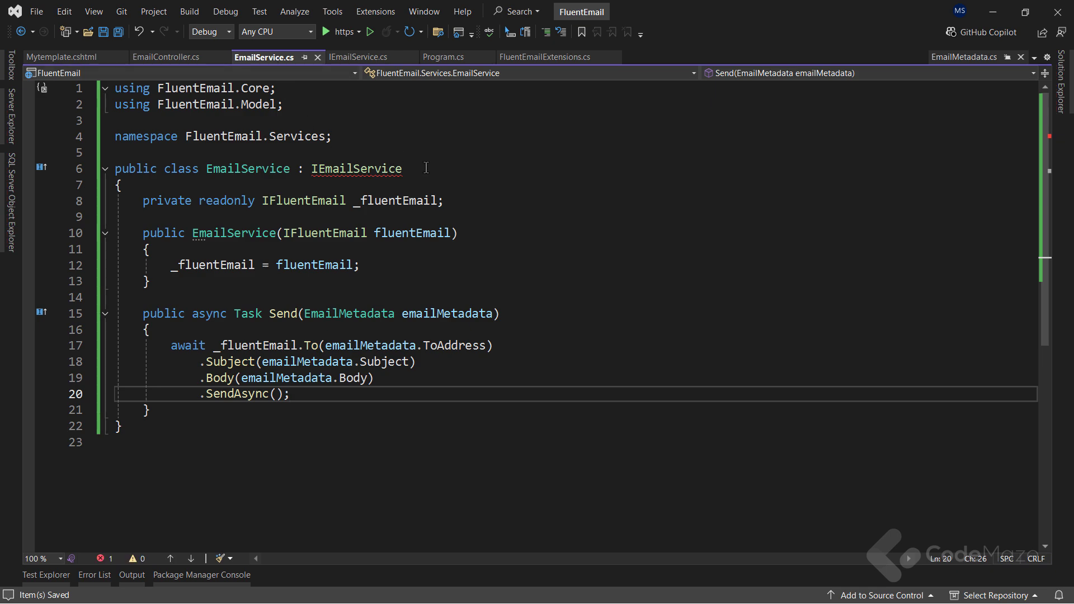
pyautogui.doubleClick(355, 167)
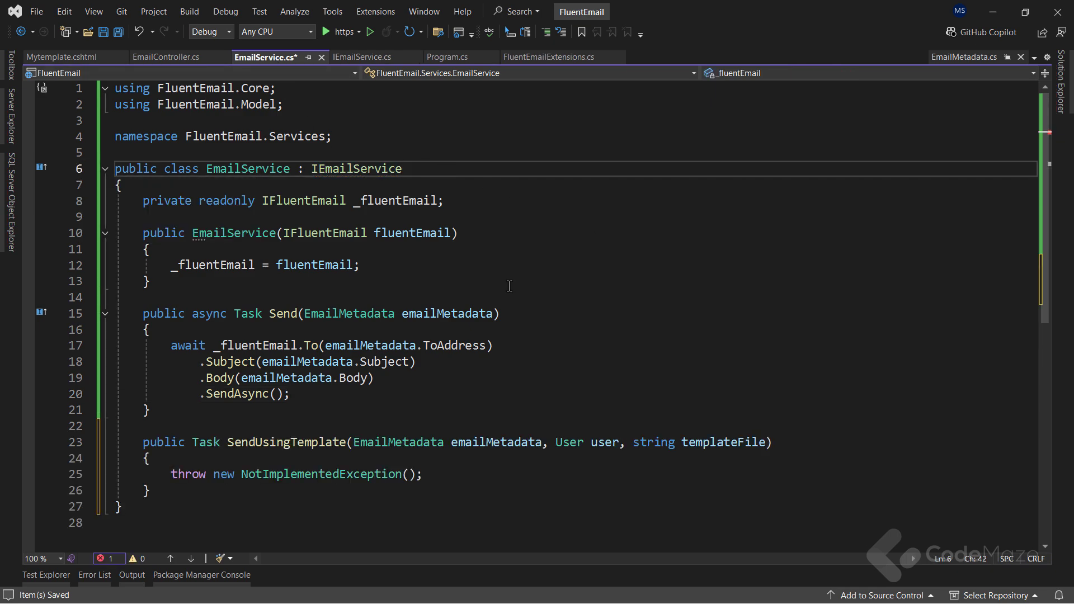
pyautogui.write('ass User')
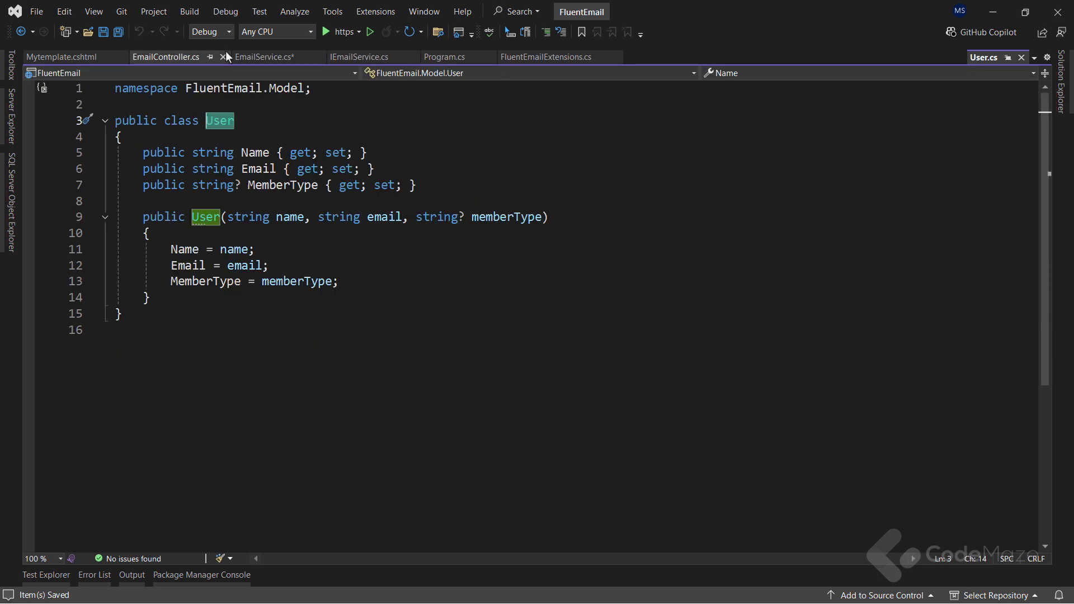
pyautogui.click(272, 56)
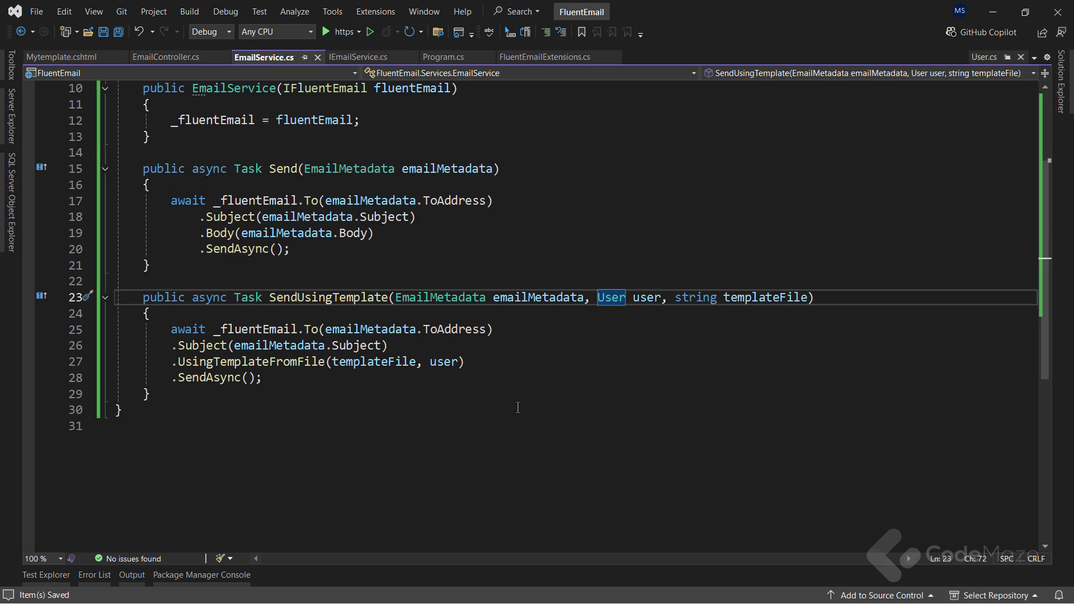
pyautogui.moveTo(170, 60)
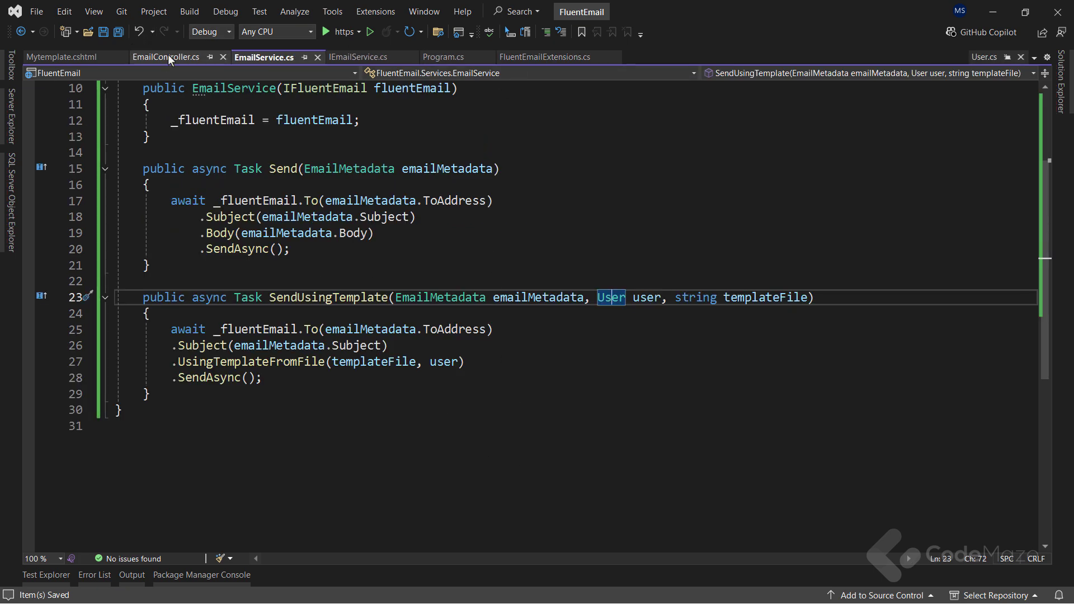
# Step: Add <PreserveCompilationContext>true</PreserveCompilationContext> to FluentEmail.csproj and save
pyautogui.click(168, 57)
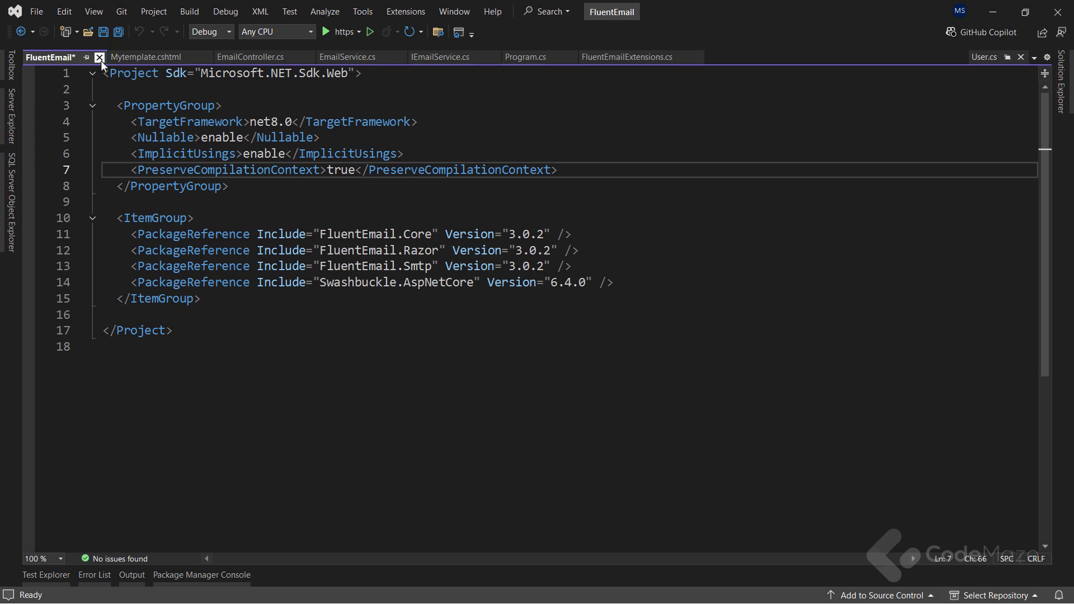
pyautogui.press('Ctrl+S')
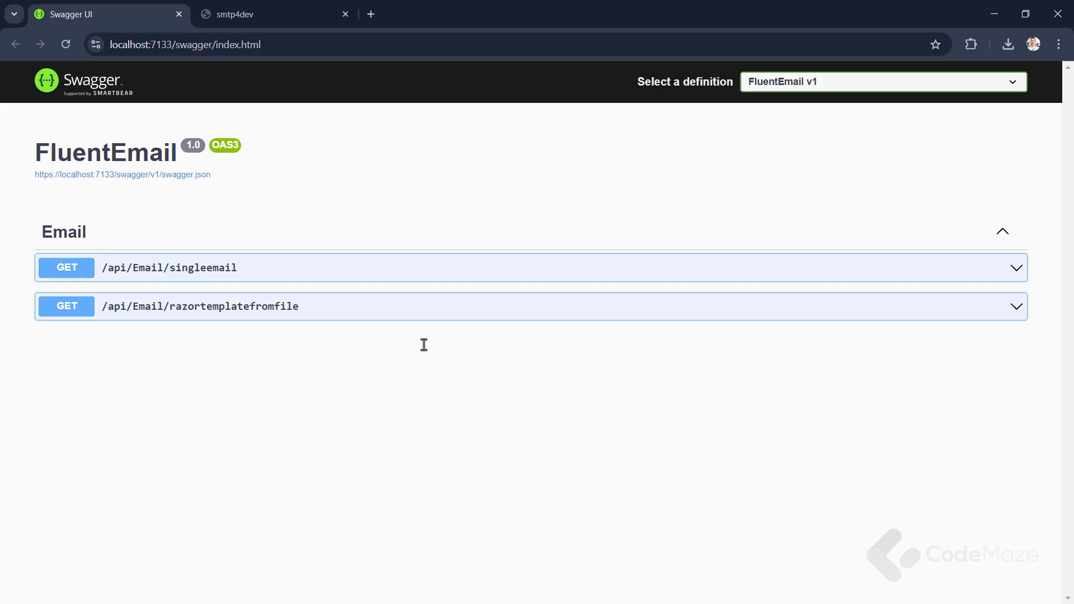
# Step: Execute GET /api/Email/razortemplatefromfile and check smtp4dev for the John Doe Platinum member email
pyautogui.click(202, 305)
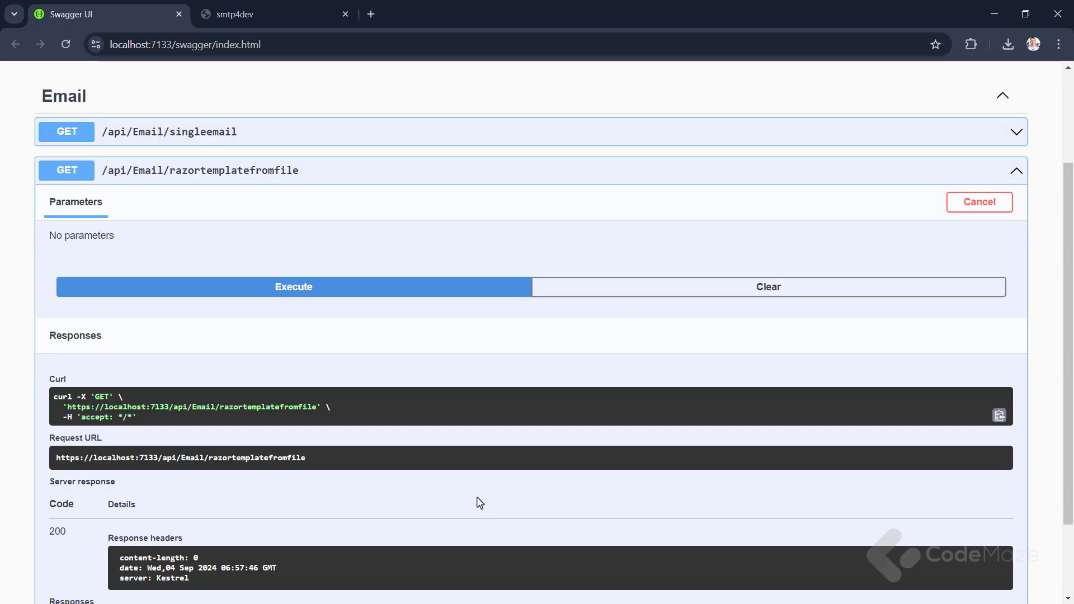
pyautogui.click(260, 14)
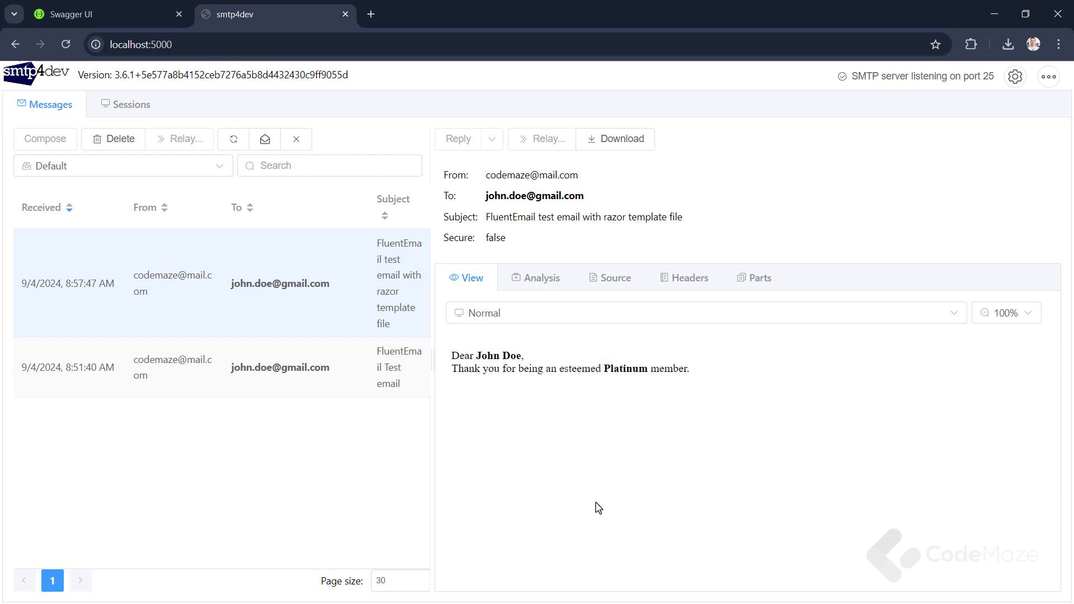
pyautogui.moveTo(630, 464)
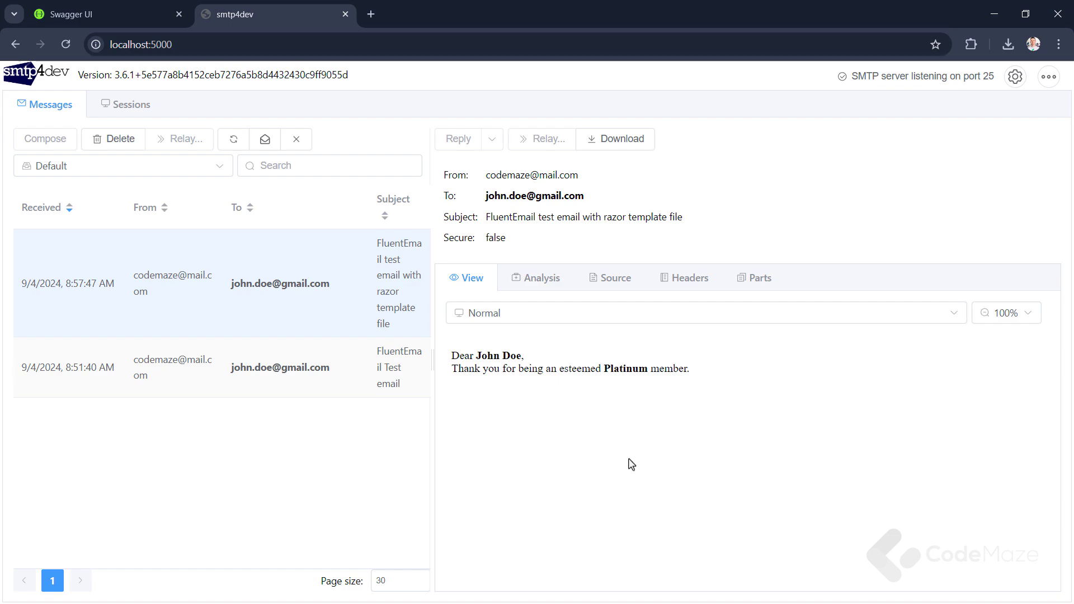
pyautogui.moveTo(1058, 12)
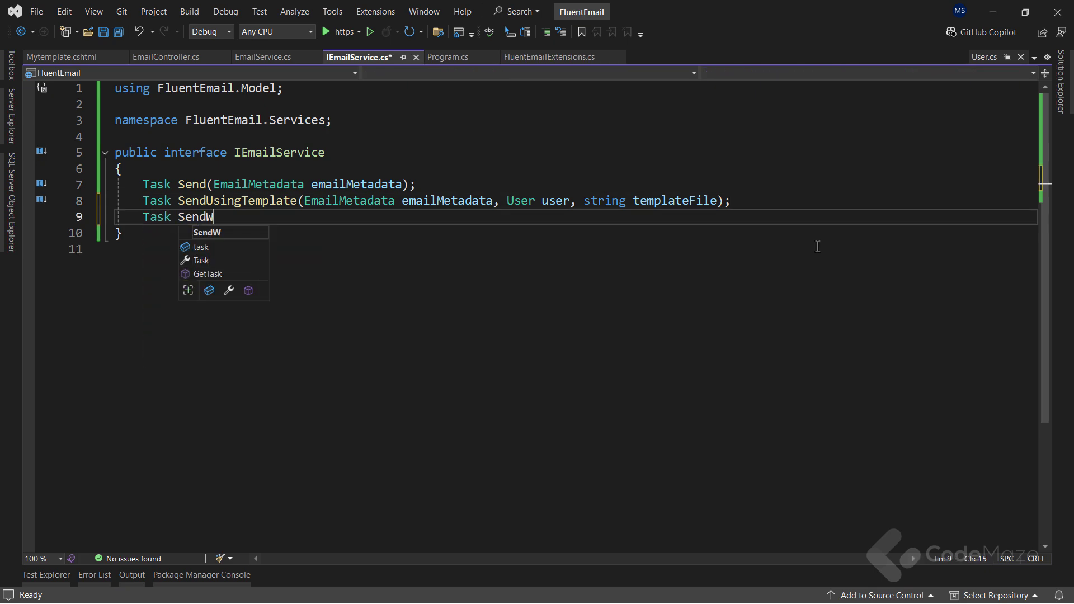
# Step: Declare SendWithAttachment in IEmailService and locate Test.txt before implementing it in EmailService
pyautogui.write('ithAttachment(EmailMetadata emailMetadata);')
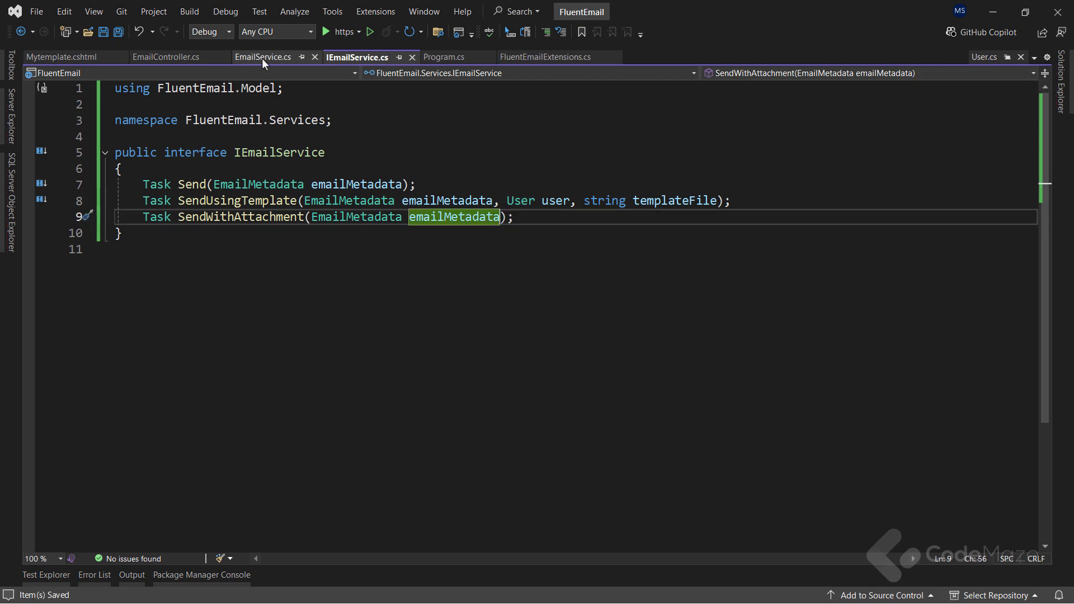
pyautogui.click(263, 57)
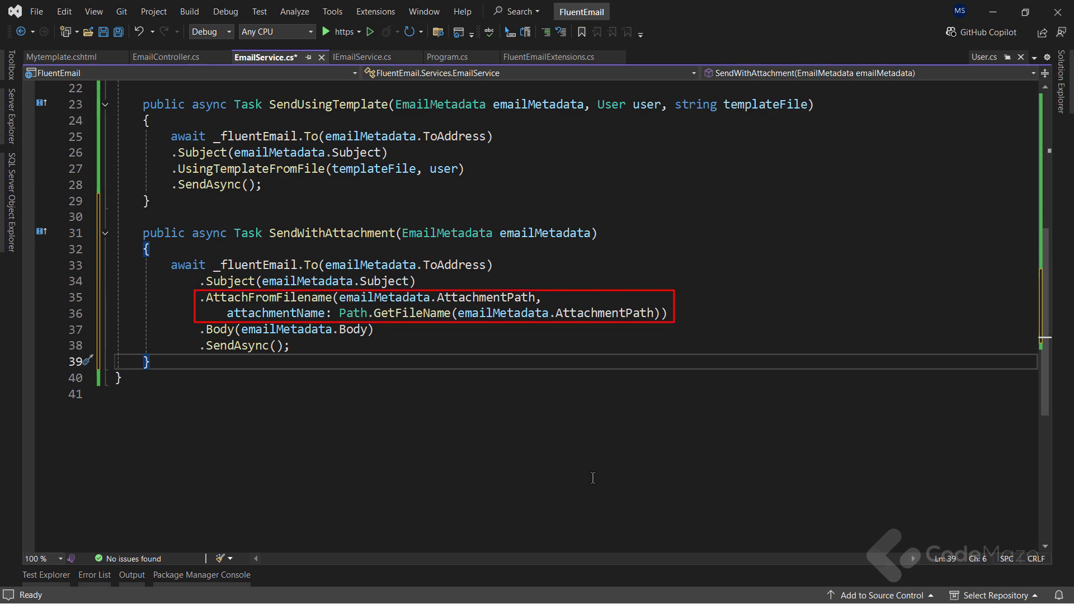
pyautogui.click(1067, 69)
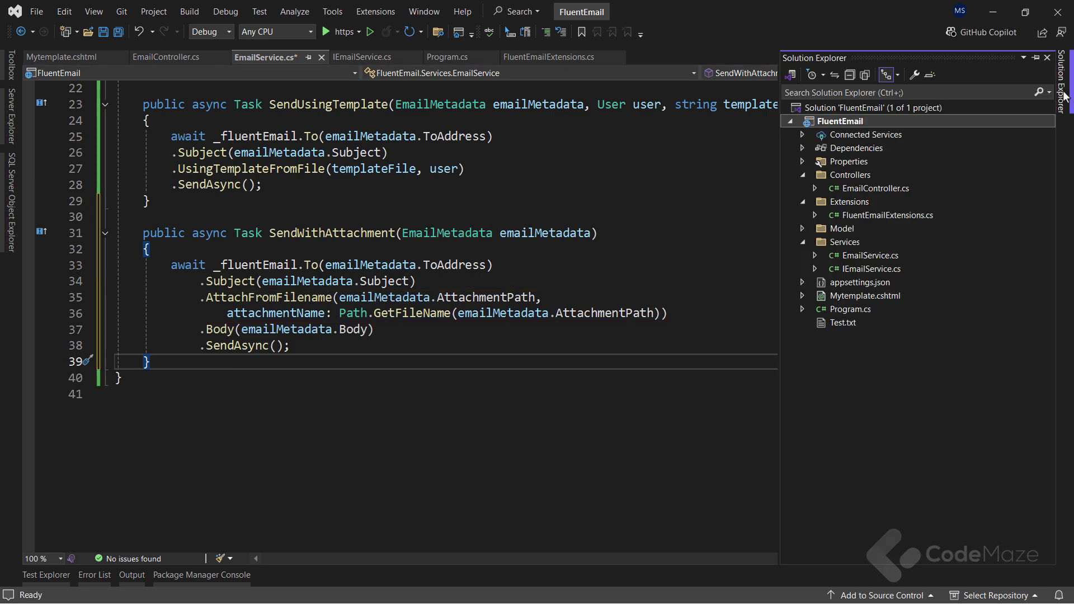
pyautogui.click(843, 322)
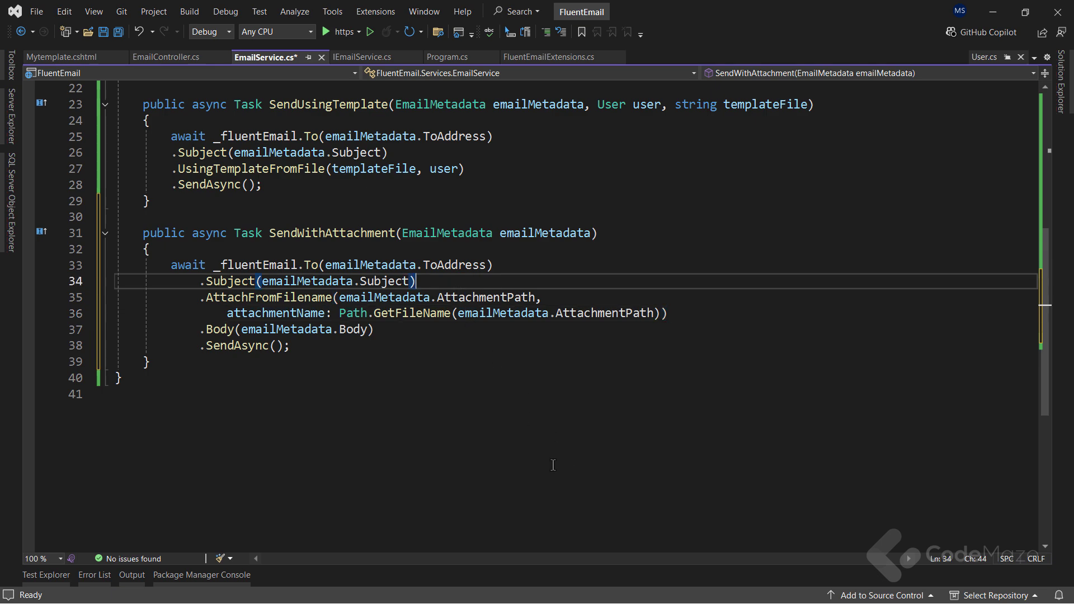
# Step: Implement SendWithAttachment attaching the file at AttachmentPath via Path.GetFileName, and save
pyautogui.write('.A')
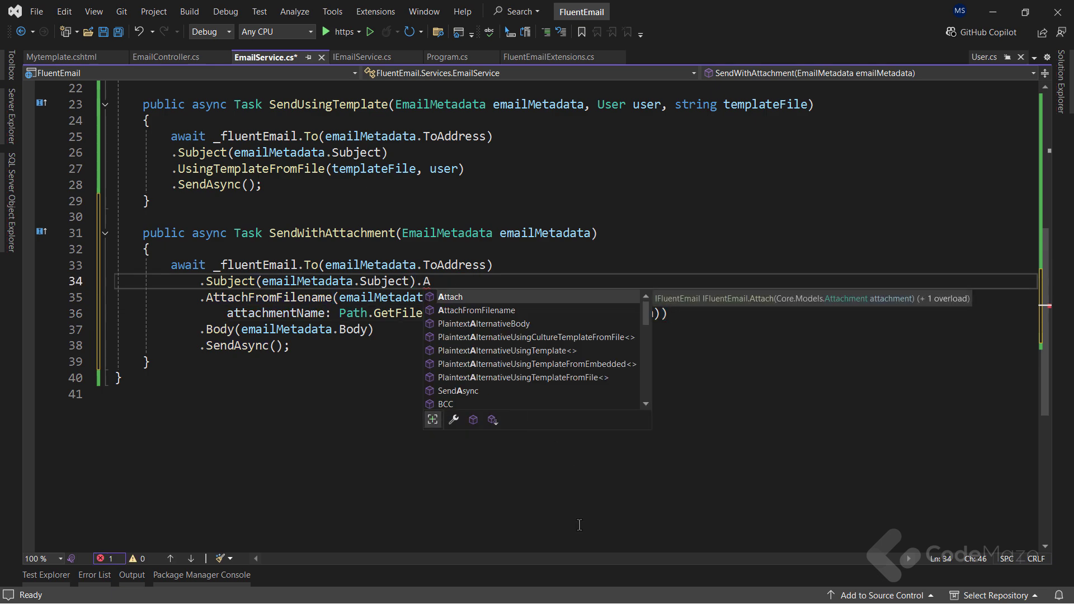
pyautogui.write('ttach()')
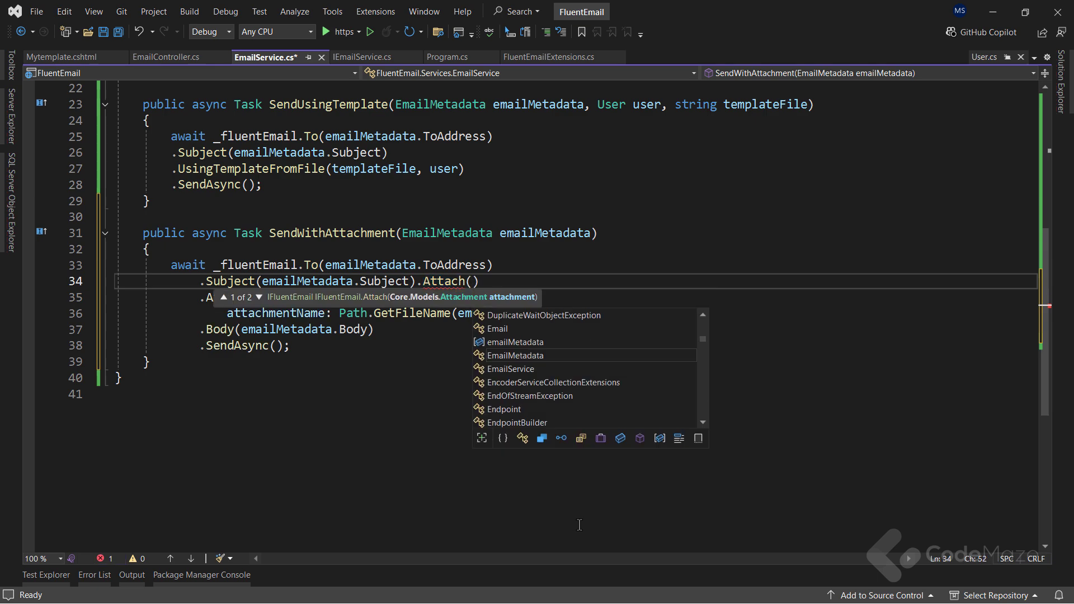
pyautogui.write('Core.Models.')
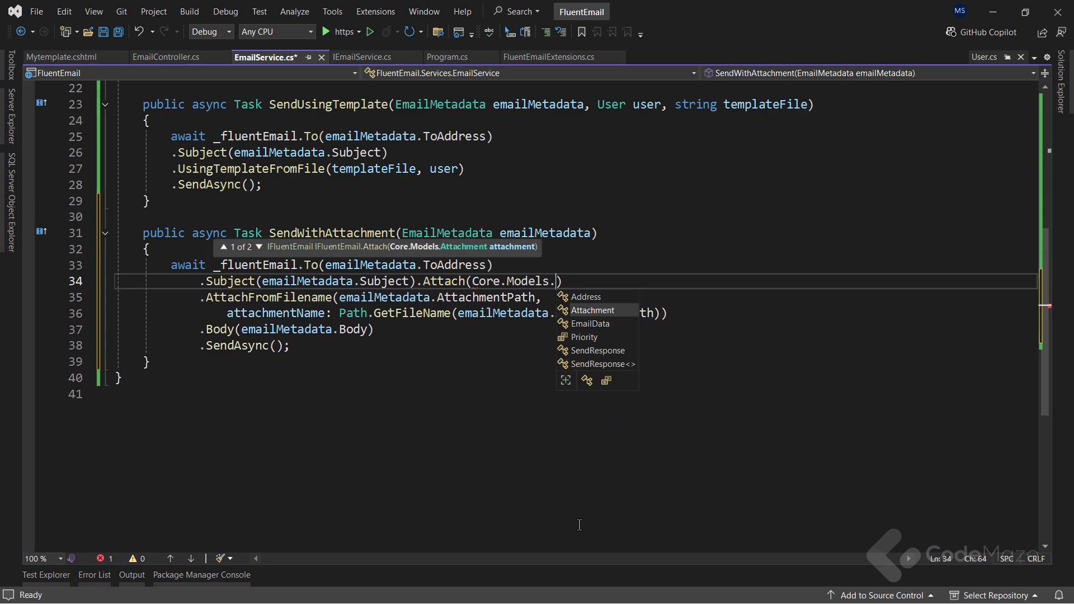
pyautogui.write('at')
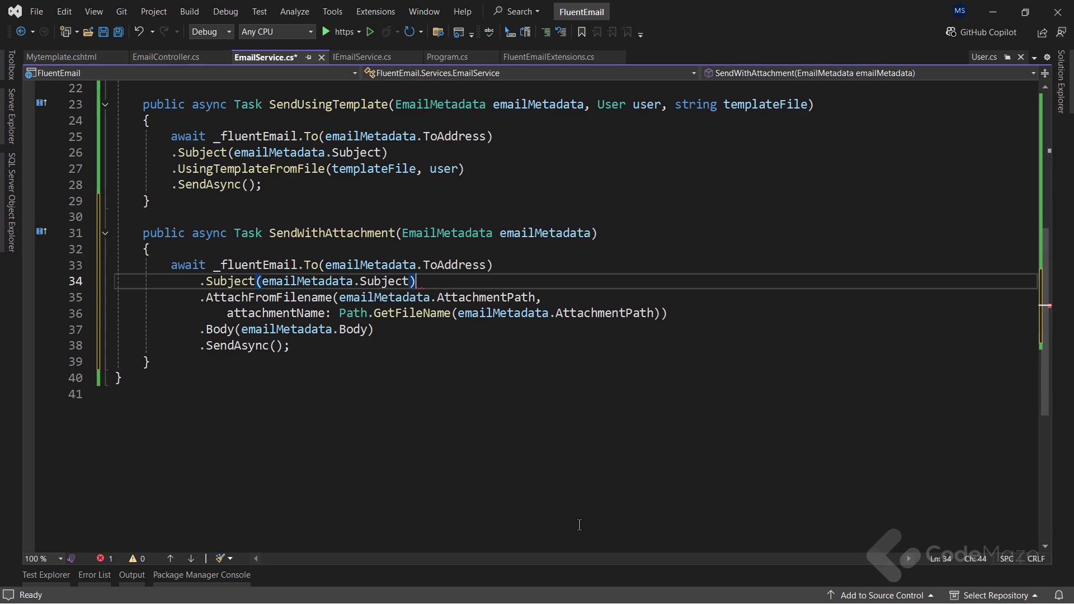
pyautogui.press('Ctrl+S')
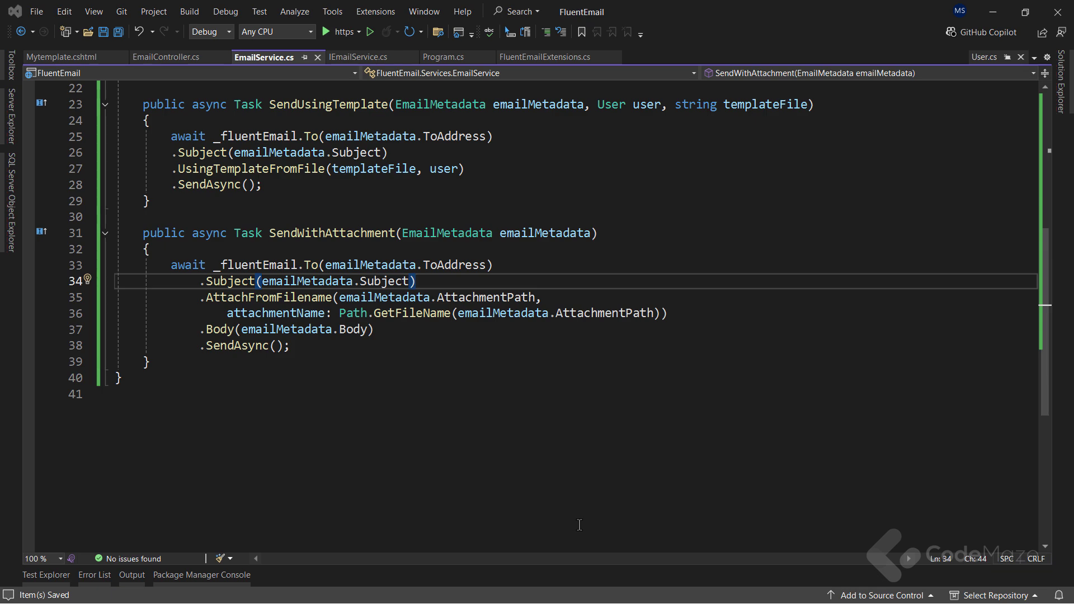
pyautogui.moveTo(159, 58)
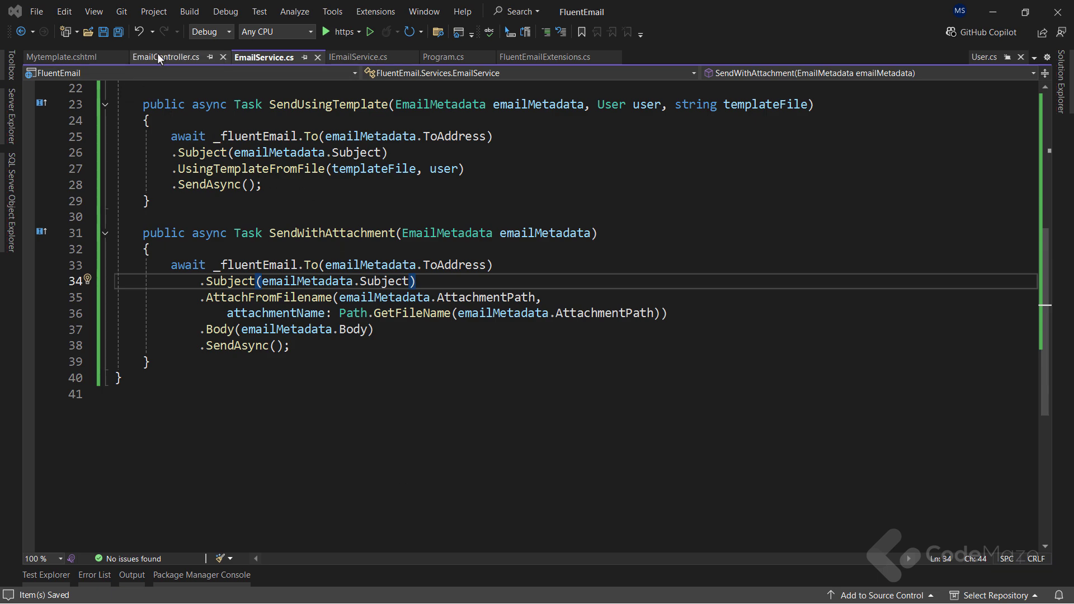
# Step: Show the EmailController's withattachment GET endpoint that sends Test.txt through SendWithAttachment
pyautogui.click(166, 57)
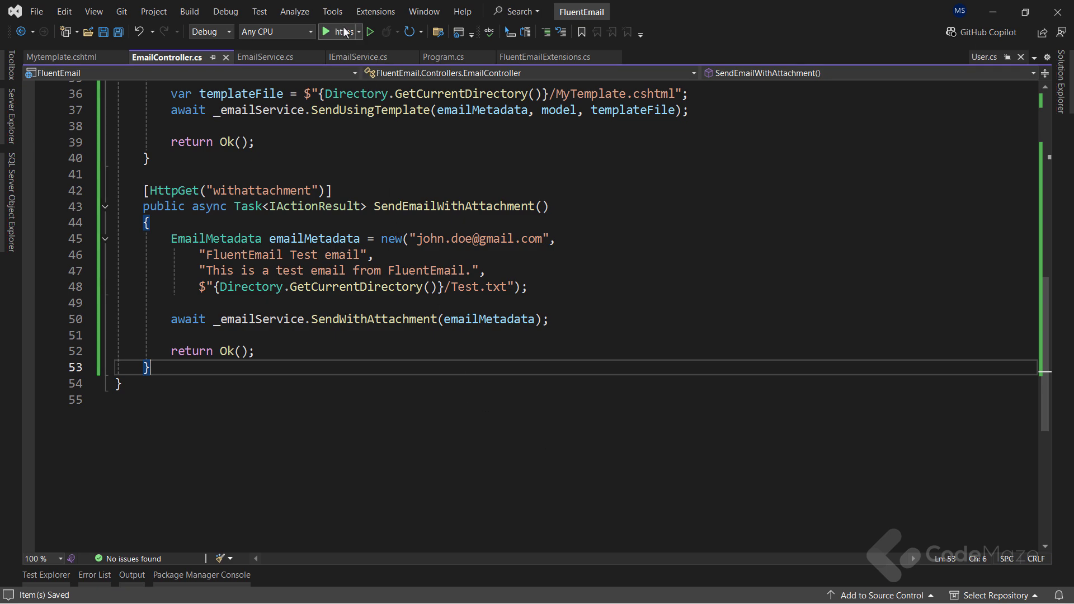
# Step: Execute GET /api/Email/withattachment and confirm in smtp4dev the email arrived with Test.txt attached
pyautogui.click(324, 31)
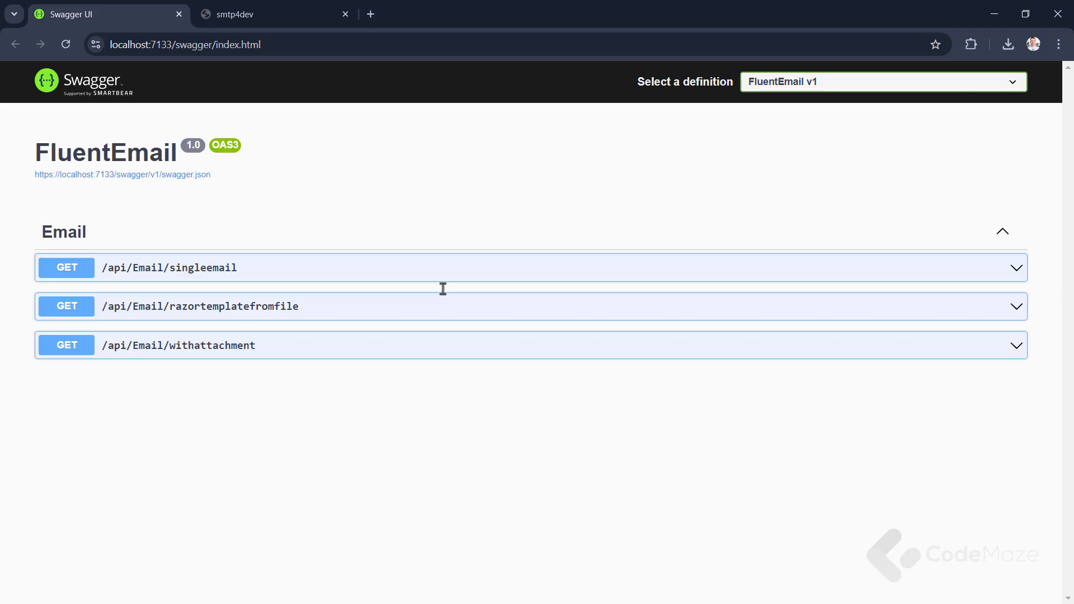
pyautogui.click(179, 344)
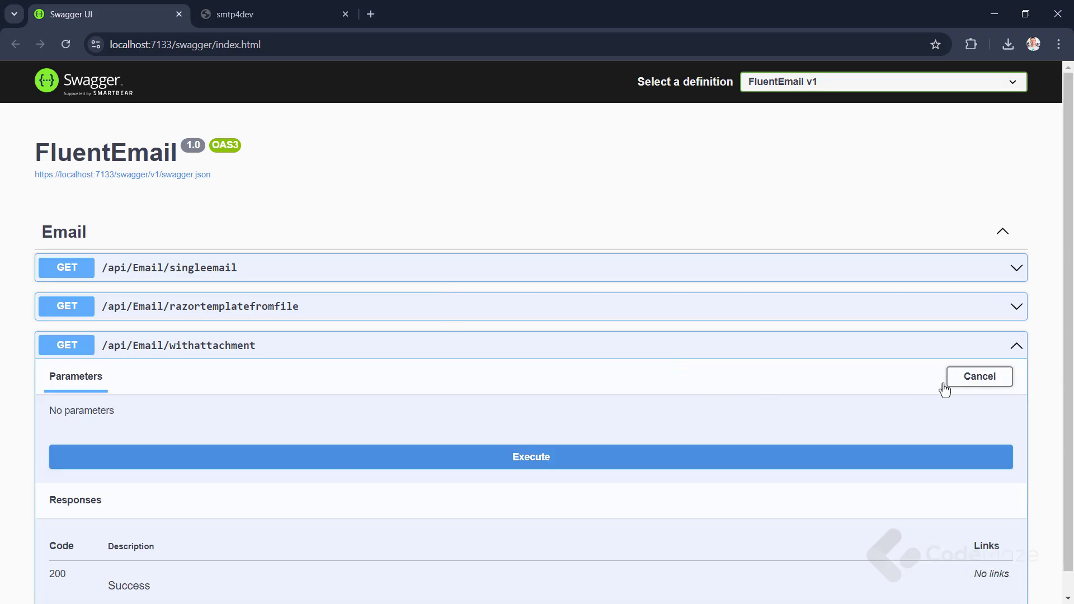
pyautogui.click(530, 456)
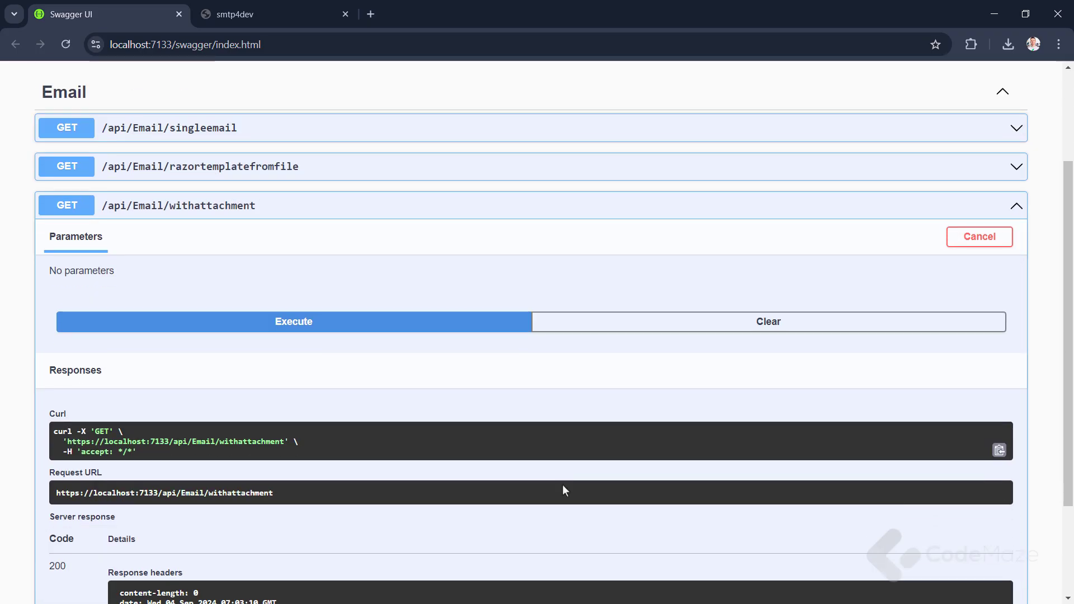
pyautogui.moveTo(566, 474)
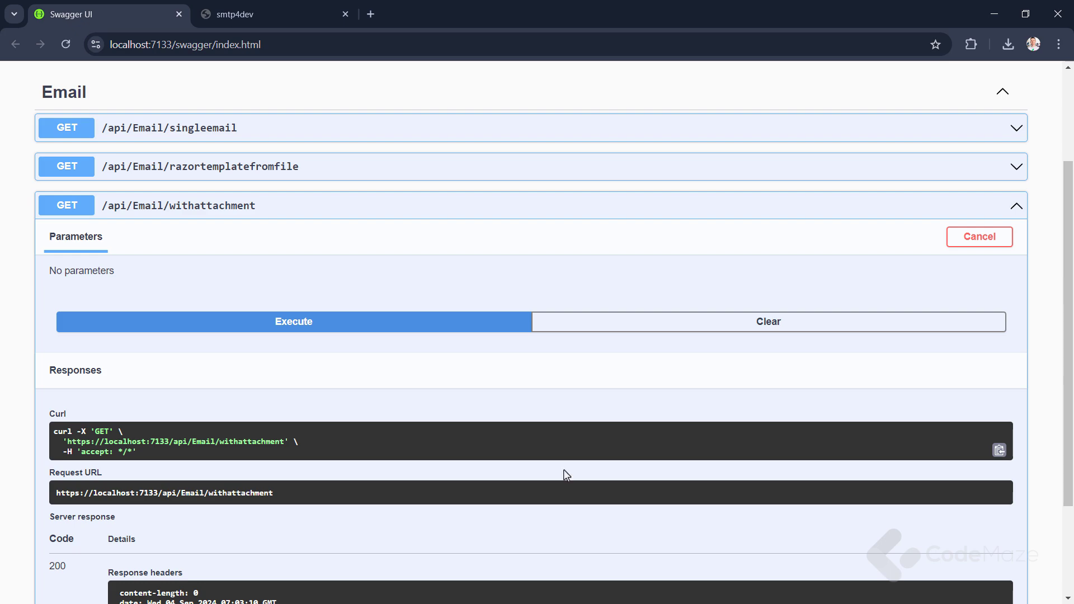
pyautogui.click(251, 14)
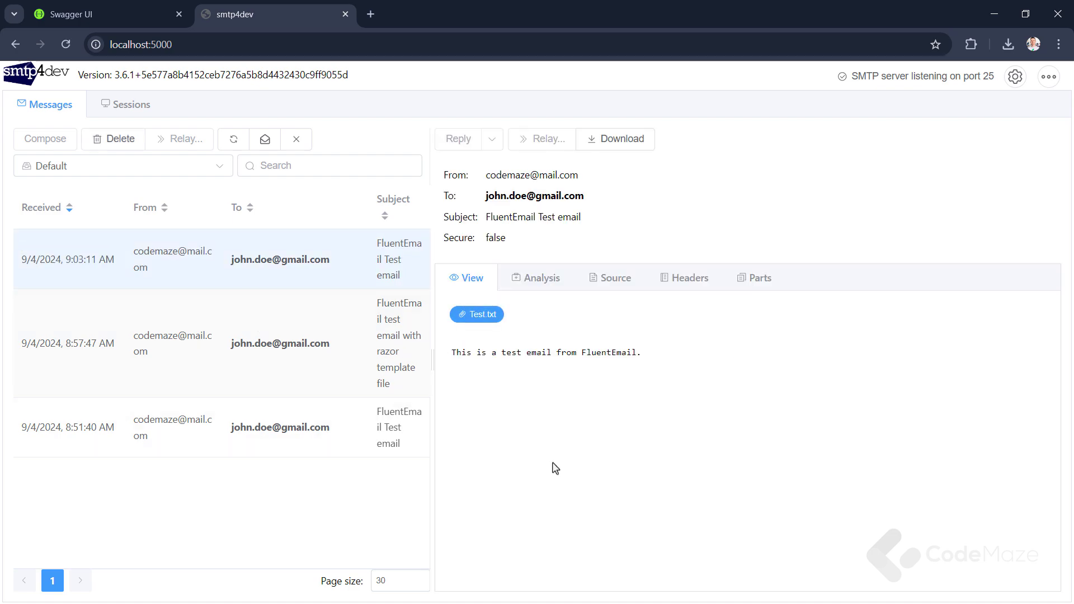
pyautogui.moveTo(548, 471)
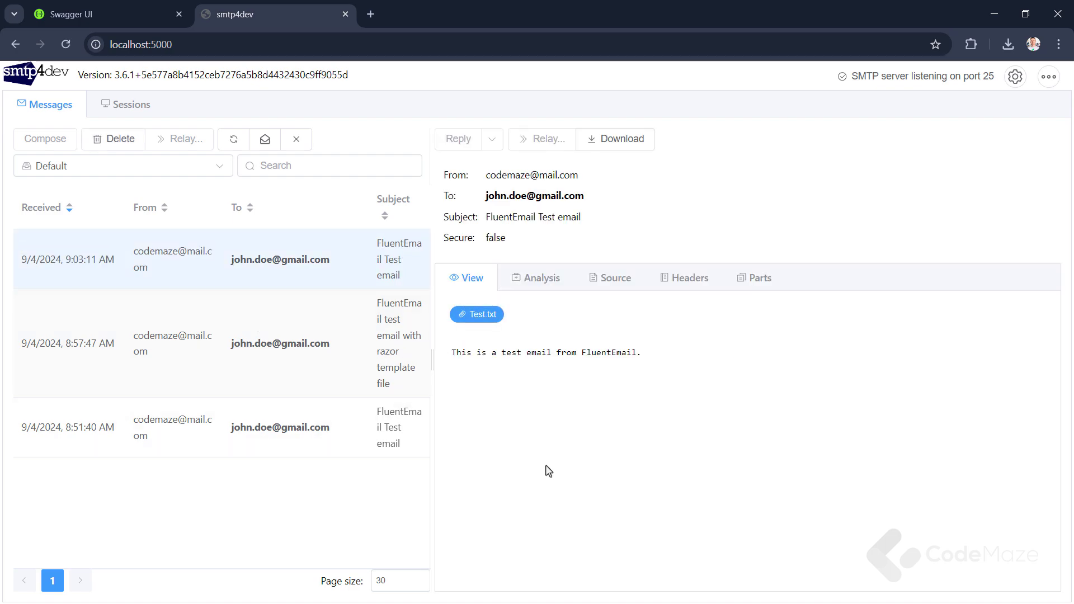
pyautogui.moveTo(1058, 8)
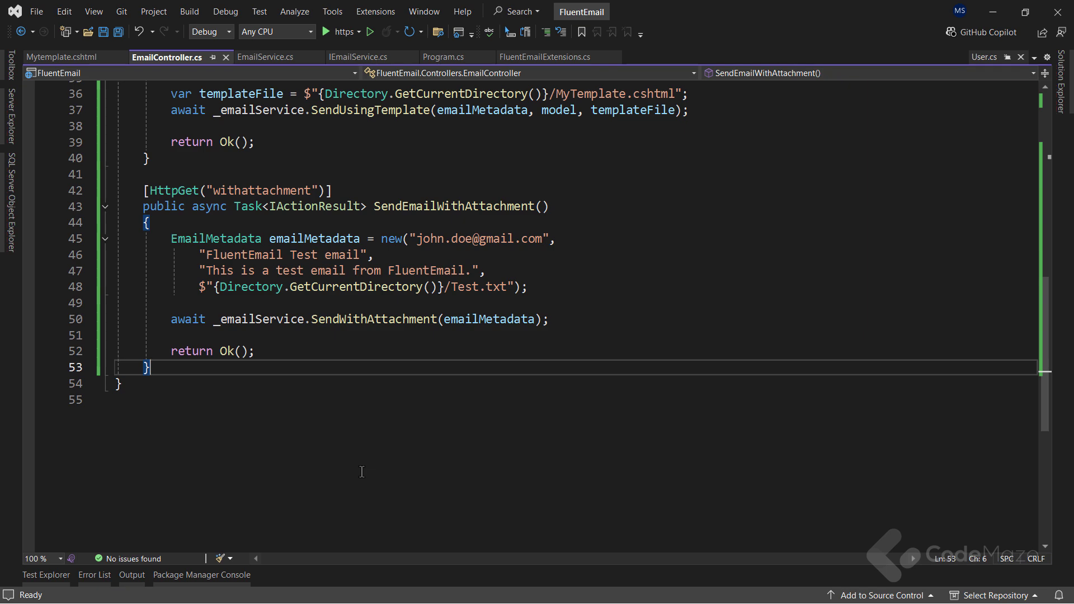
pyautogui.moveTo(415, 74)
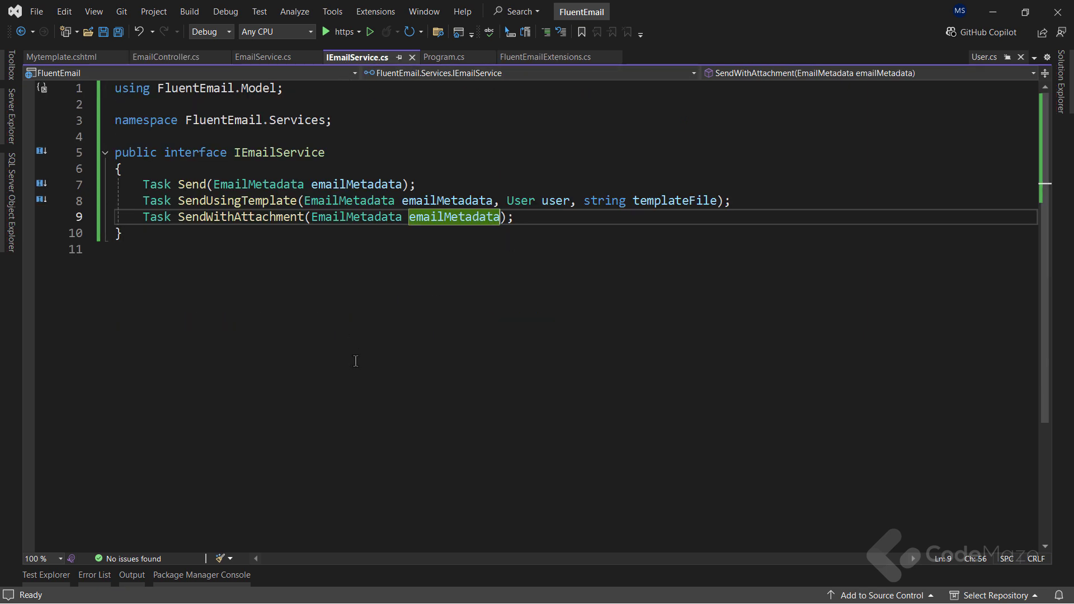
# Step: Declare SendMultiple(List<EmailMetadata> emailsMetadata) in IEmailService and save
pyautogui.write('Task SendMultiple(List<EmailMetadata> emailsMetadata);')
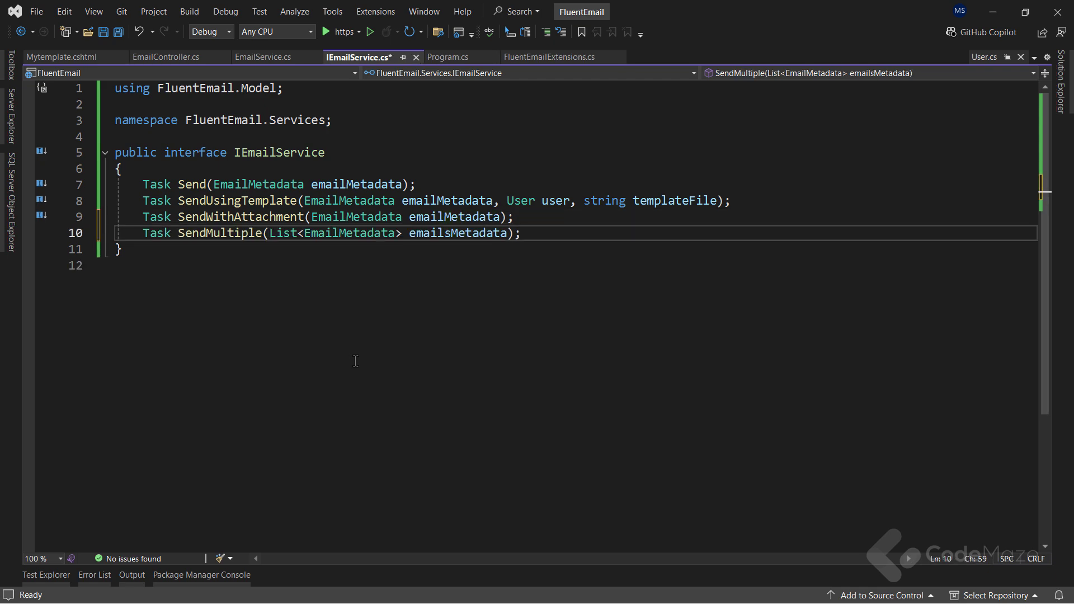
pyautogui.press('Ctrl+S')
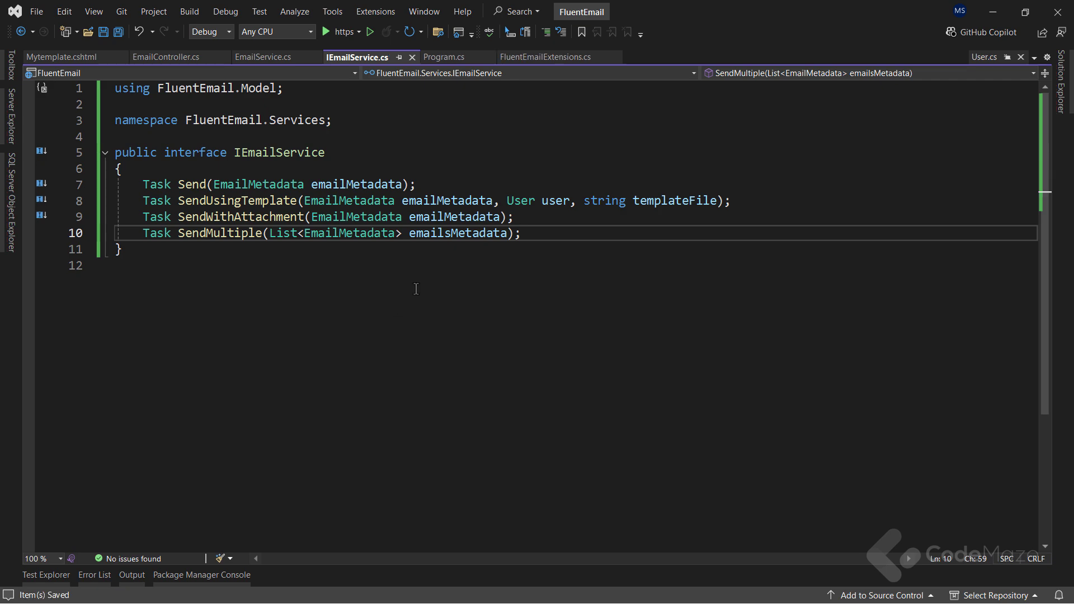
pyautogui.click(264, 57)
pyautogui.write('private readonly I')
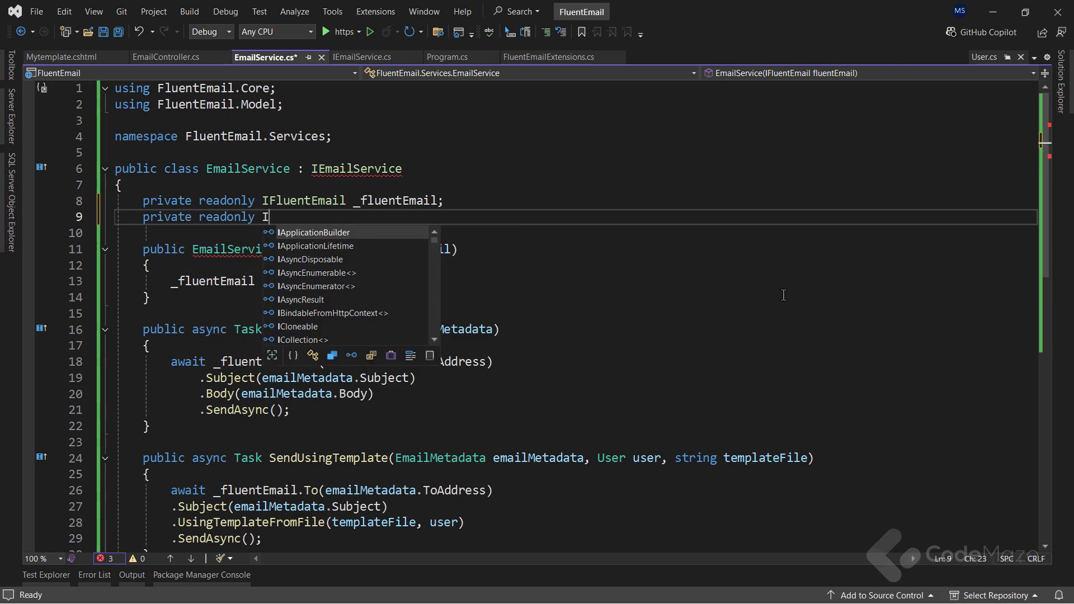
# Step: Inject IFluentEmailFactory into EmailService and implement SendMultiple looping over the metadata list, then save
pyautogui.write('FluentEmailFactory _fluentEmailFactory;')
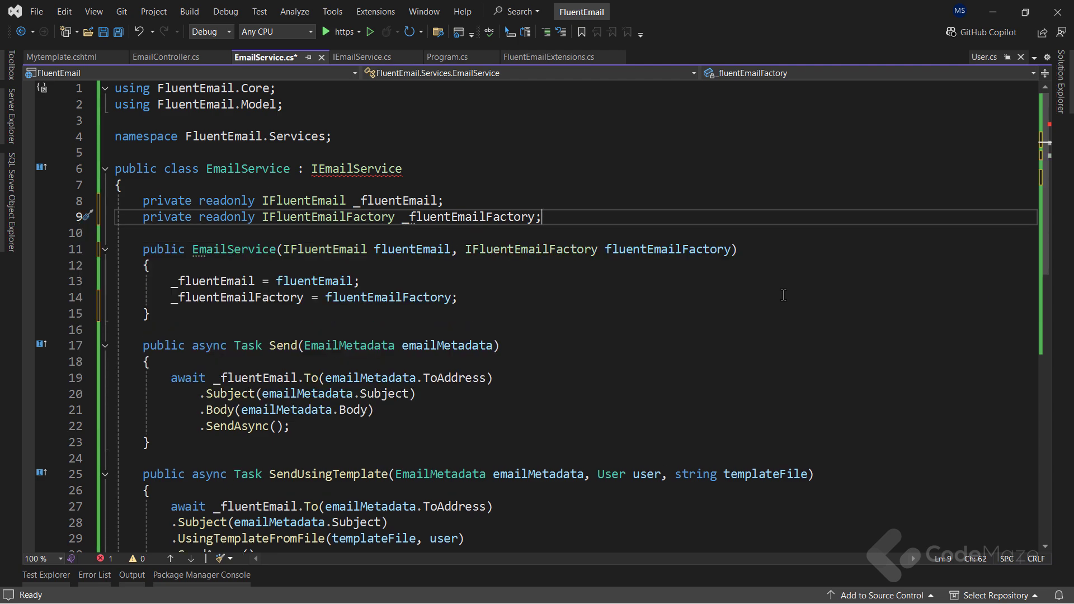
pyautogui.press('Ctrl+S')
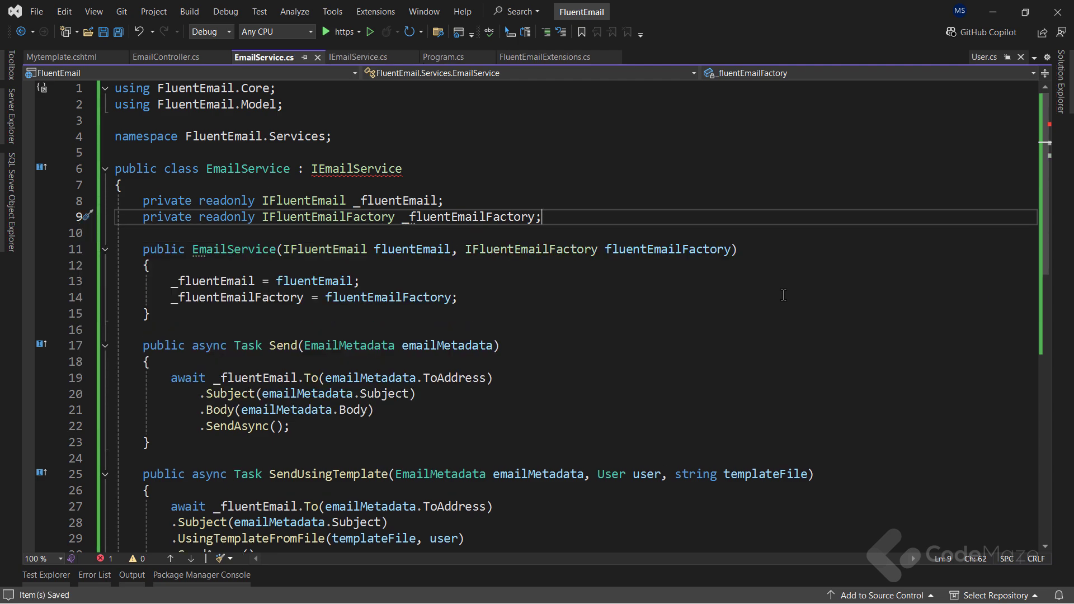
pyautogui.scroll(-3)
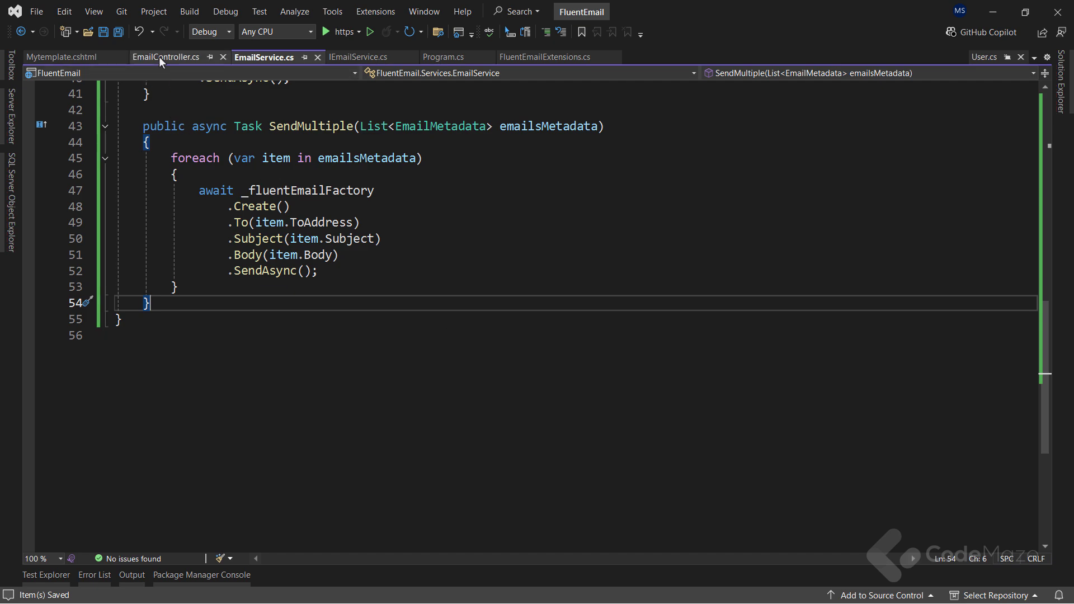
pyautogui.click(165, 57)
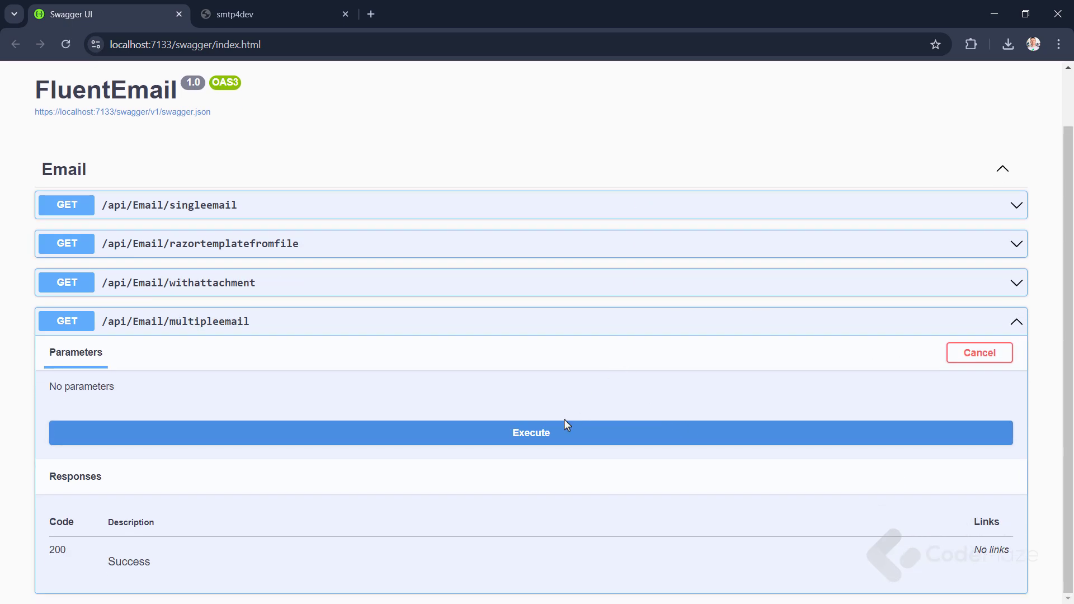
# Step: Execute GET /api/Email/multipleemail and check smtp4dev shows emails to jane.doe and john.doe
pyautogui.click(530, 433)
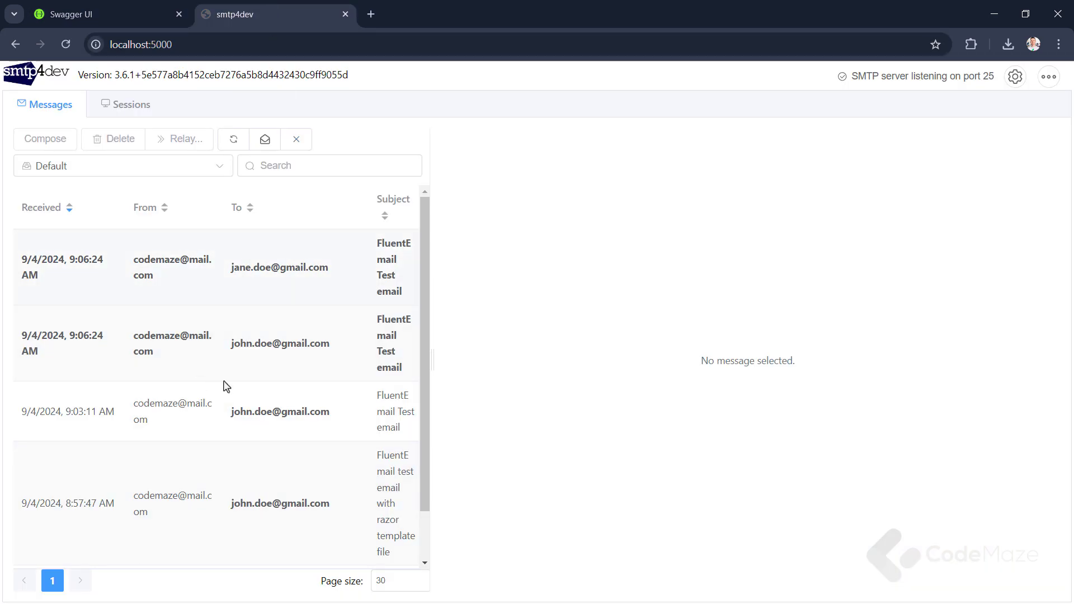
pyautogui.click(280, 344)
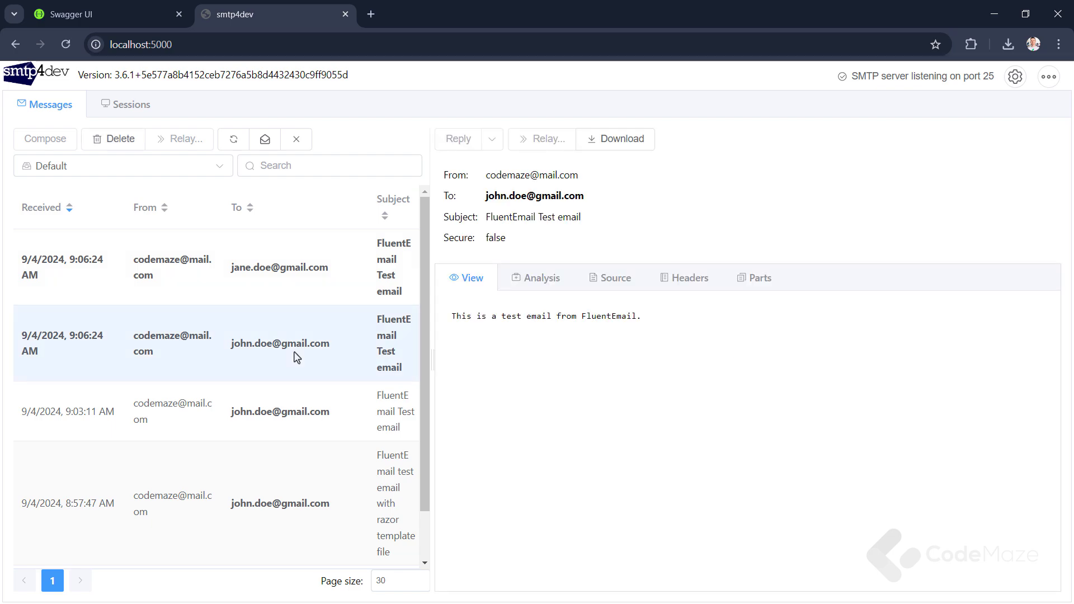
pyautogui.click(279, 266)
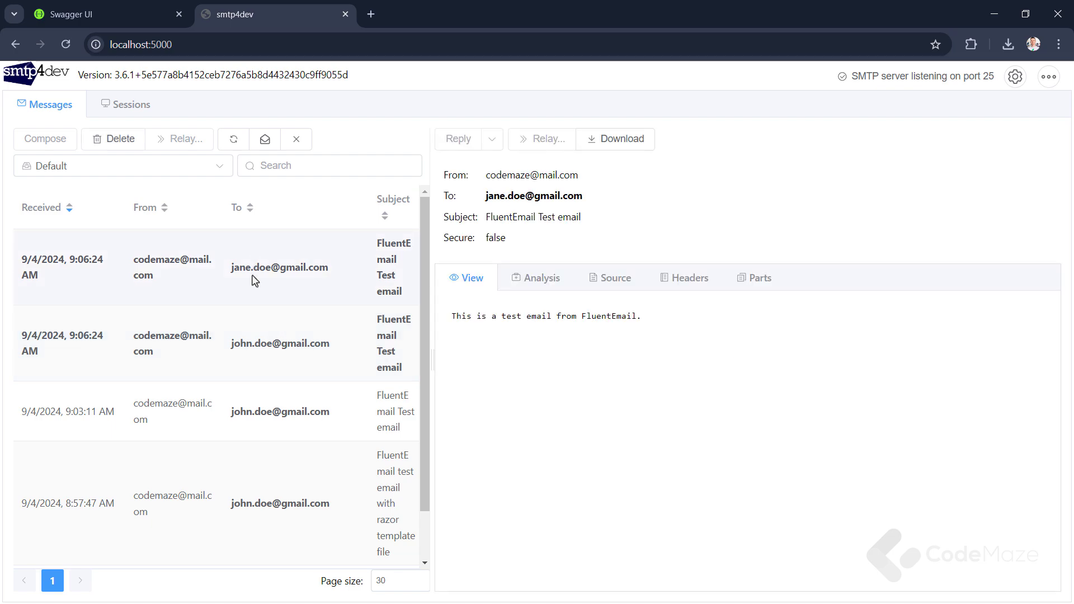